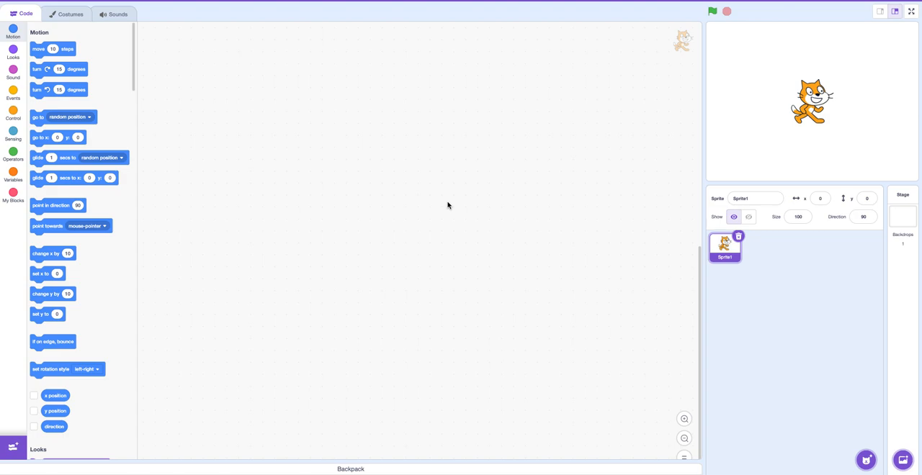
pyautogui.moveTo(400, 144)
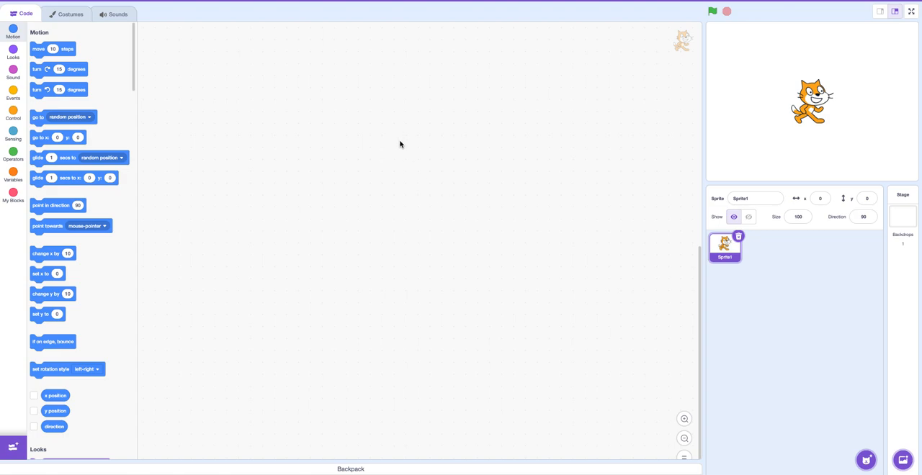
pyautogui.moveTo(67, 44)
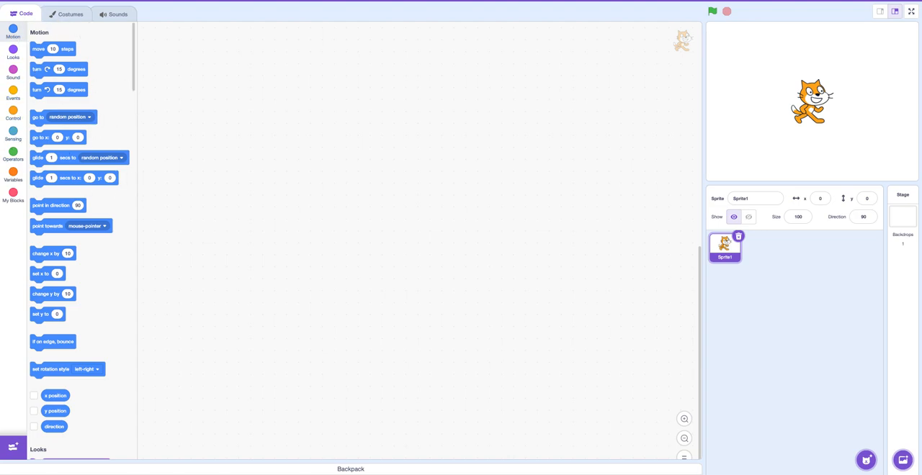
pyautogui.moveTo(164, 184)
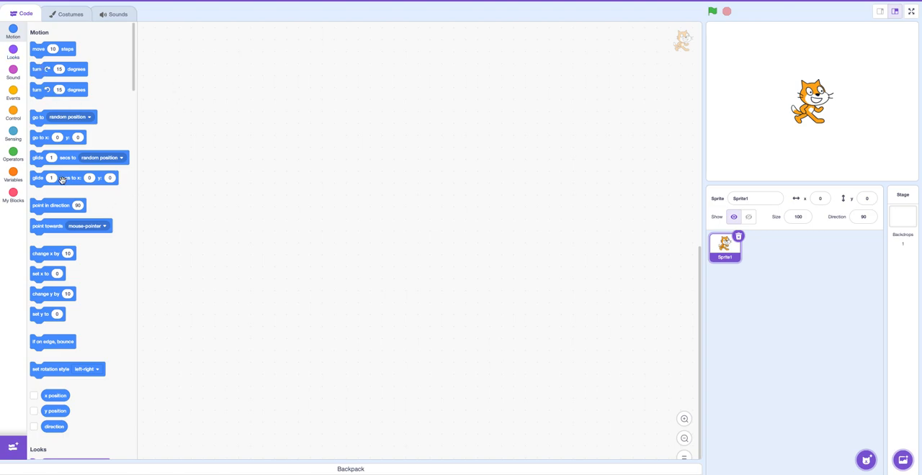
# Place the cat lower right on the stage and bring a 'move 10 steps' block into the code area
pyautogui.scroll(-3)
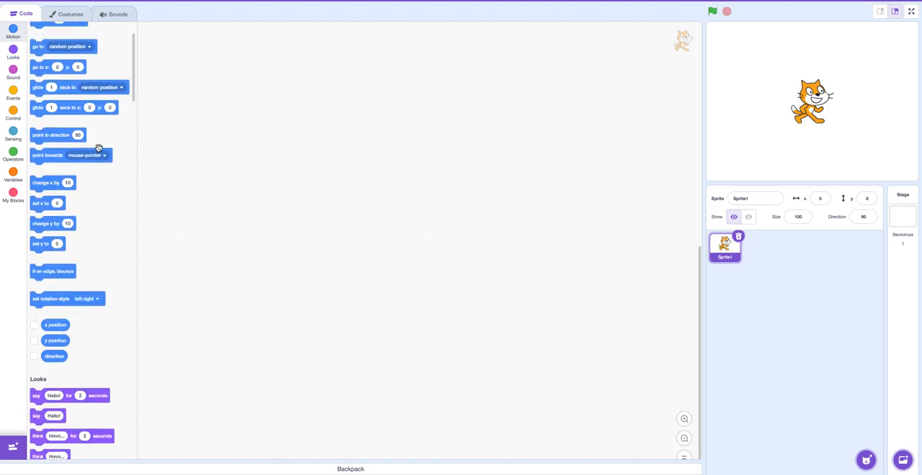
pyautogui.scroll(3)
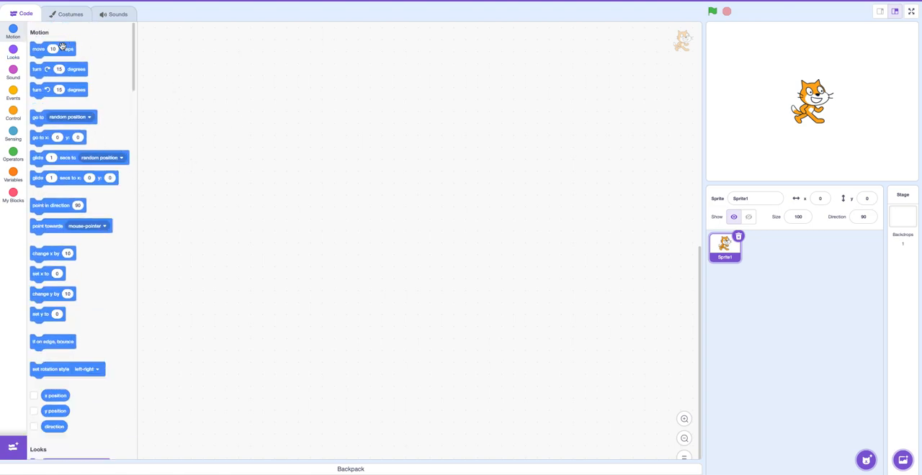
pyautogui.moveTo(97, 151)
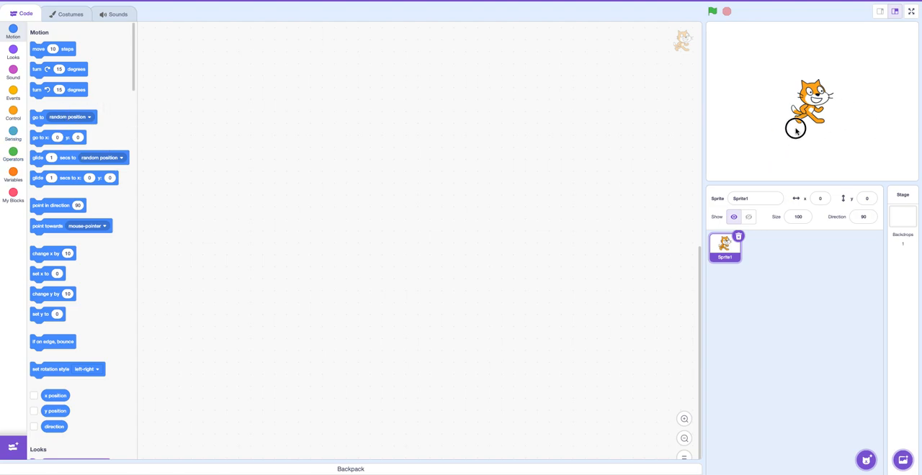
pyautogui.moveTo(809, 108); pyautogui.dragTo(838, 137)
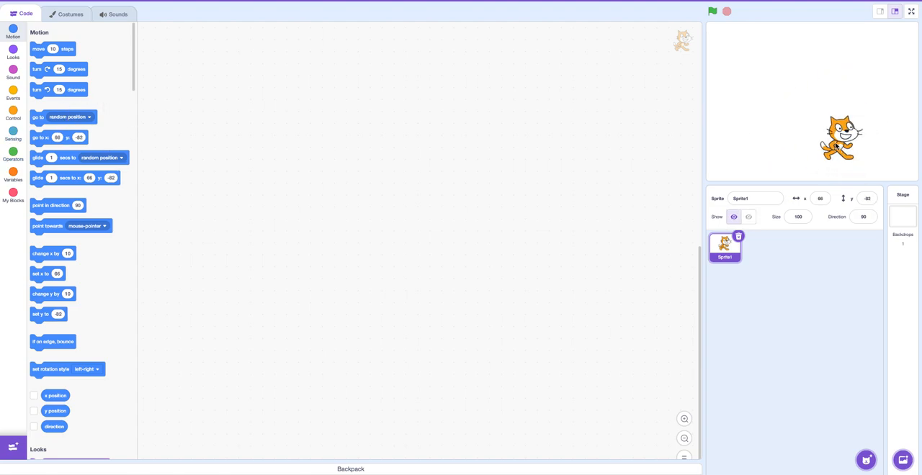
pyautogui.moveTo(52, 49); pyautogui.dragTo(151, 106)
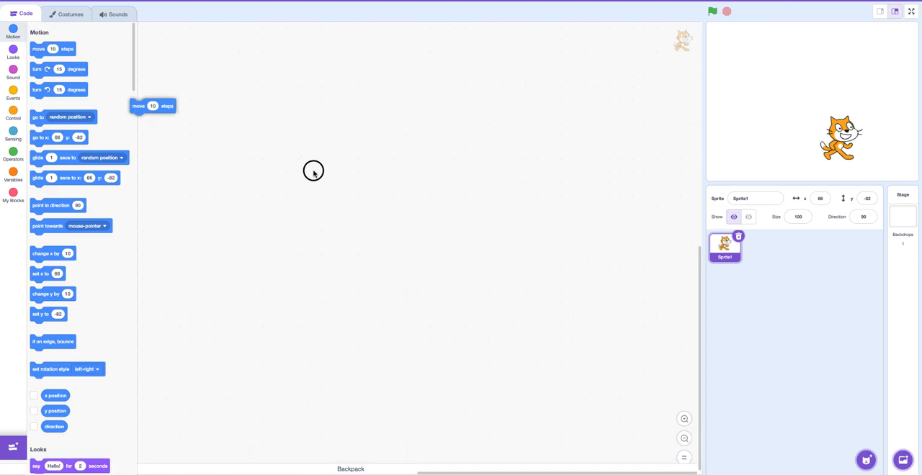
pyautogui.moveTo(152, 107); pyautogui.dragTo(373, 183)
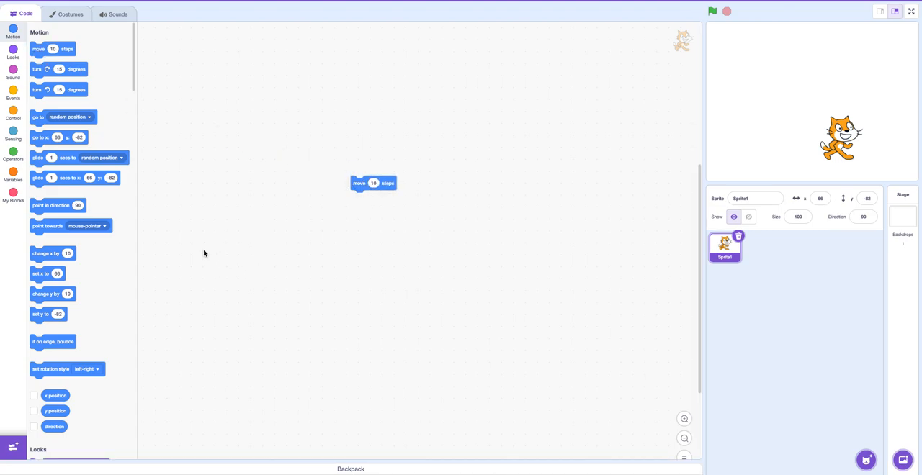
pyautogui.moveTo(778, 197)
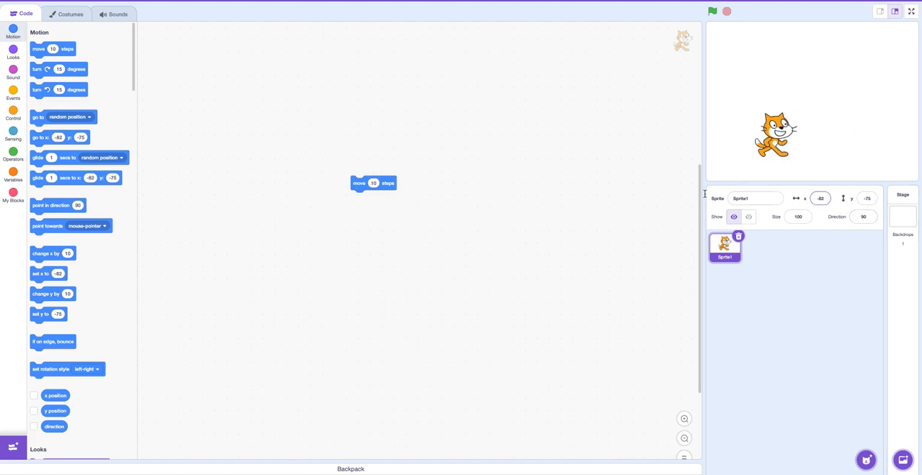
# Run the 'move 10 steps' block once on the cat, then discard it from the script
pyautogui.click(360, 183)
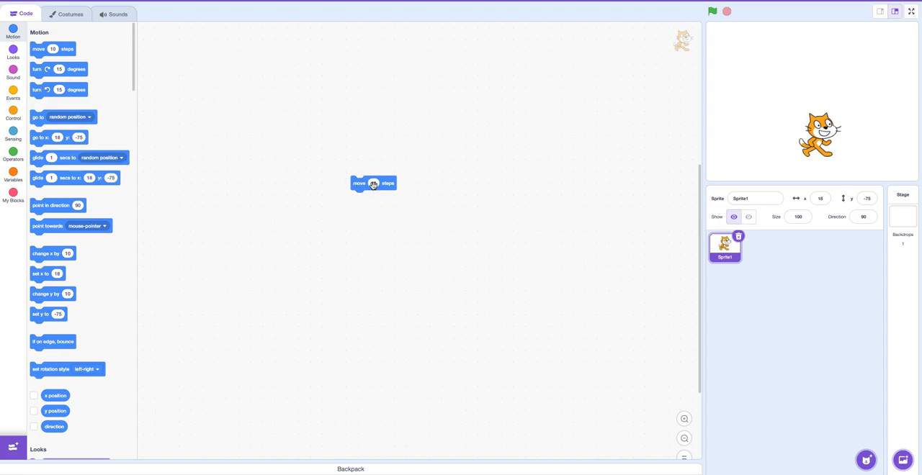
pyautogui.moveTo(373, 183); pyautogui.dragTo(340, 193)
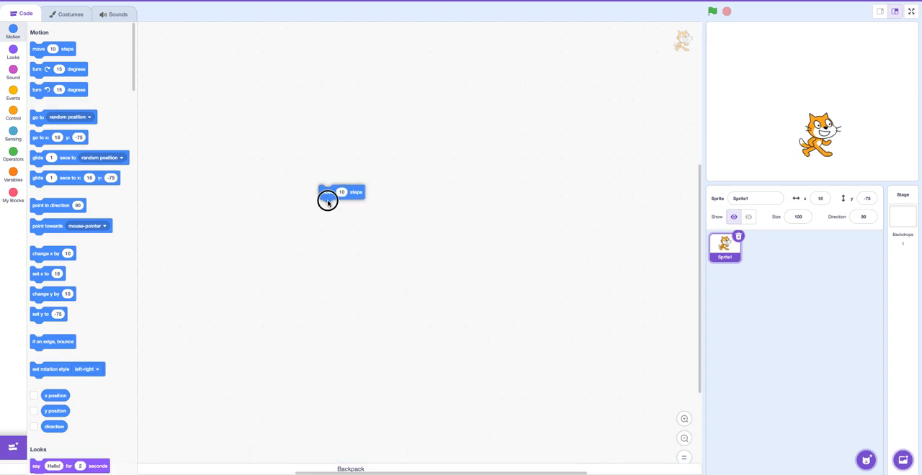
pyautogui.moveTo(338, 193); pyautogui.dragTo(198, 242)
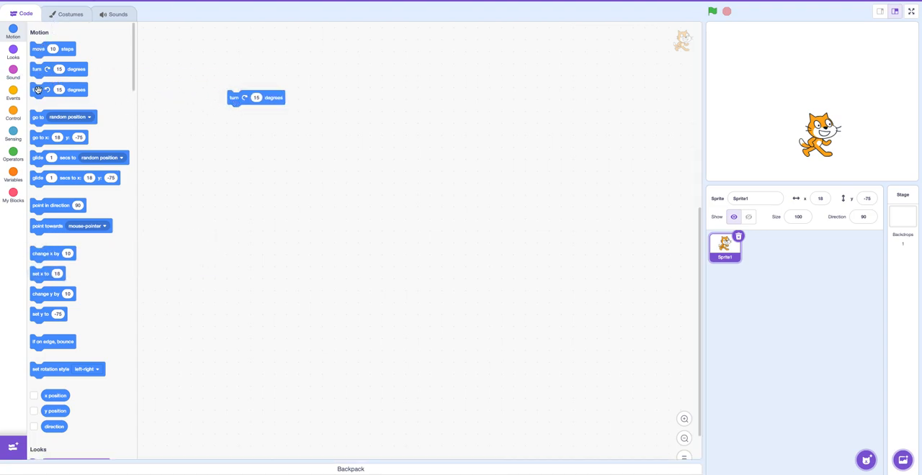
# Add a second 'turn 15 degrees' block and run it four times to rotate the cat sideways
pyautogui.moveTo(46, 89); pyautogui.dragTo(317, 101)
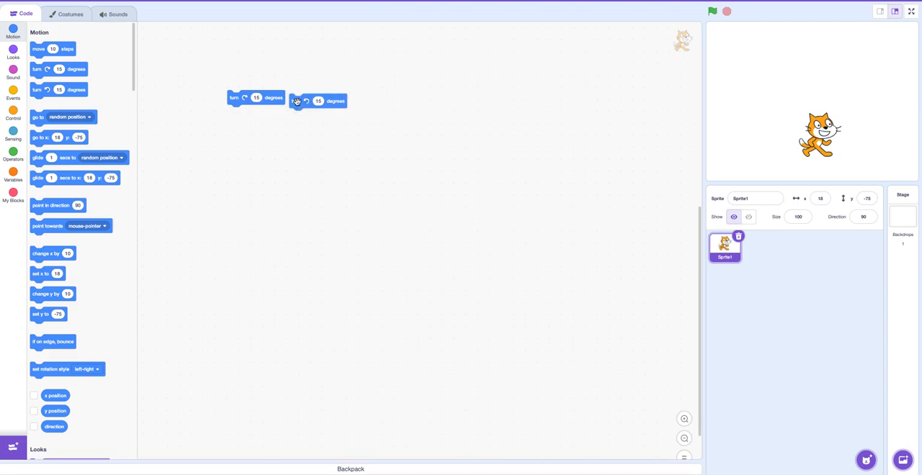
pyautogui.click(233, 98)
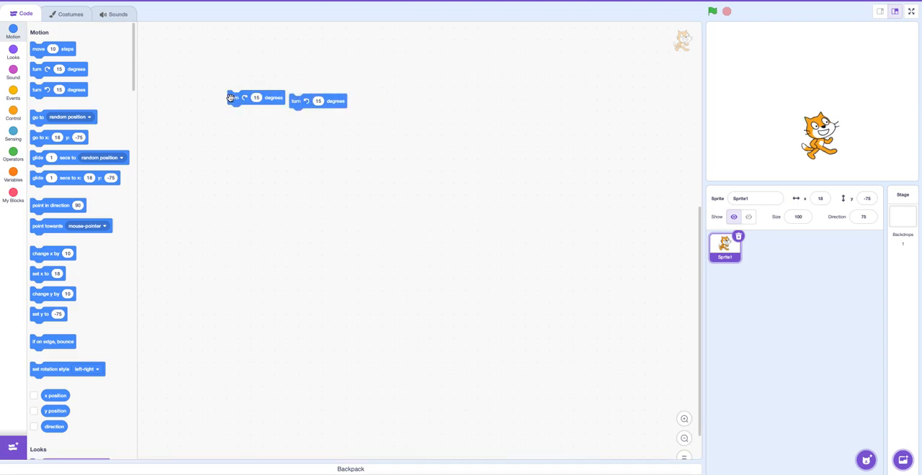
pyautogui.click(234, 97)
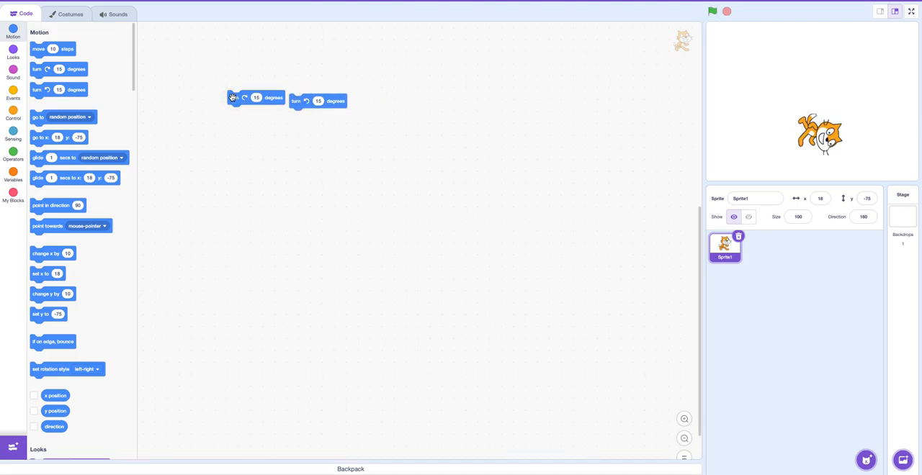
pyautogui.click(233, 98)
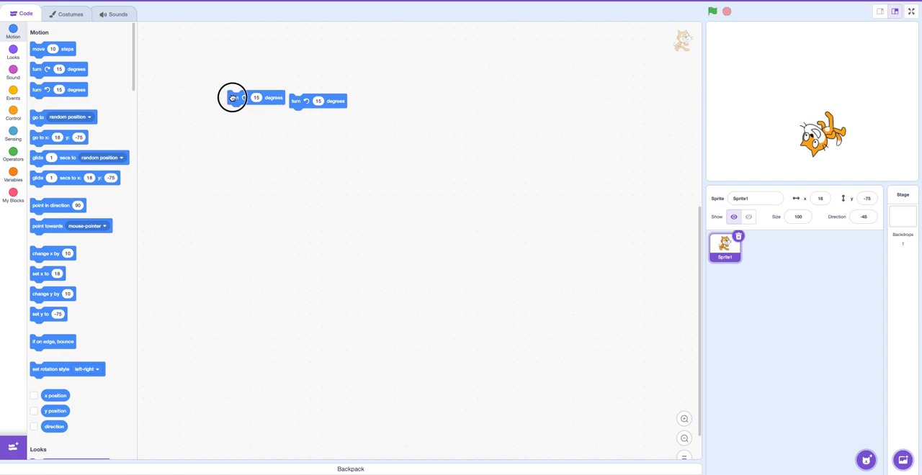
pyautogui.click(234, 98)
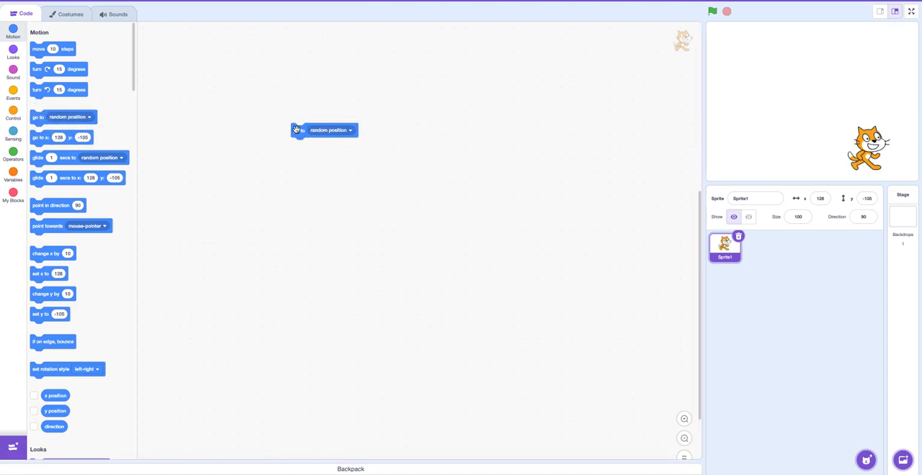
# Run 'go to random position' four times, jumping the cat around the stage
pyautogui.click(298, 130)
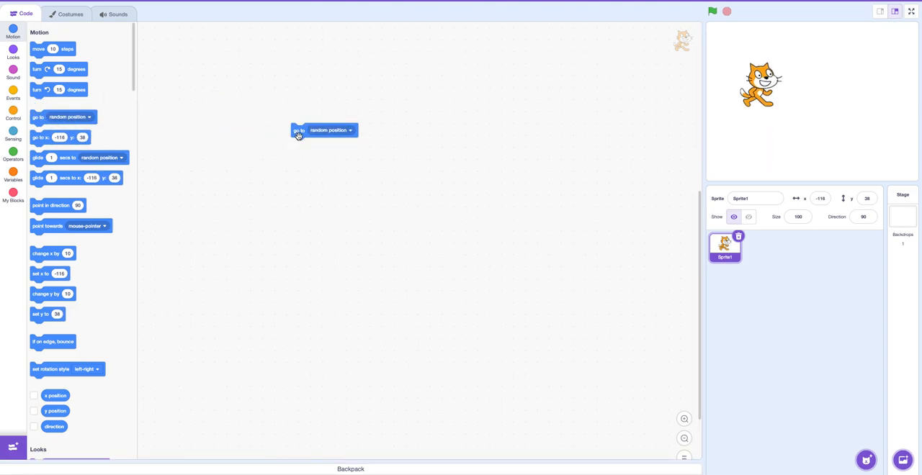
pyautogui.click(324, 130)
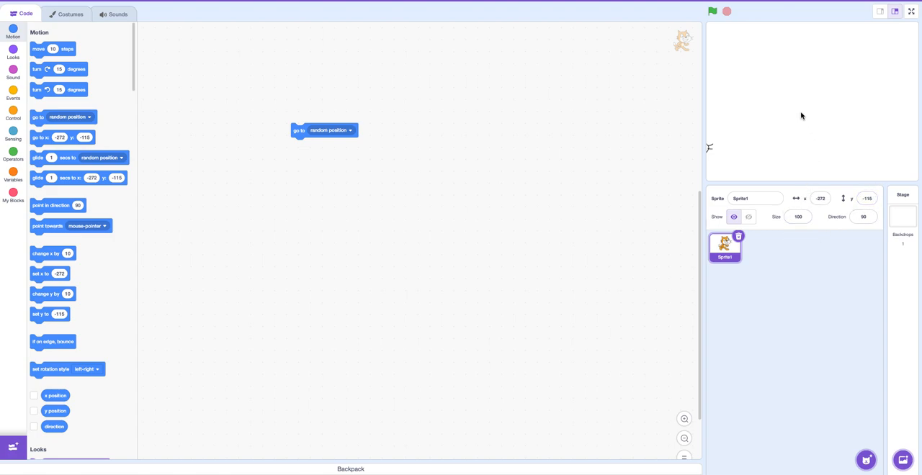
pyautogui.moveTo(748, 111)
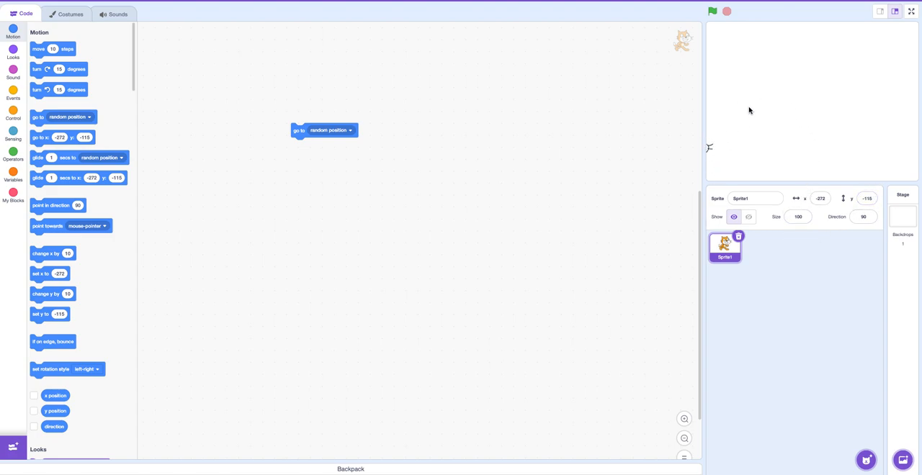
pyautogui.click(298, 129)
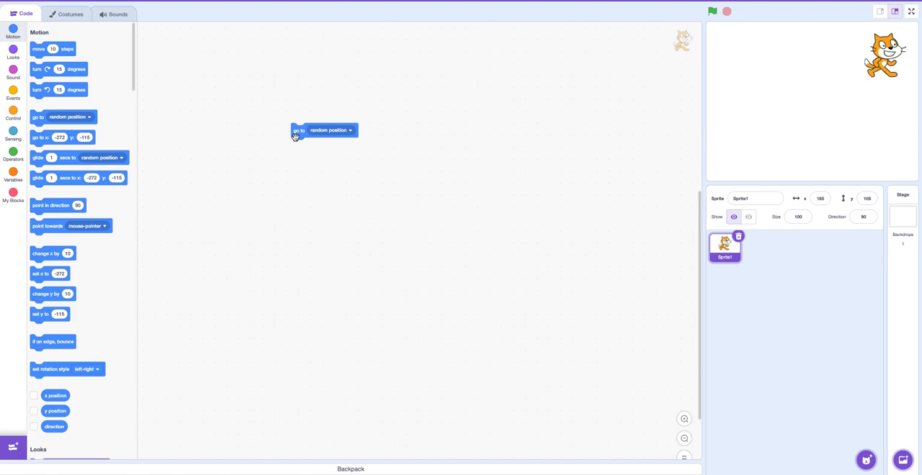
pyautogui.click(297, 130)
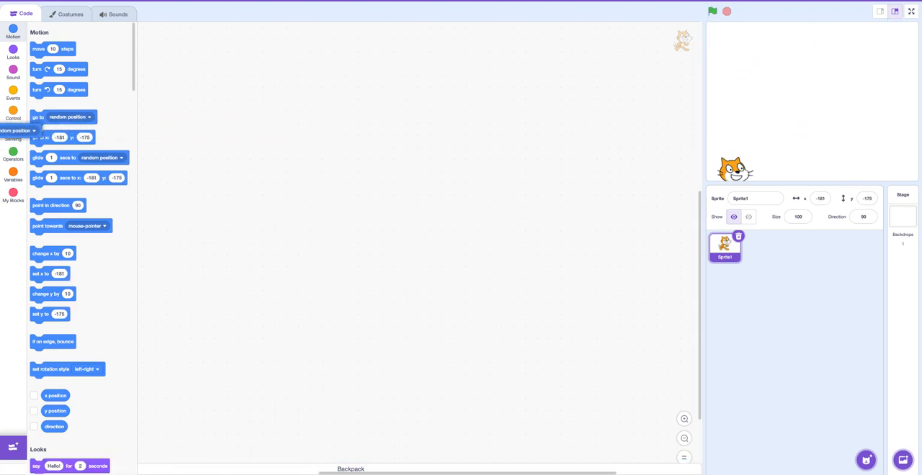
# Swap the random-position block for 'go to x: y:' blocks, then clear them again
pyautogui.moveTo(40, 137); pyautogui.dragTo(256, 136)
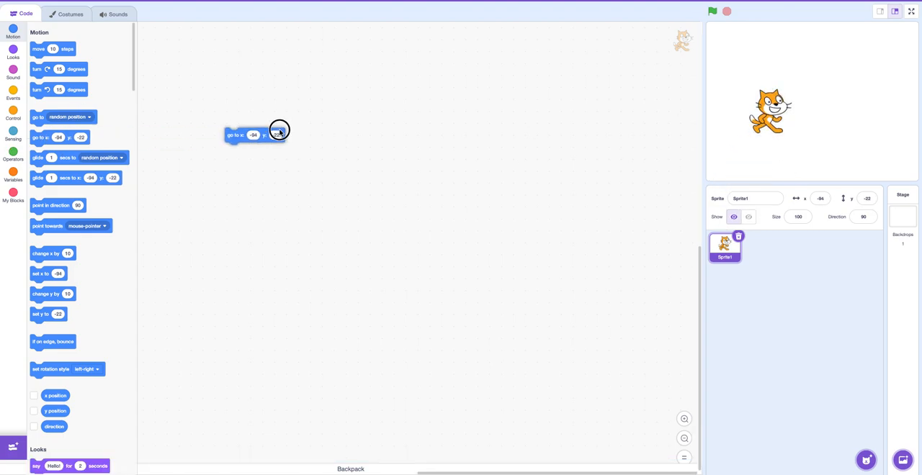
pyautogui.moveTo(256, 136); pyautogui.dragTo(324, 125)
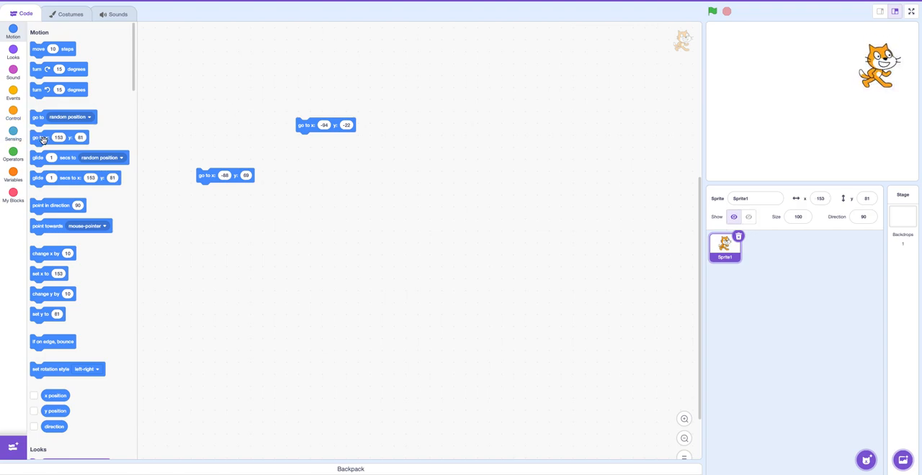
pyautogui.moveTo(41, 137); pyautogui.dragTo(316, 202)
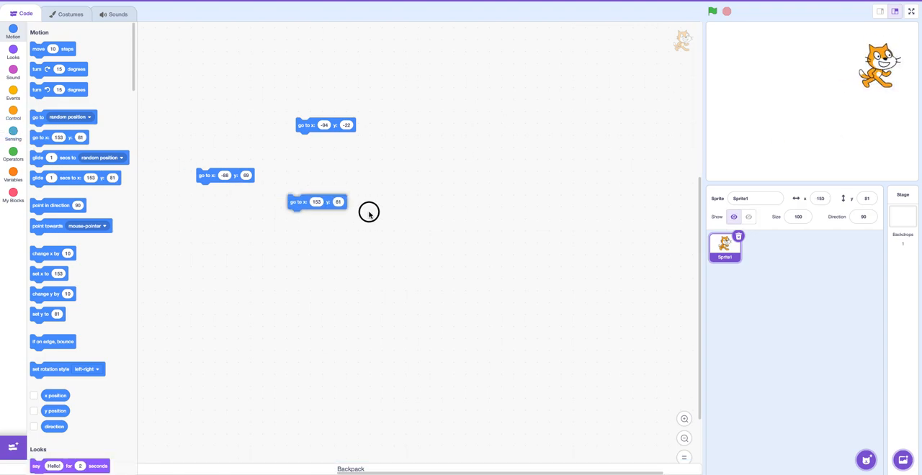
pyautogui.moveTo(317, 202); pyautogui.dragTo(299, 190)
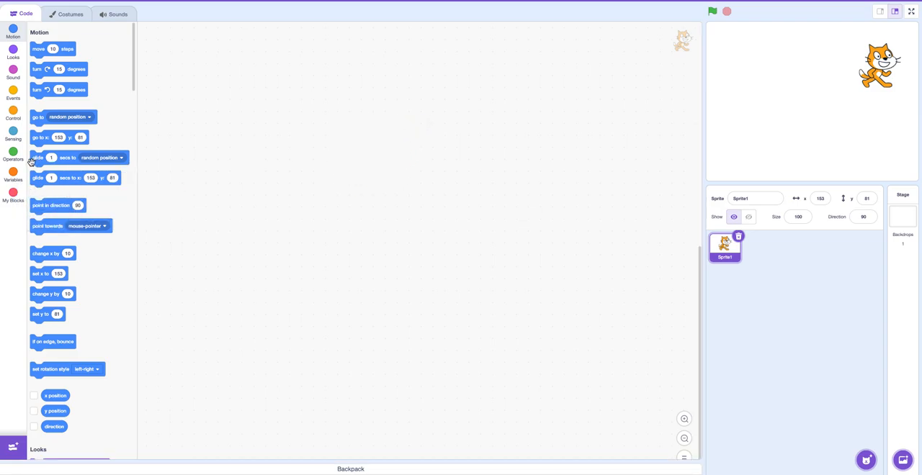
# Paint a new blank Sprite2 and return to the cat sprite's code
pyautogui.click(247, 153)
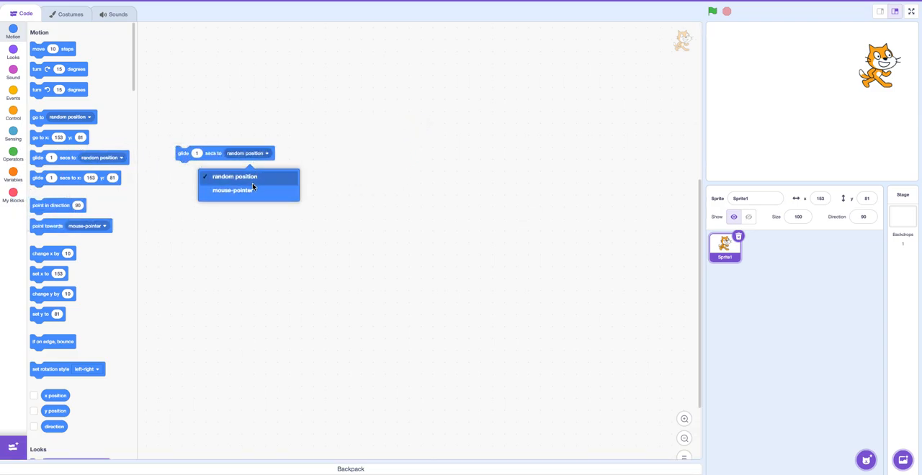
pyautogui.click(234, 176)
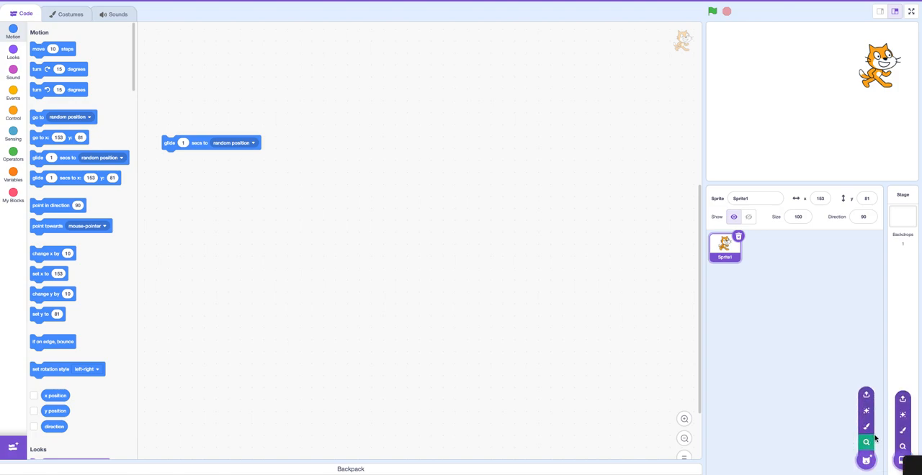
pyautogui.click(867, 460)
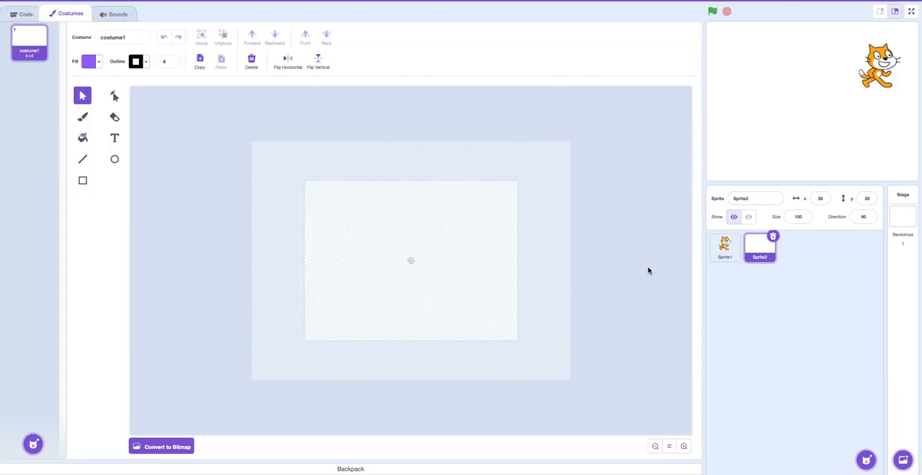
pyautogui.click(25, 15)
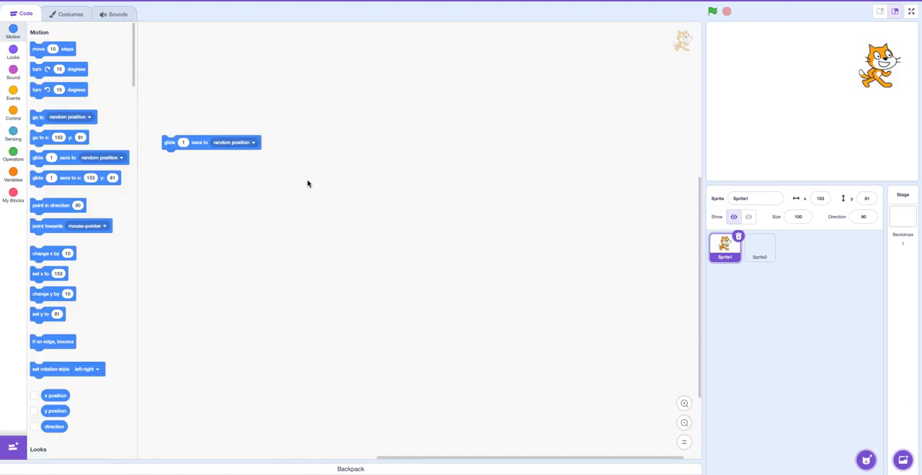
# Set the glide block's target to Sprite2, delete Sprite2, and try running the glide block
pyautogui.click(252, 141)
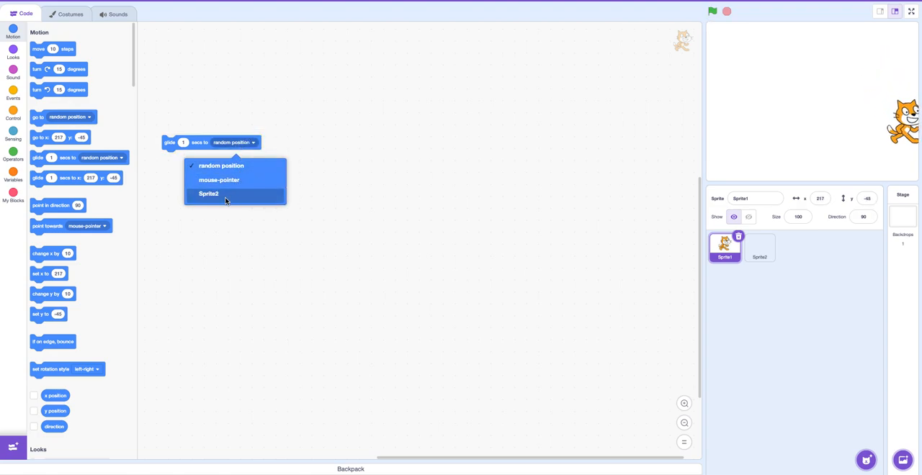
pyautogui.click(208, 193)
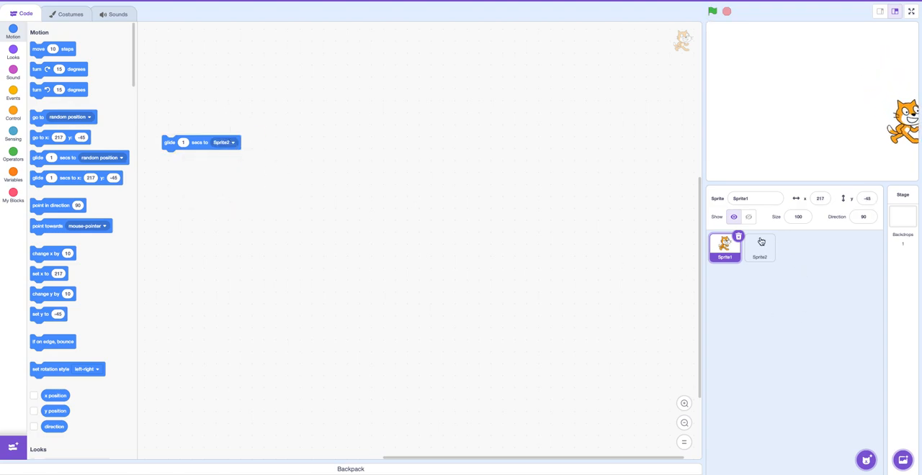
pyautogui.click(759, 247)
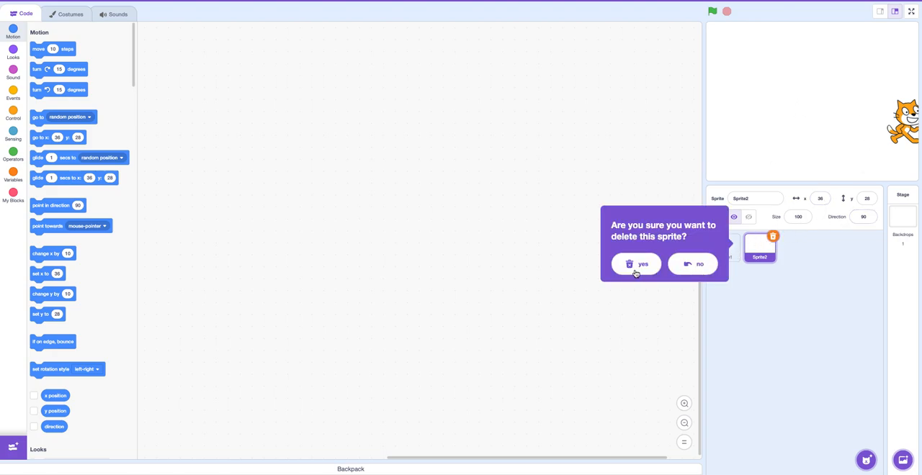
pyautogui.click(637, 263)
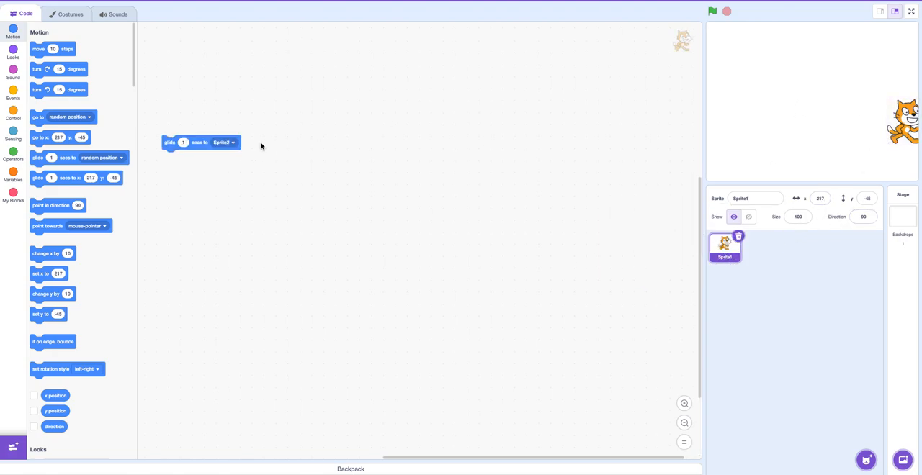
pyautogui.click(224, 141)
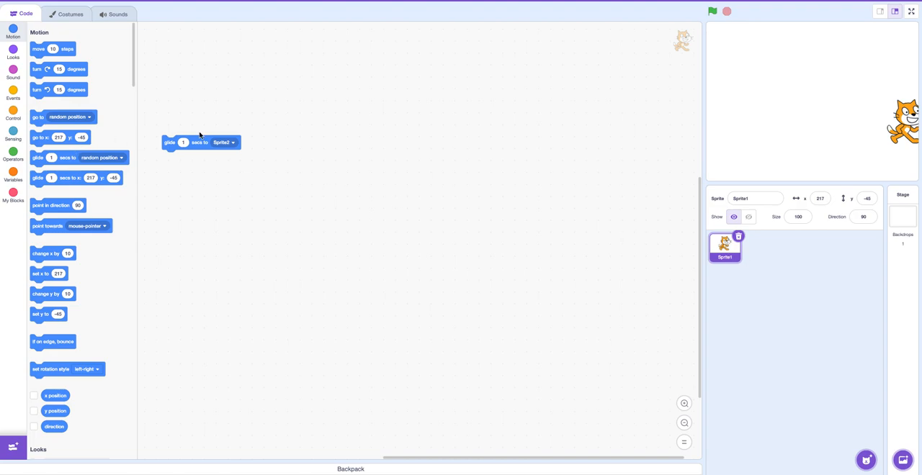
pyautogui.click(222, 141)
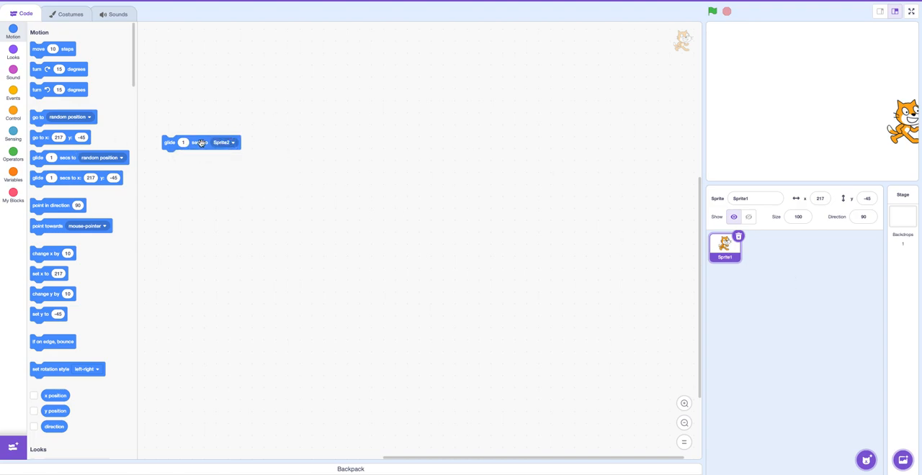
# Replace the glide-to-Sprite2 block with glide-to-x-y and glide-to-random-position blocks
pyautogui.moveTo(202, 141); pyautogui.dragTo(87, 182)
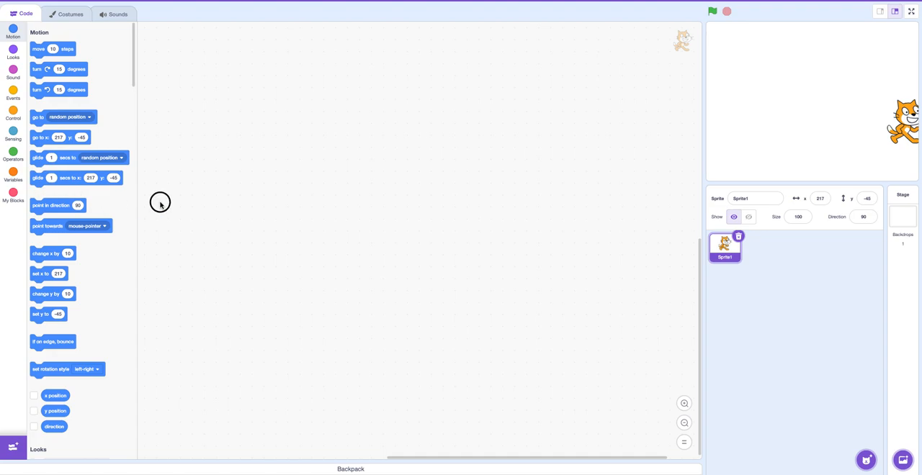
pyautogui.moveTo(78, 179); pyautogui.dragTo(339, 225)
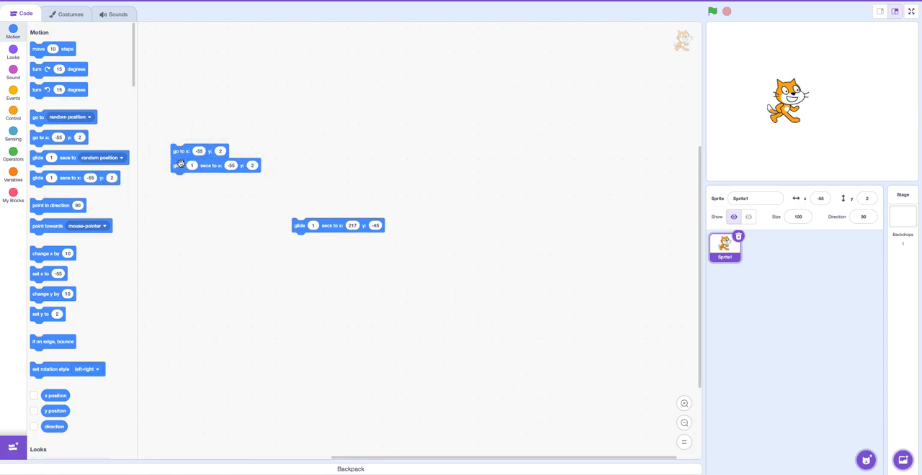
pyautogui.moveTo(199, 158); pyautogui.dragTo(151, 159)
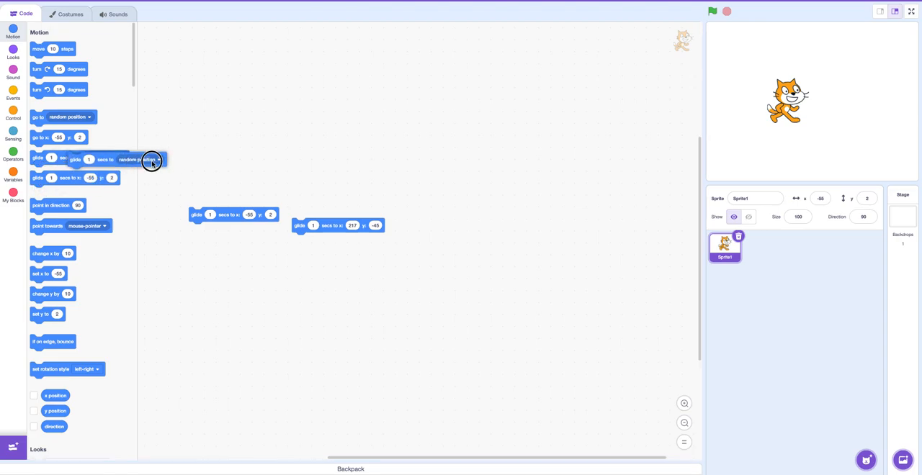
pyautogui.moveTo(151, 159); pyautogui.dragTo(256, 165)
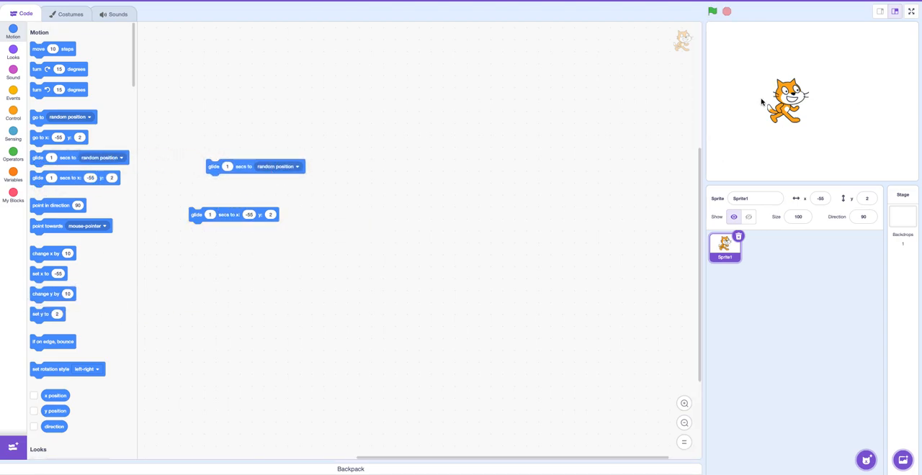
# Run the glide-to-coordinates and glide-to-random blocks on the cat, then clear them
pyautogui.click(712, 12)
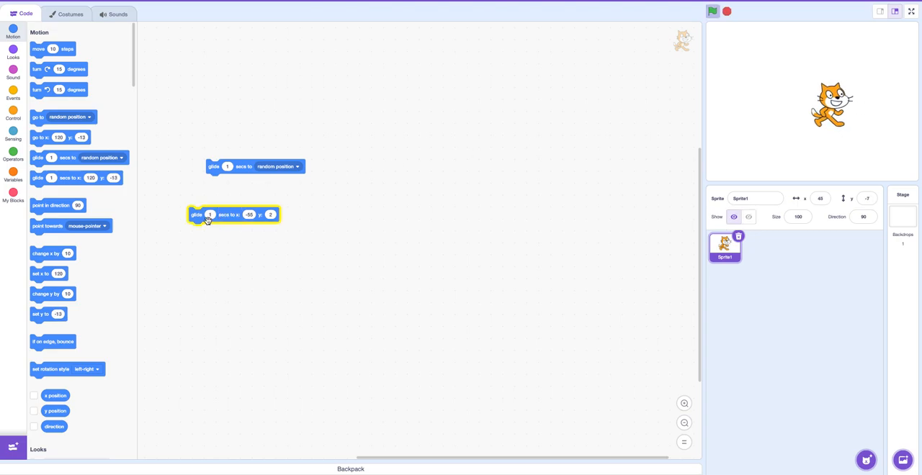
pyautogui.click(196, 214)
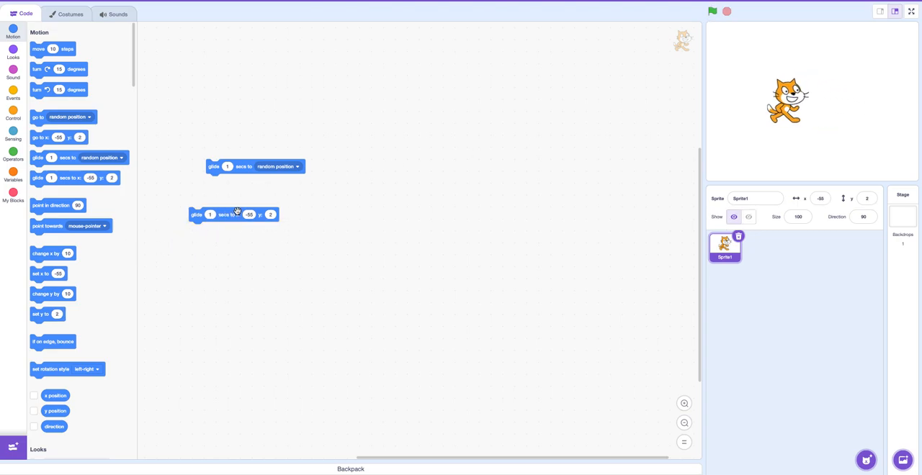
pyautogui.click(749, 216)
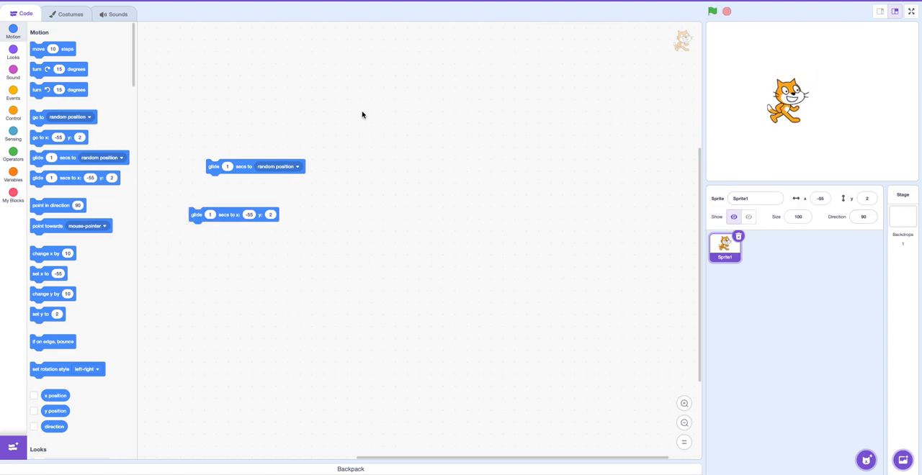
pyautogui.moveTo(409, 304)
pyautogui.write('2')
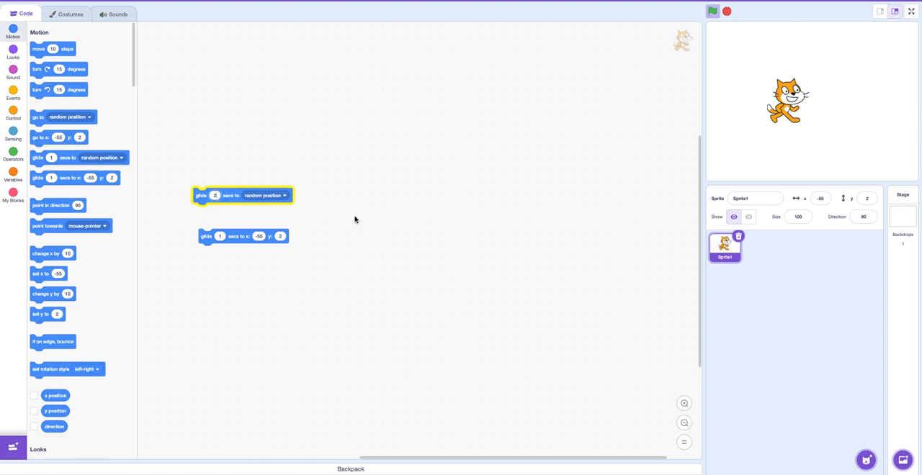
pyautogui.click(201, 194)
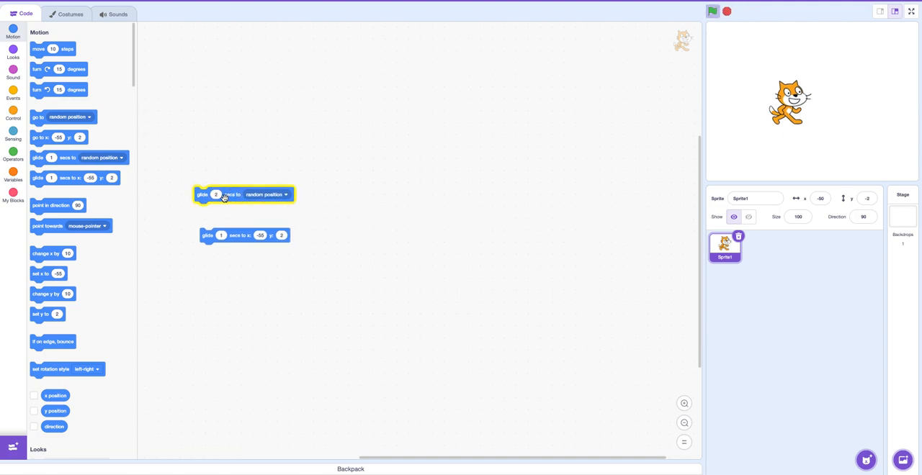
pyautogui.moveTo(245, 195); pyautogui.dragTo(245, 223)
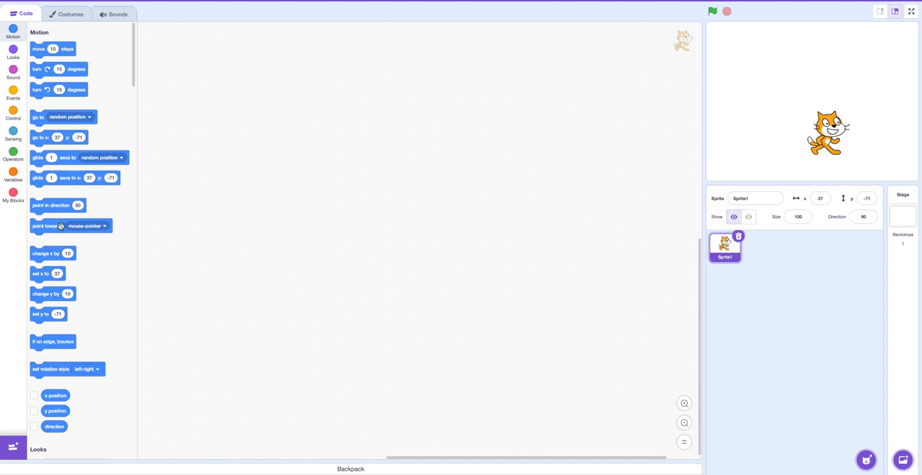
# Rotate the cat with the turn blocks, then reset it with 'point in direction 90'
pyautogui.moveTo(58, 205); pyautogui.dragTo(262, 191)
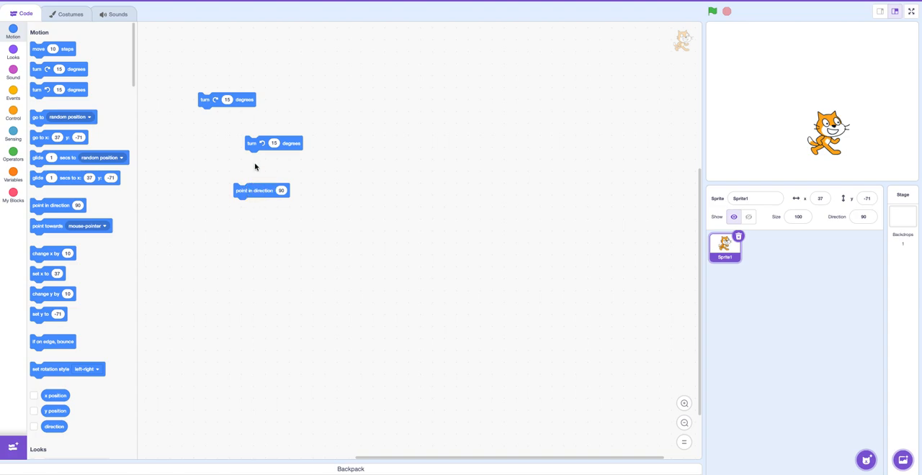
pyautogui.click(251, 142)
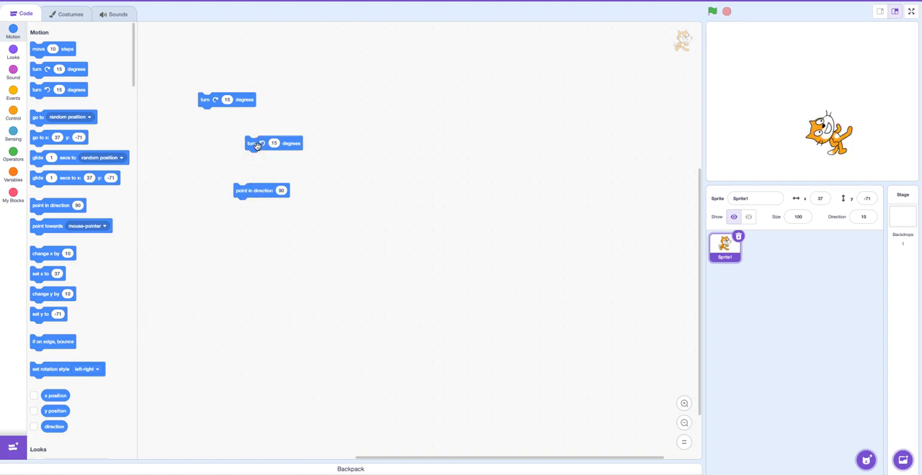
pyautogui.click(252, 142)
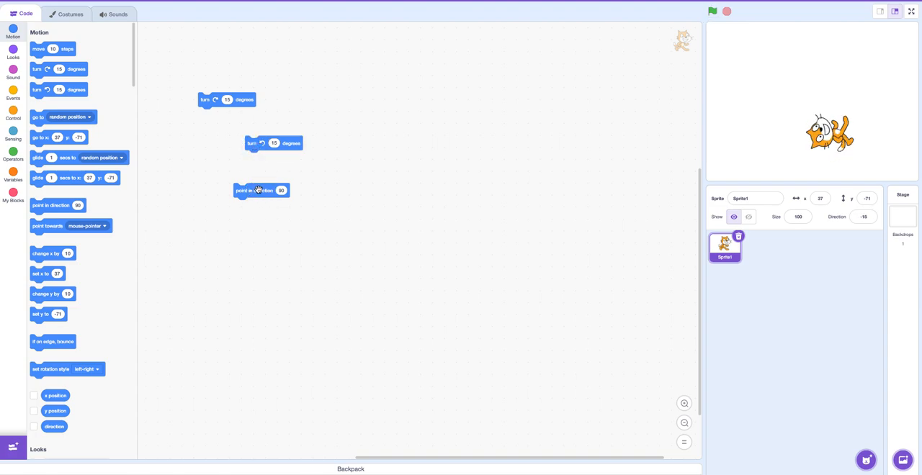
pyautogui.click(262, 191)
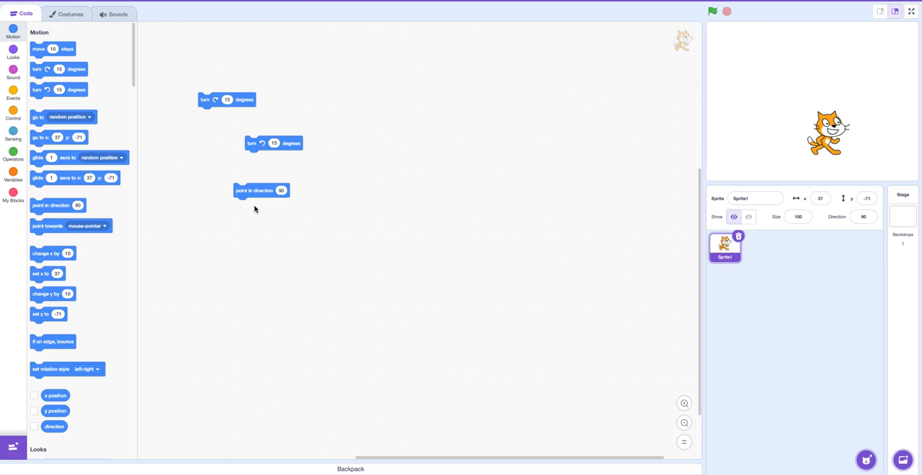
# Browse the Operators category and return to Motion blocks
pyautogui.click(13, 151)
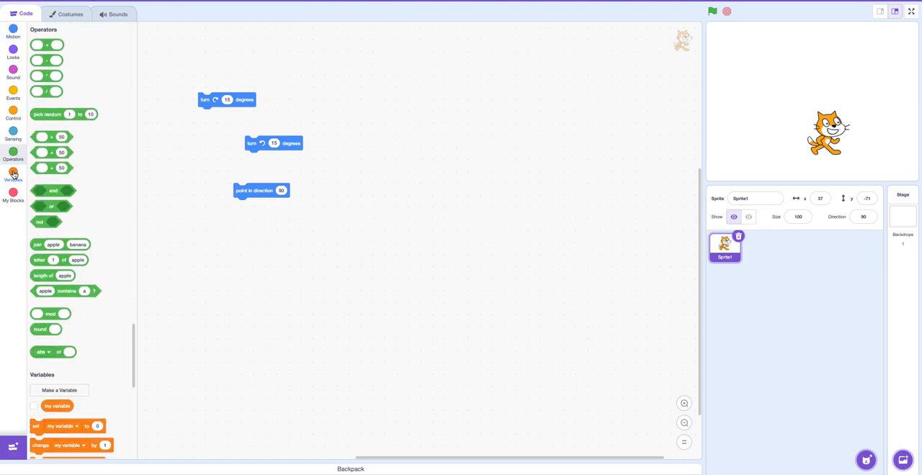
pyautogui.click(13, 33)
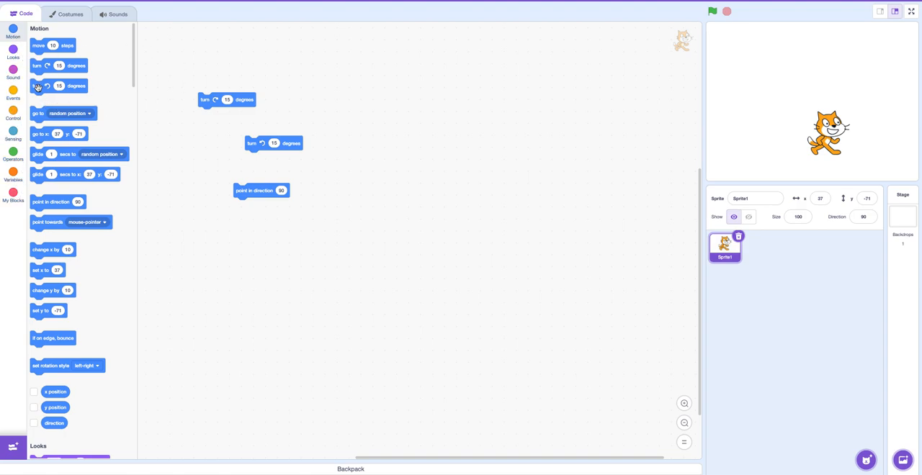
pyautogui.moveTo(60, 167)
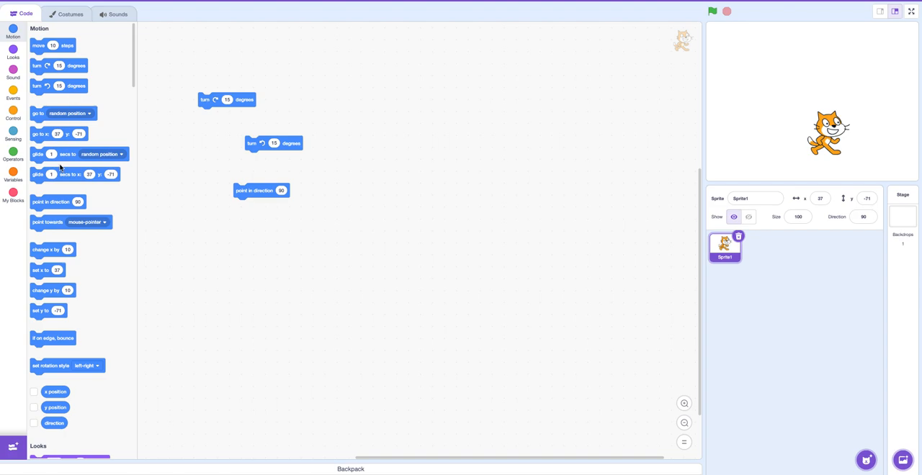
pyautogui.moveTo(55, 201)
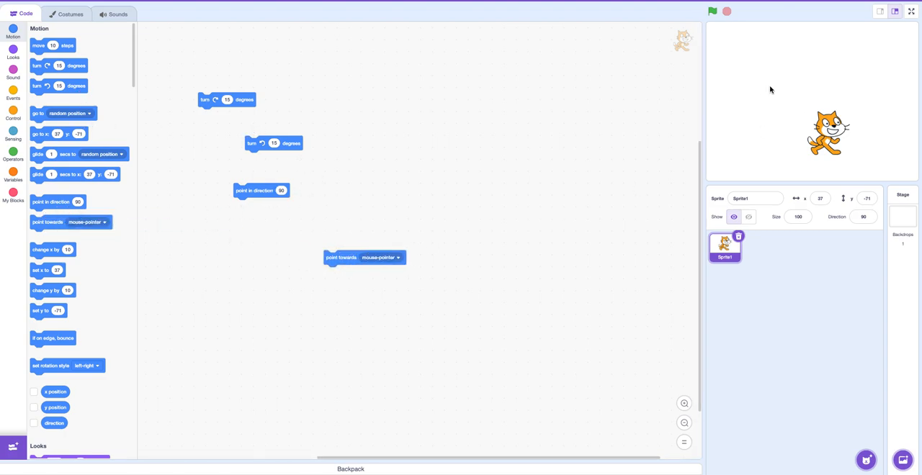
# Run 'point towards mouse-pointer' on the cat and move the block to the workspace top
pyautogui.click(339, 256)
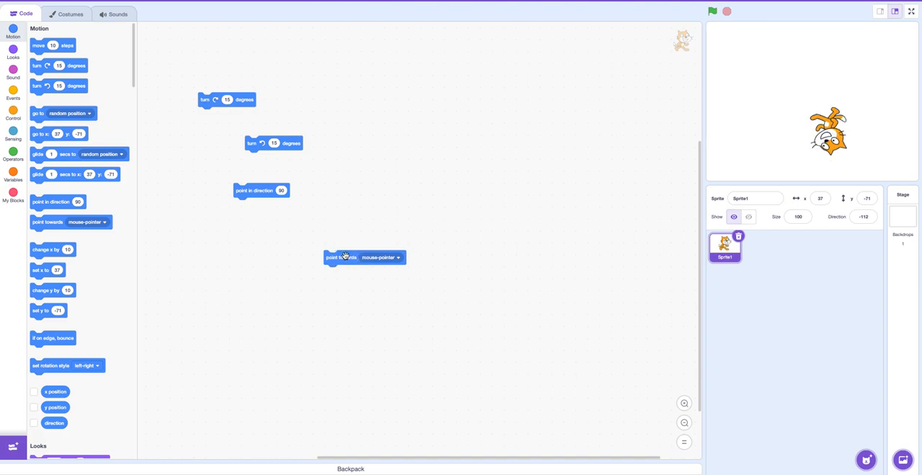
pyautogui.moveTo(366, 256); pyautogui.dragTo(594, 49)
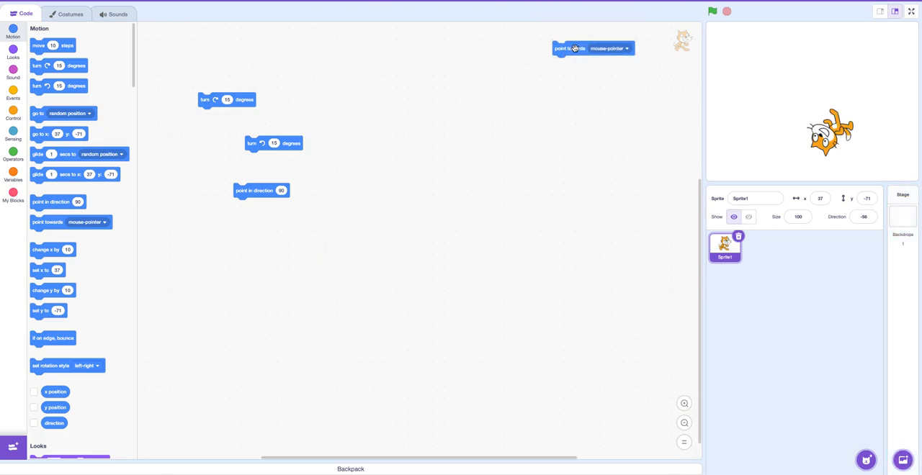
pyautogui.click(608, 49)
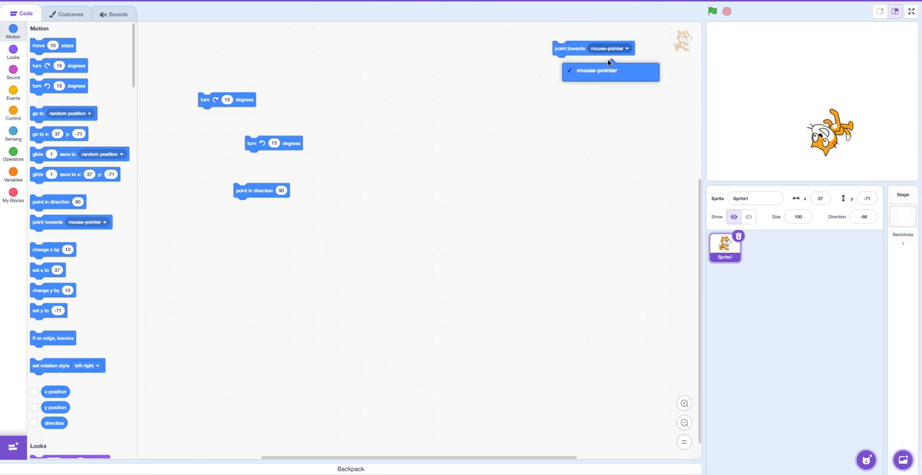
pyautogui.click(596, 71)
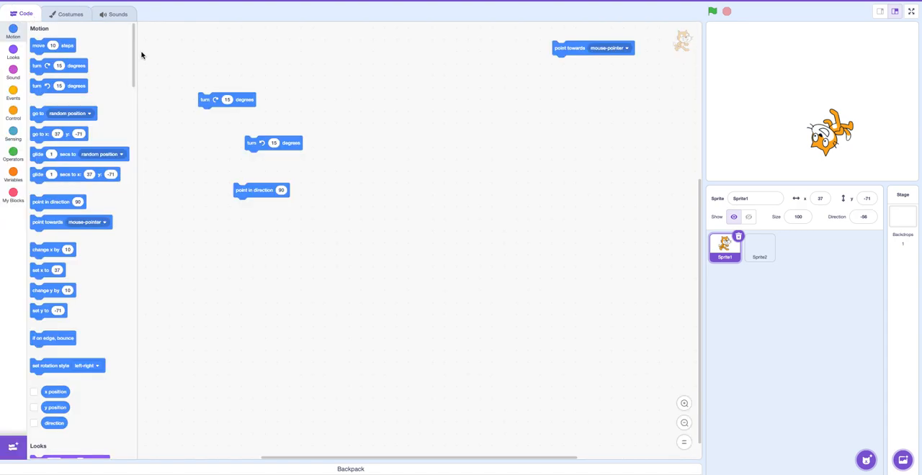
# Point the cat towards Sprite2, then delete Sprite2 and confirm
pyautogui.click(607, 48)
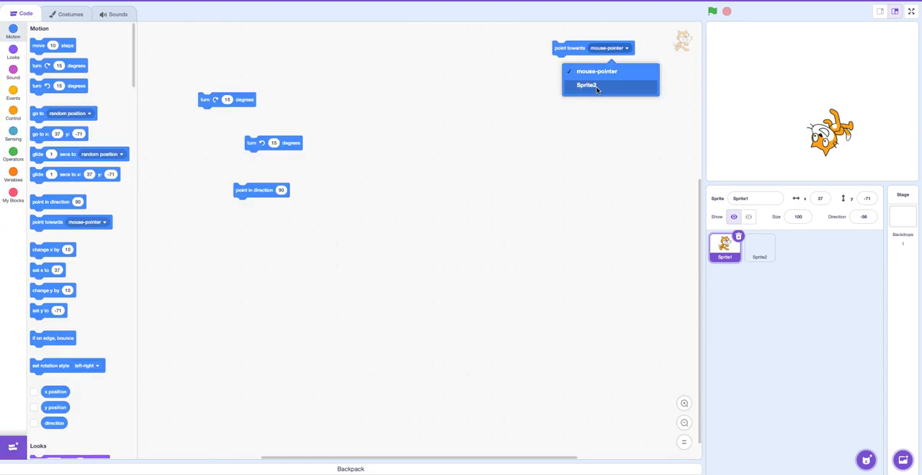
pyautogui.click(586, 85)
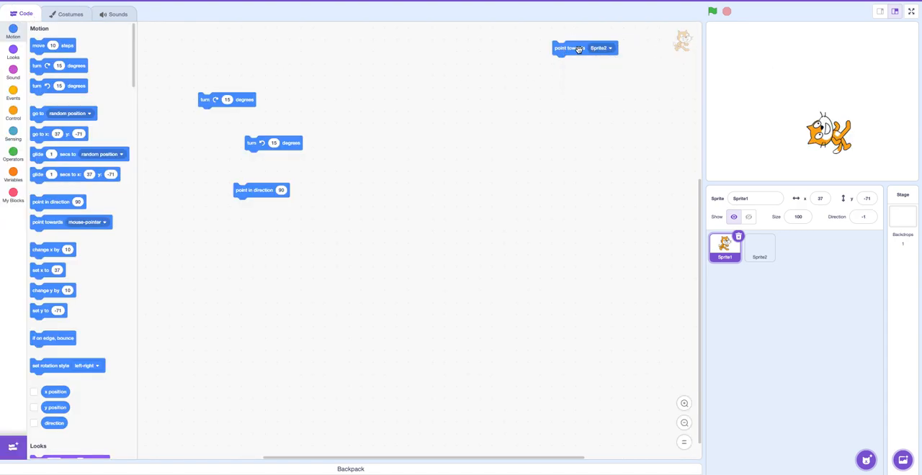
pyautogui.click(772, 236)
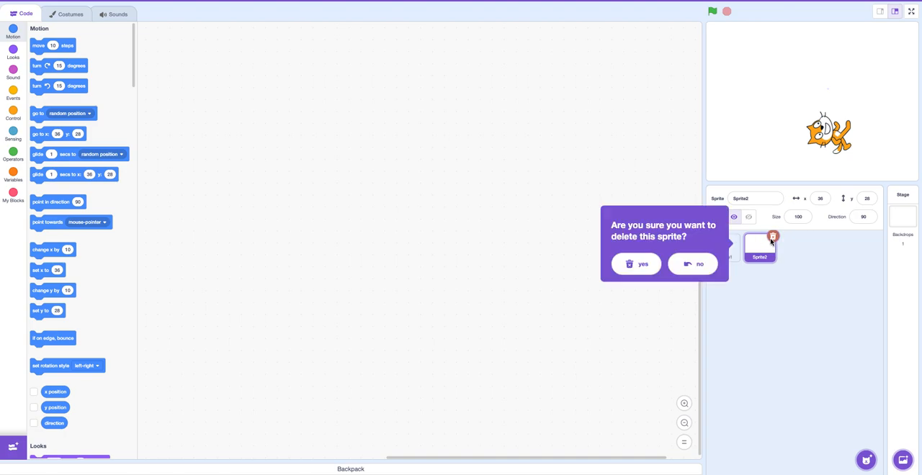
pyautogui.click(635, 264)
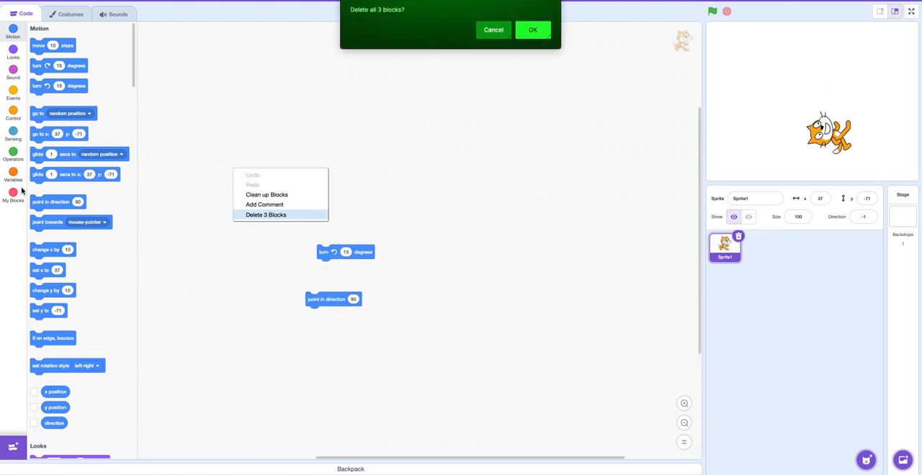
# Confirm deleting all blocks, add 'change x by 10', and set the cat's direction to 90
pyautogui.click(533, 29)
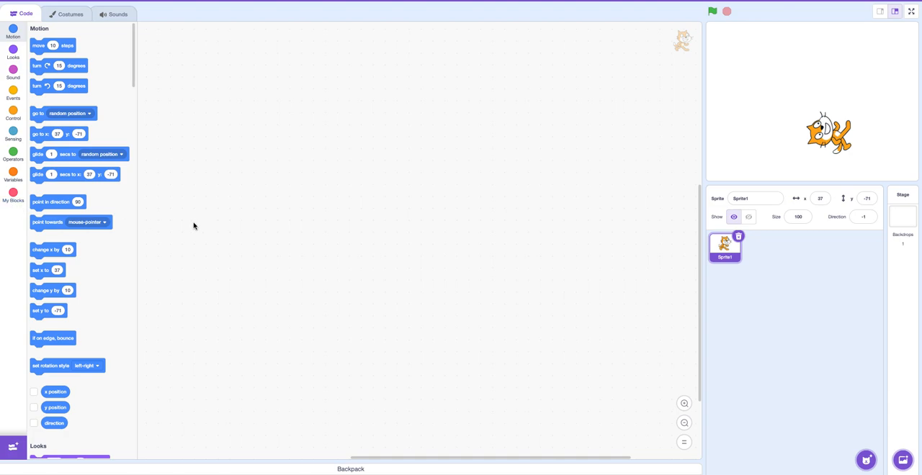
pyautogui.moveTo(67, 219)
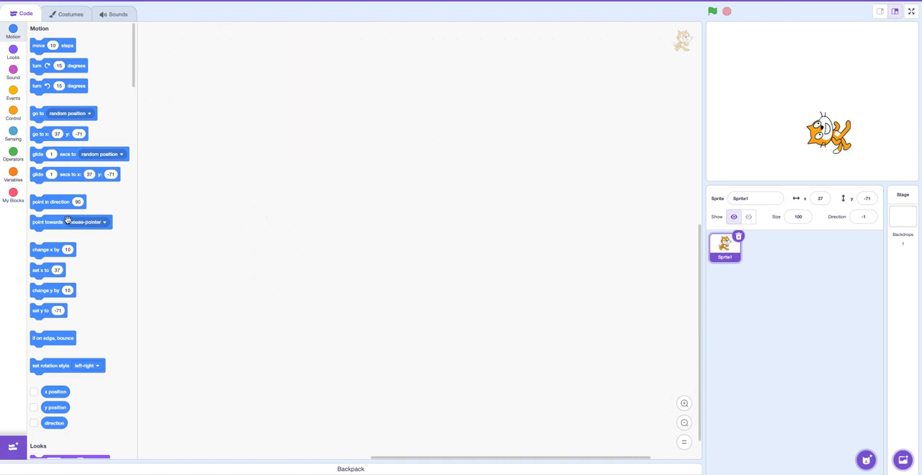
pyautogui.moveTo(20, 262)
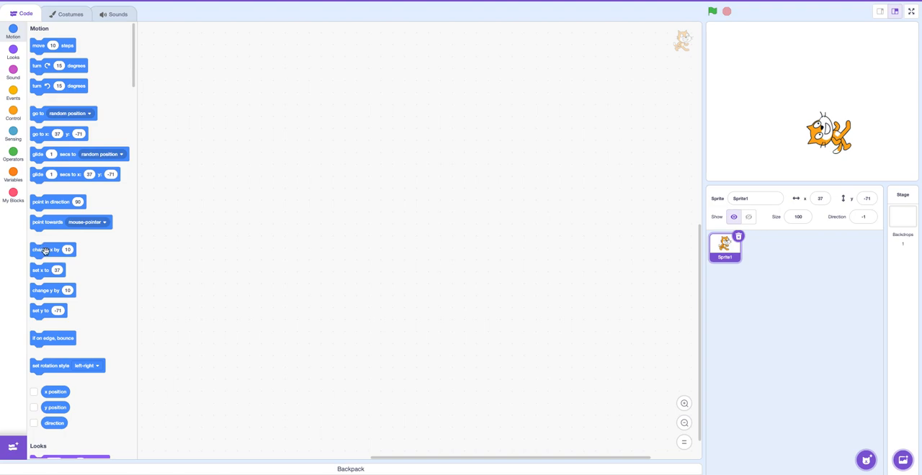
pyautogui.moveTo(46, 250); pyautogui.dragTo(343, 227)
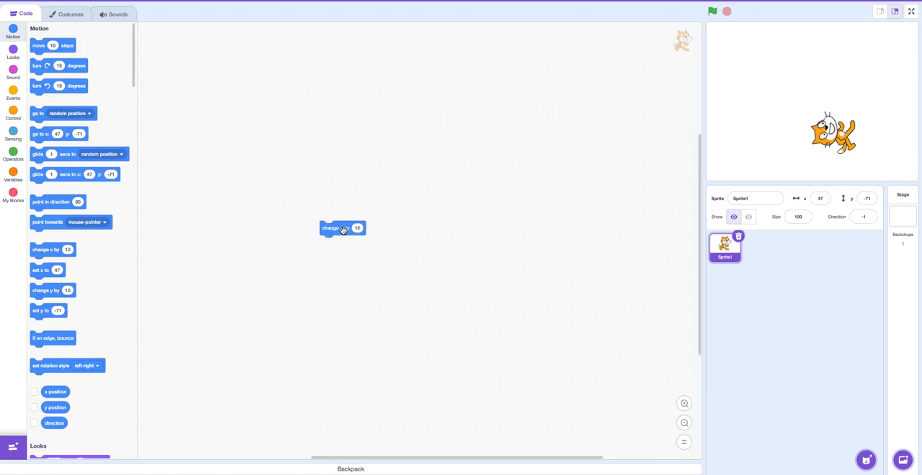
pyautogui.click(864, 216)
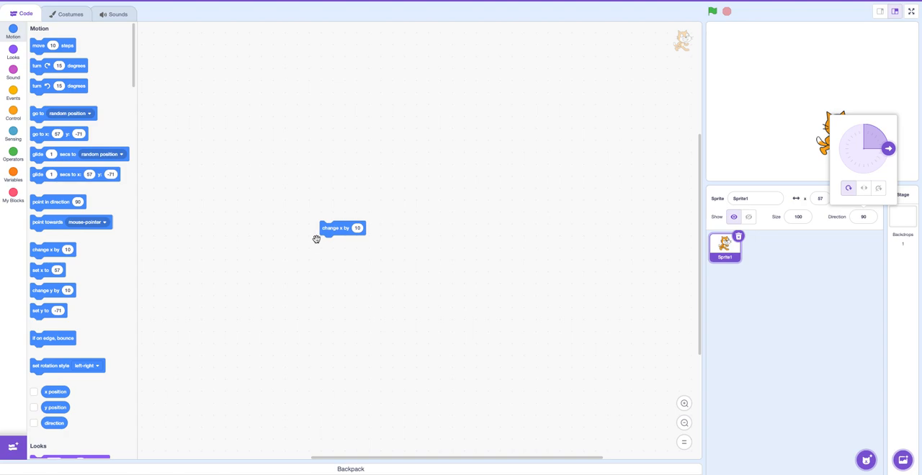
pyautogui.click(713, 11)
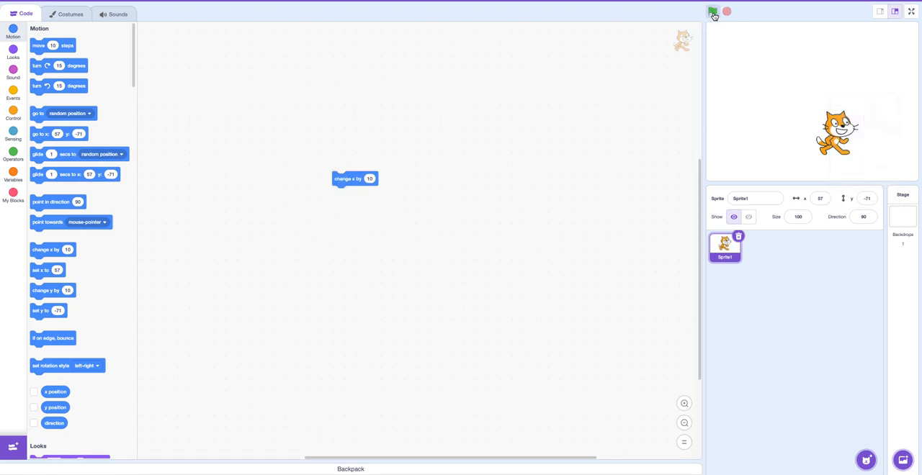
# Run 'change x by 10' twice to shift the cat horizontally
pyautogui.click(711, 11)
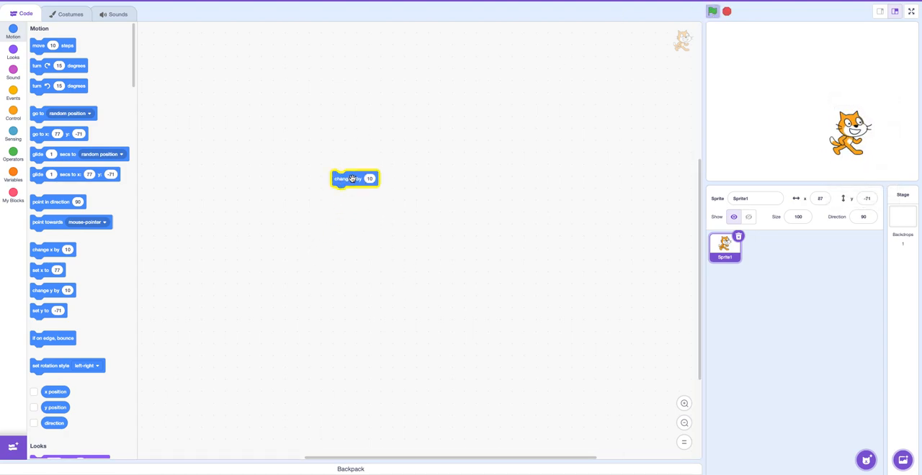
pyautogui.click(353, 178)
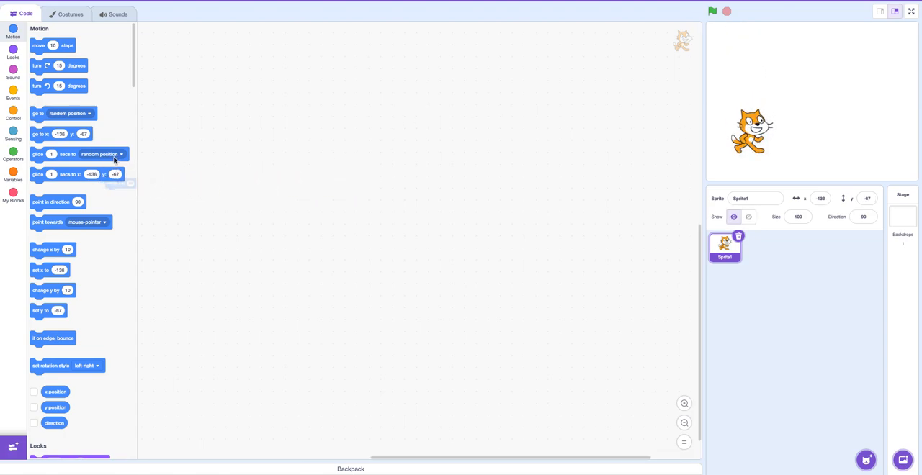
# Add 'set x to' and 'go to x: y:' blocks and run each to move the cat upper left
pyautogui.moveTo(49, 271); pyautogui.dragTo(300, 190)
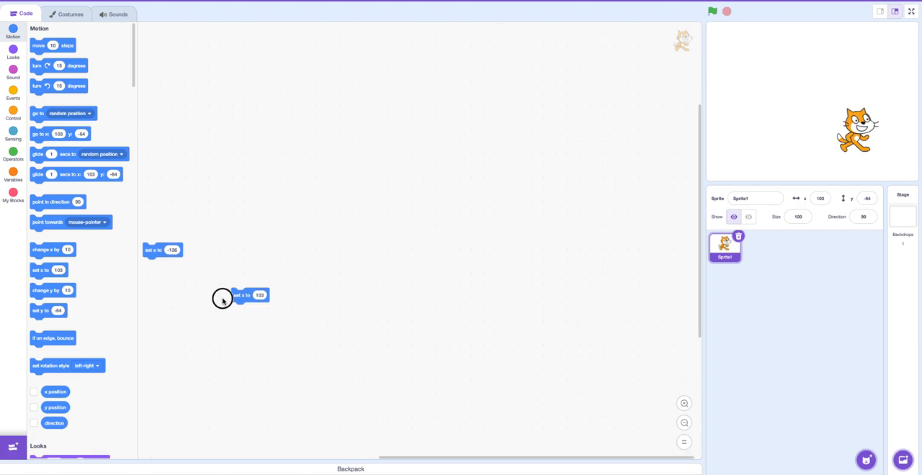
pyautogui.moveTo(250, 295); pyautogui.dragTo(204, 248)
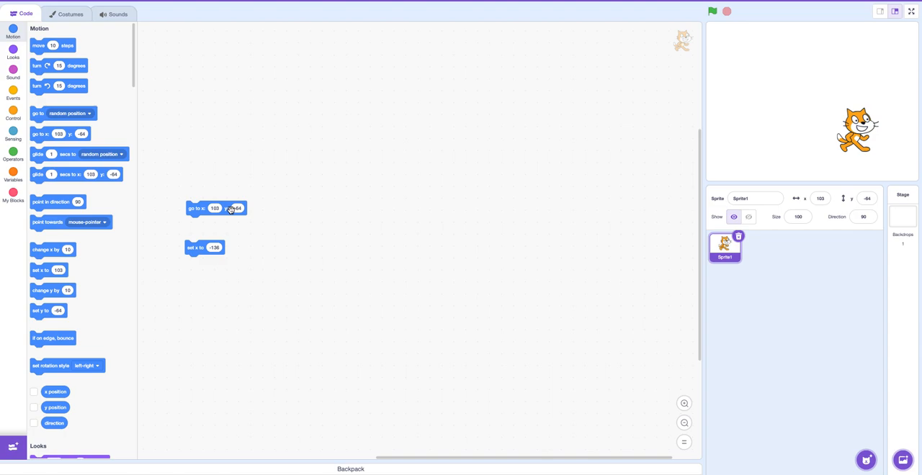
pyautogui.moveTo(586, 181)
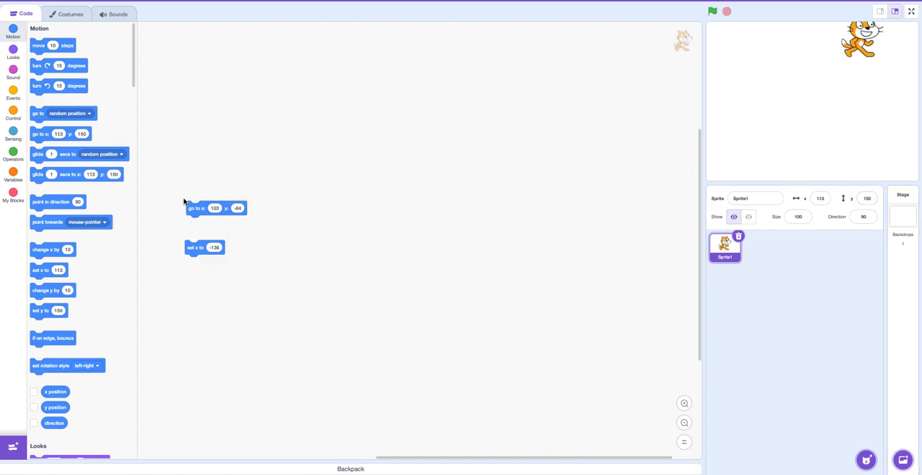
pyautogui.click(196, 207)
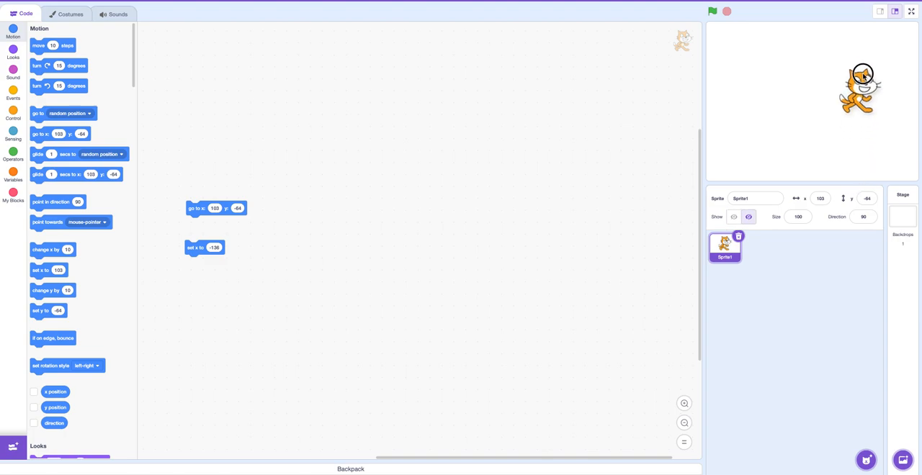
pyautogui.click(205, 248)
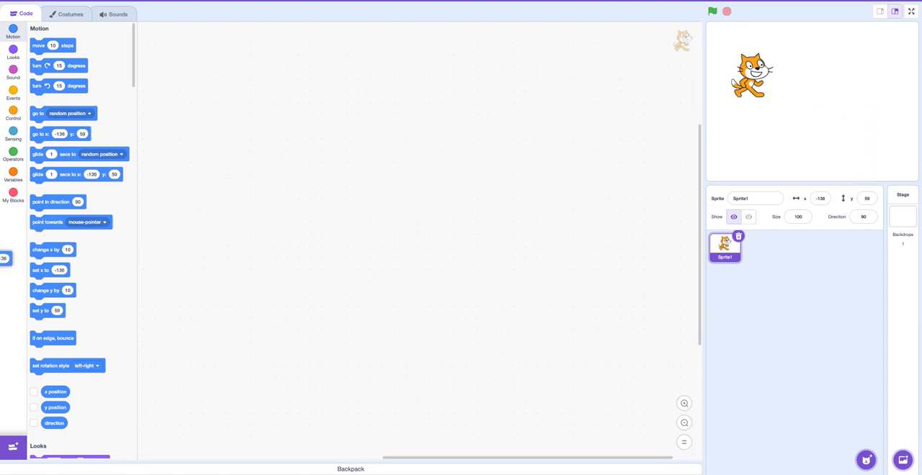
pyautogui.moveTo(52, 291); pyautogui.dragTo(228, 262)
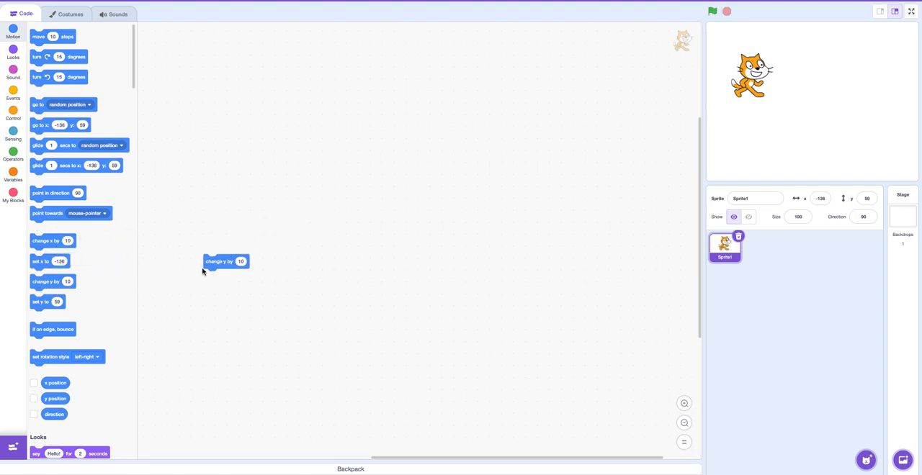
pyautogui.moveTo(226, 262); pyautogui.dragTo(52, 282)
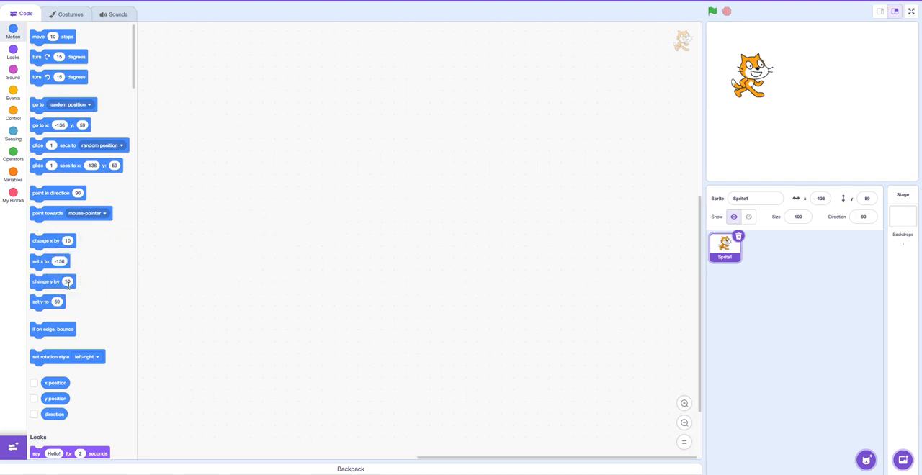
pyautogui.moveTo(40, 261); pyautogui.dragTo(178, 239)
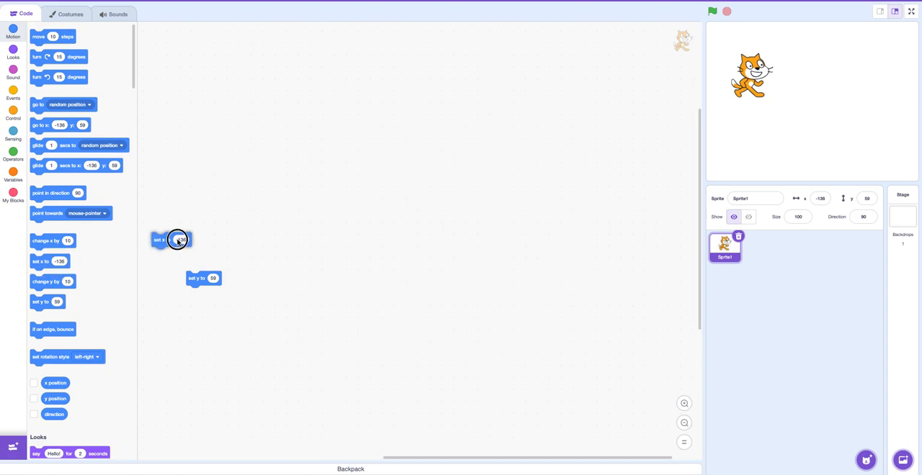
pyautogui.moveTo(170, 239); pyautogui.dragTo(191, 248)
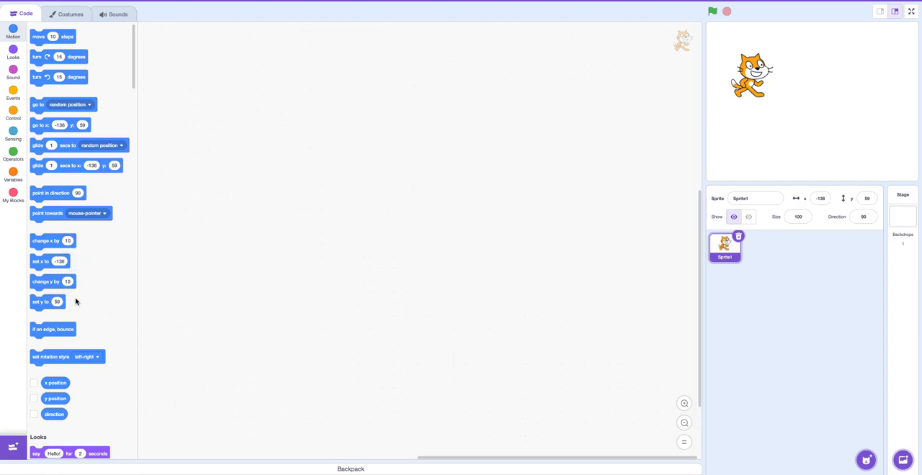
pyautogui.moveTo(49, 347)
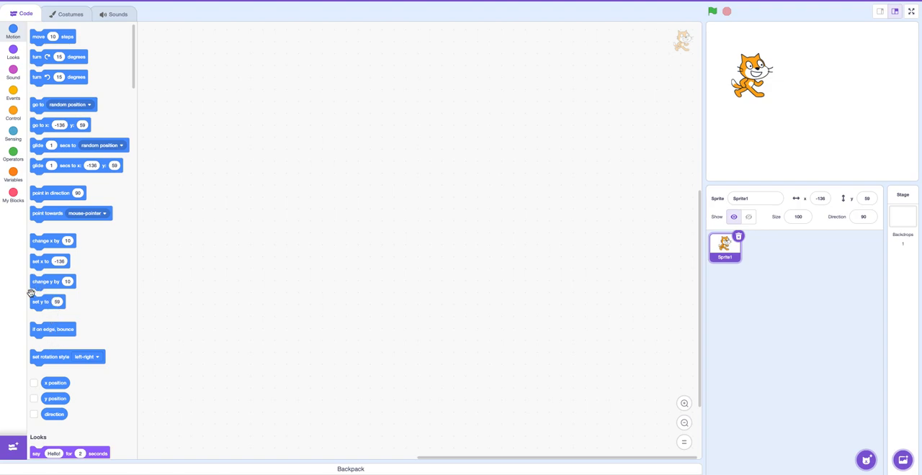
# Build a green-flag script with 'if on edge, bounce' inside a forever loop
pyautogui.moveTo(52, 328); pyautogui.dragTo(360, 293)
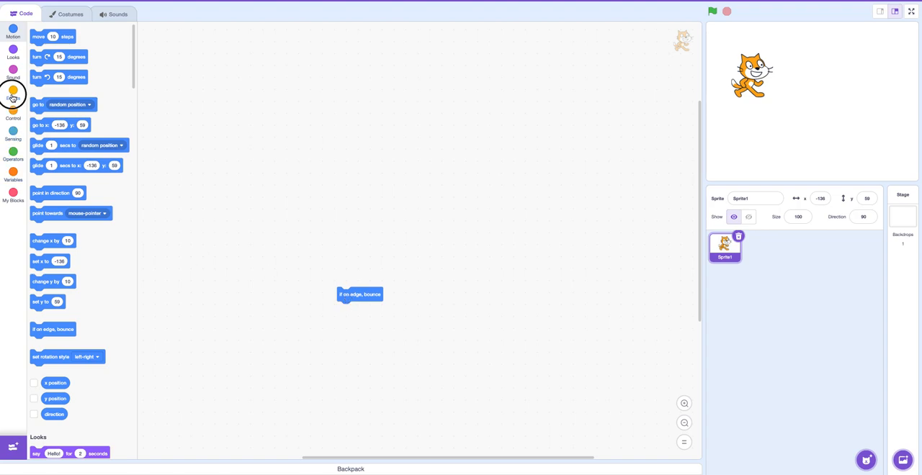
pyautogui.click(13, 94)
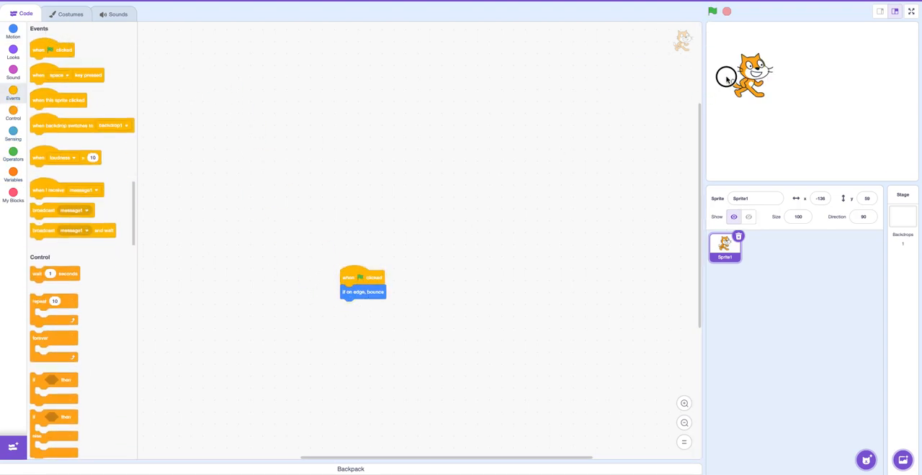
pyautogui.moveTo(746, 77); pyautogui.dragTo(713, 72)
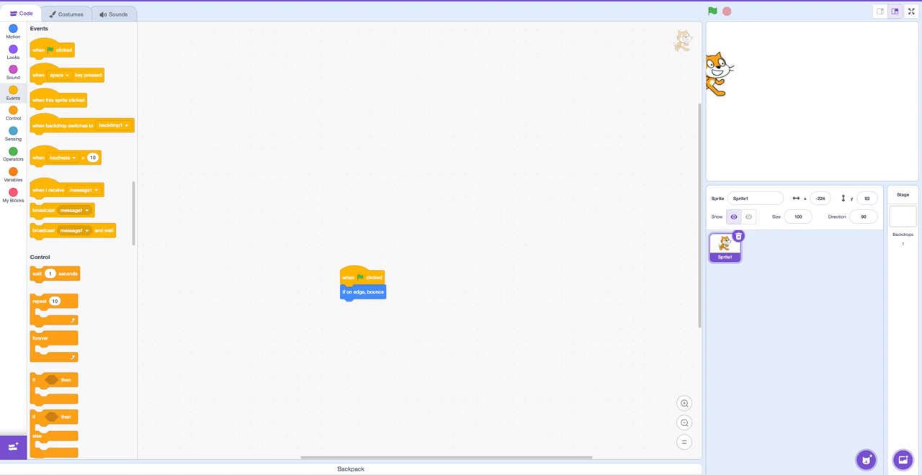
pyautogui.moveTo(53, 338); pyautogui.dragTo(348, 291)
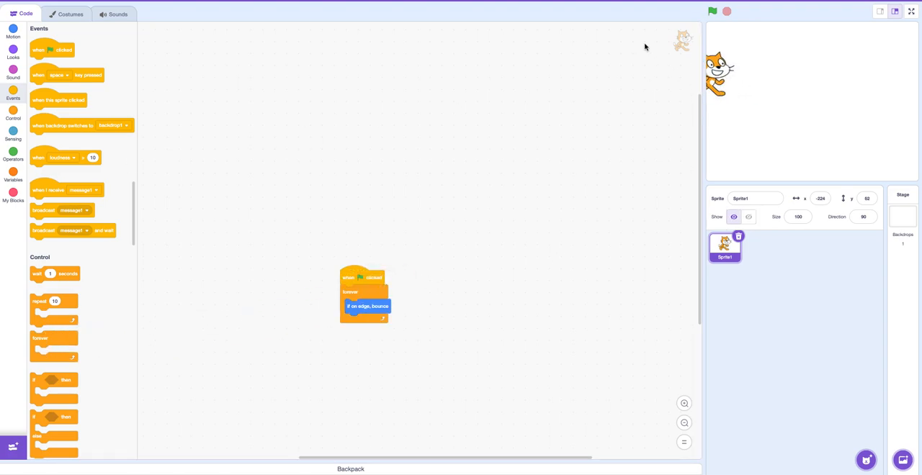
# Run the script so the cat bounces around the stage, then stop it
pyautogui.click(711, 11)
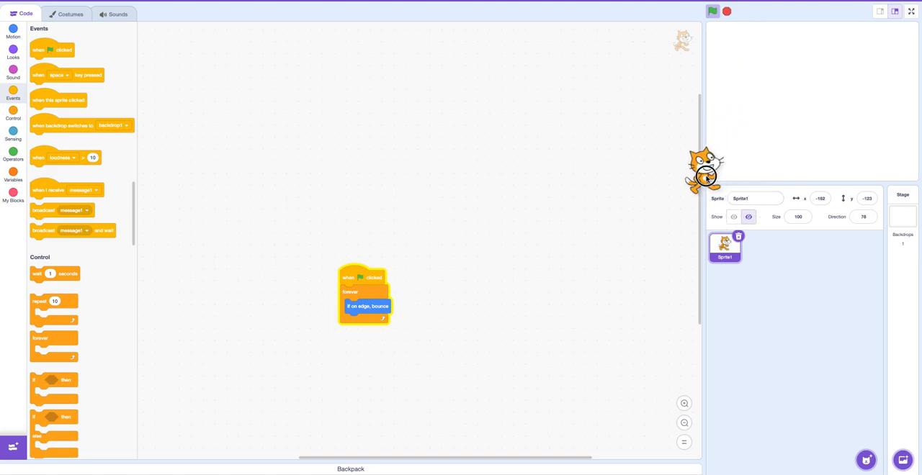
pyautogui.click(711, 11)
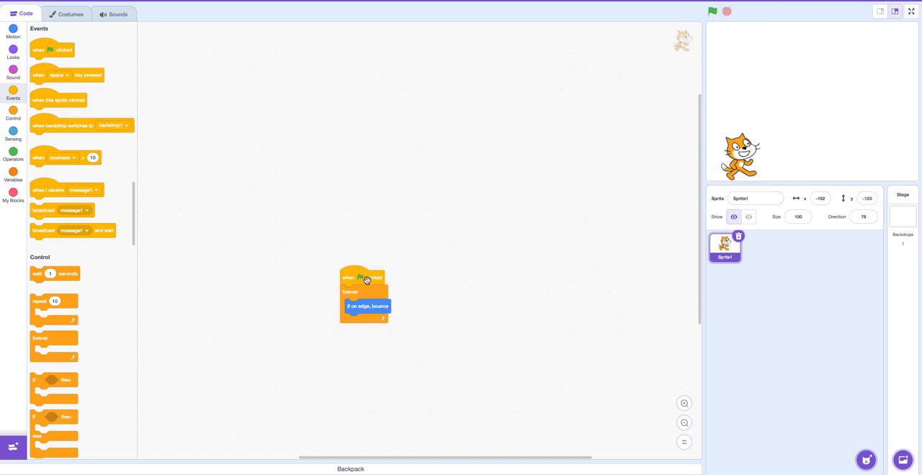
pyautogui.click(13, 30)
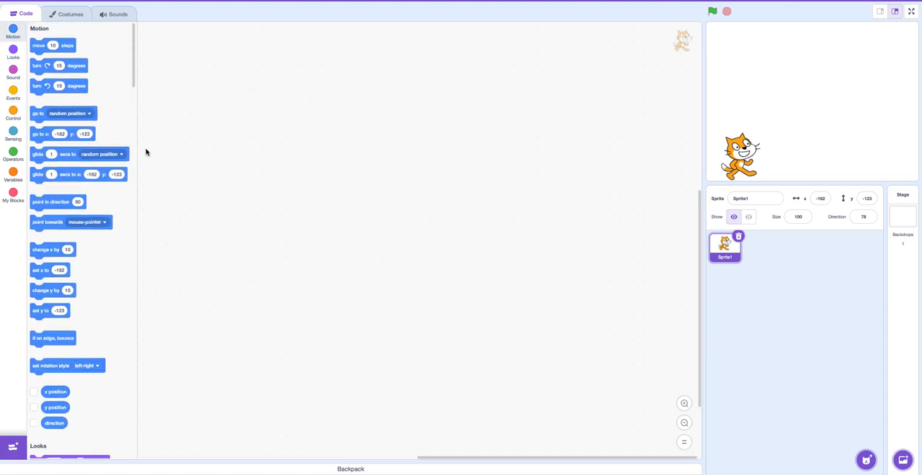
pyautogui.moveTo(43, 360)
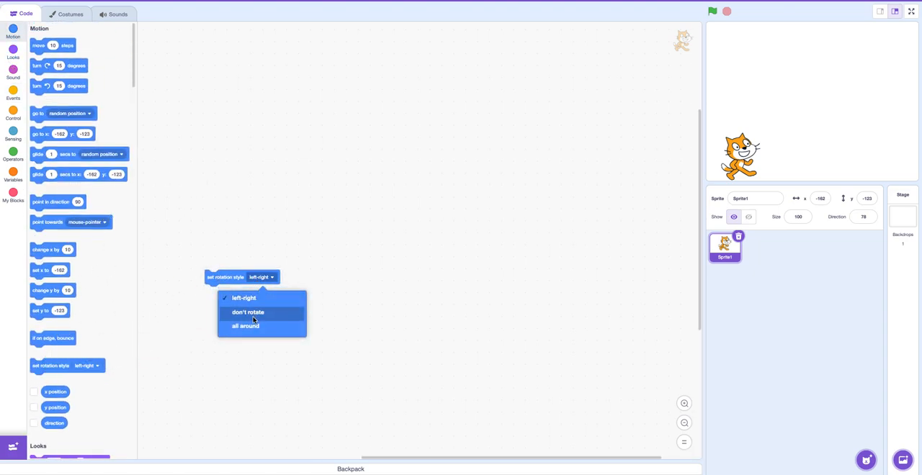
# Cycle the rotation style through don't rotate, left-right and all around
pyautogui.click(247, 311)
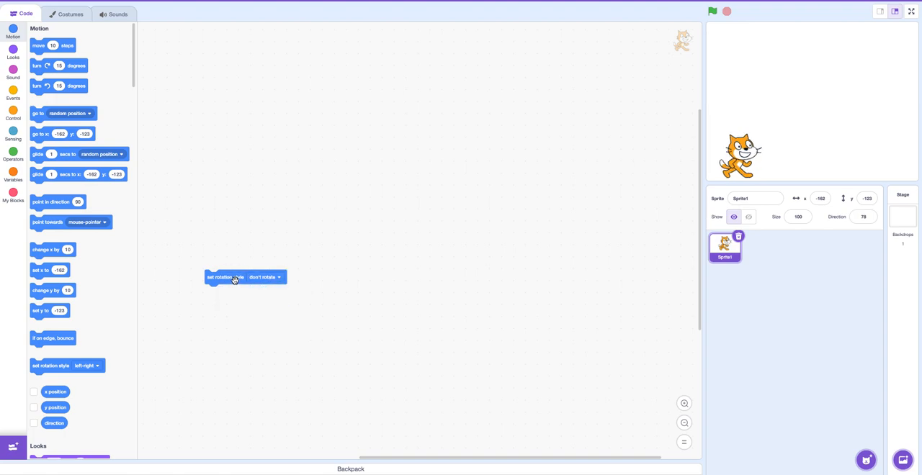
pyautogui.click(265, 276)
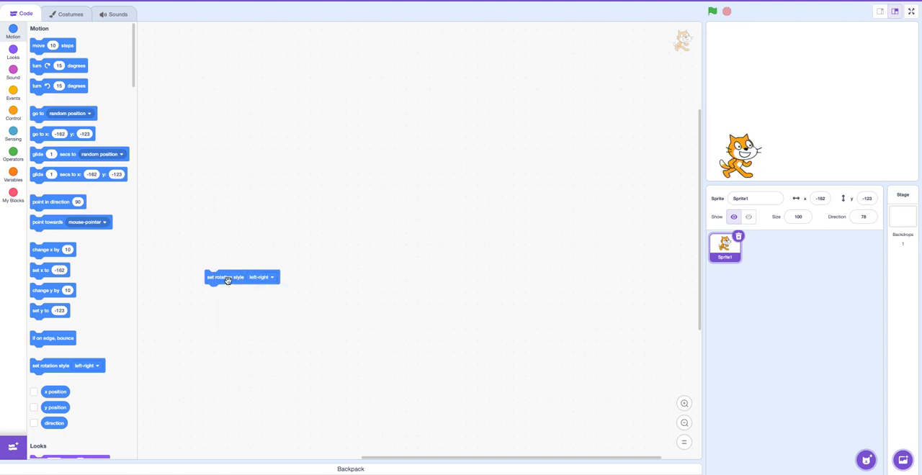
pyautogui.moveTo(305, 281)
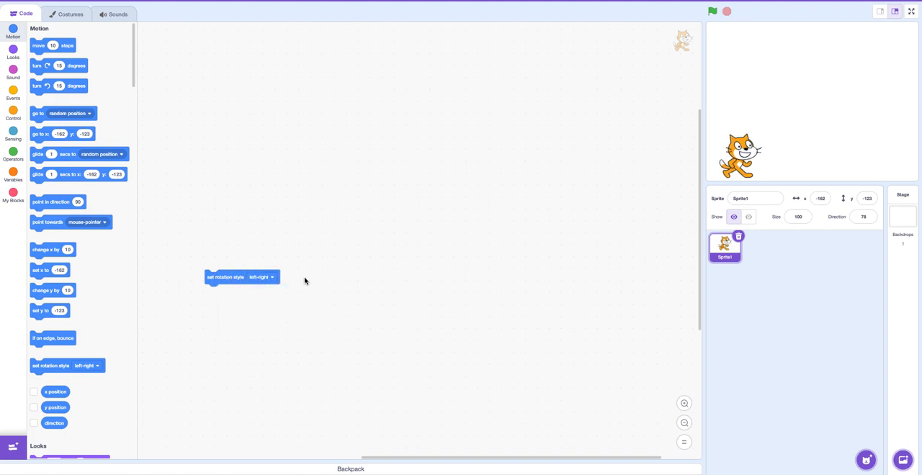
pyautogui.click(260, 277)
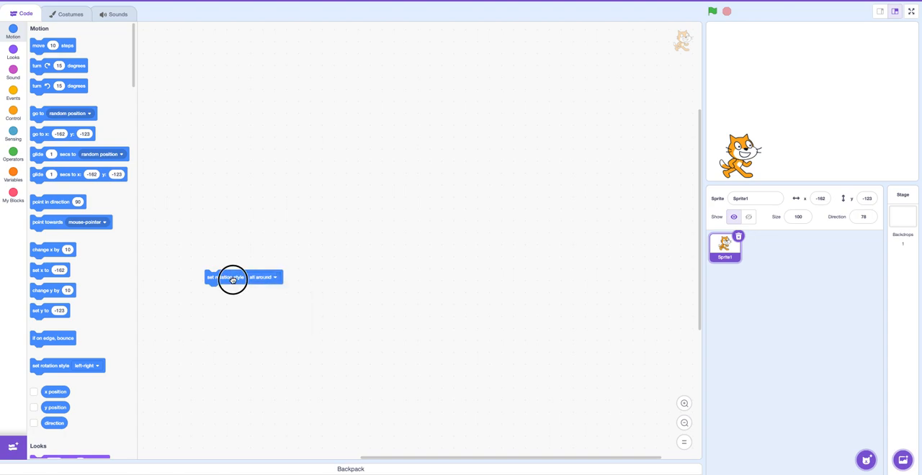
# Set the rotation style to don't rotate, then drag the block back toward the palette
pyautogui.moveTo(233, 279); pyautogui.dragTo(244, 301)
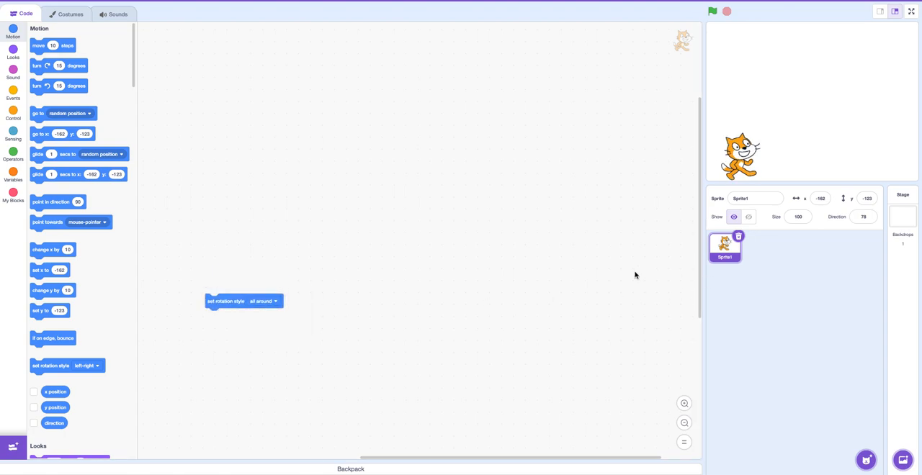
pyautogui.click(262, 301)
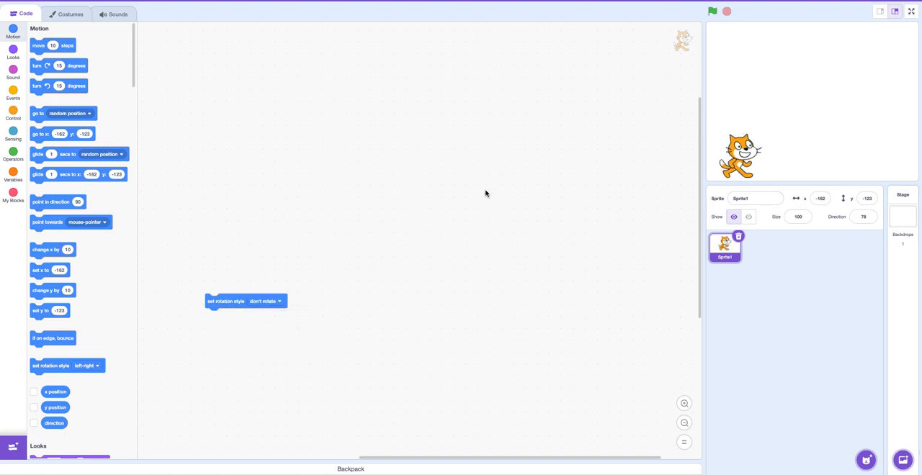
pyautogui.moveTo(246, 301); pyautogui.dragTo(213, 249)
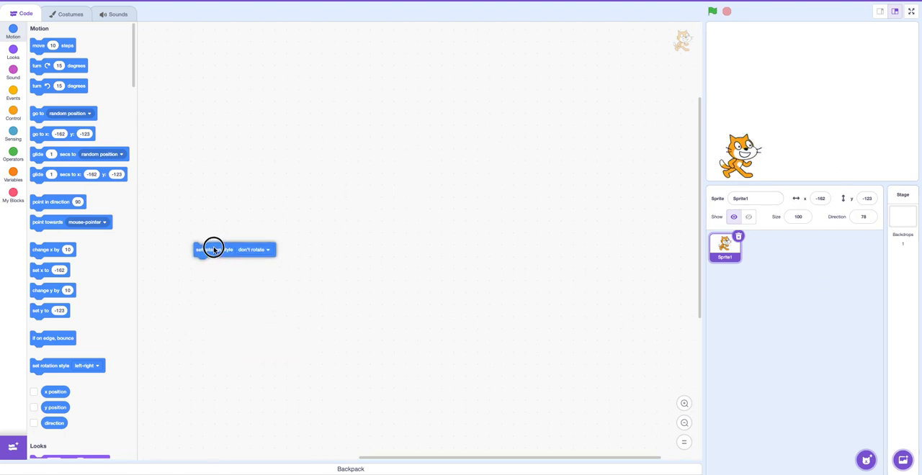
# Show the cat's x and y position readouts on the stage, then hide them again
pyautogui.click(34, 392)
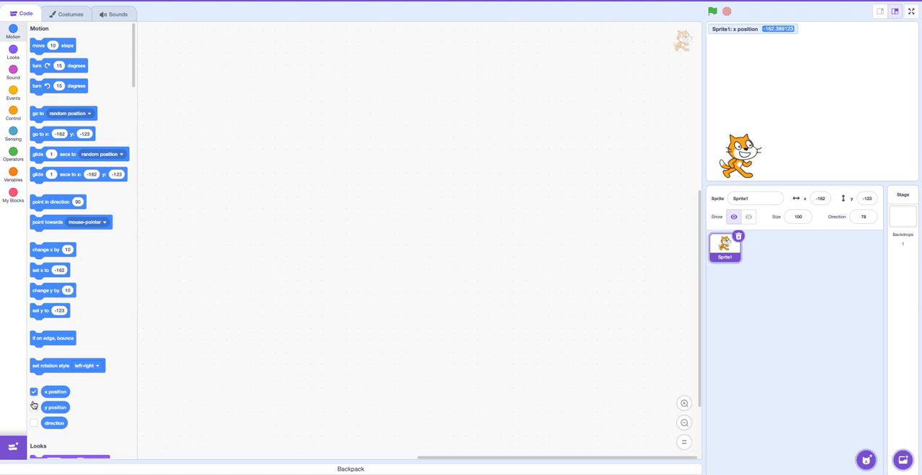
pyautogui.click(34, 408)
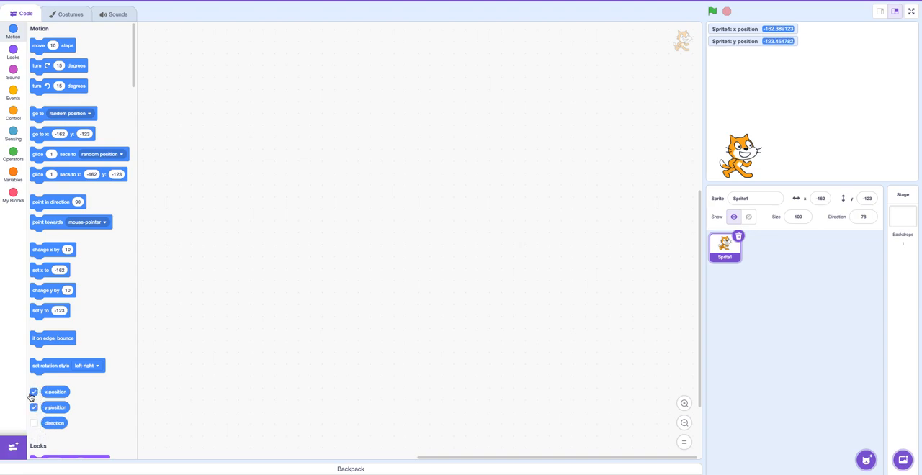
pyautogui.click(33, 392)
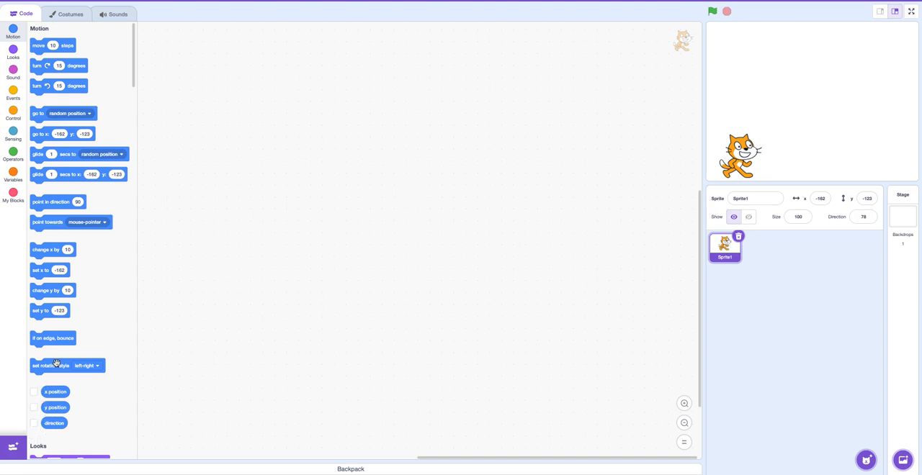
pyautogui.click(13, 48)
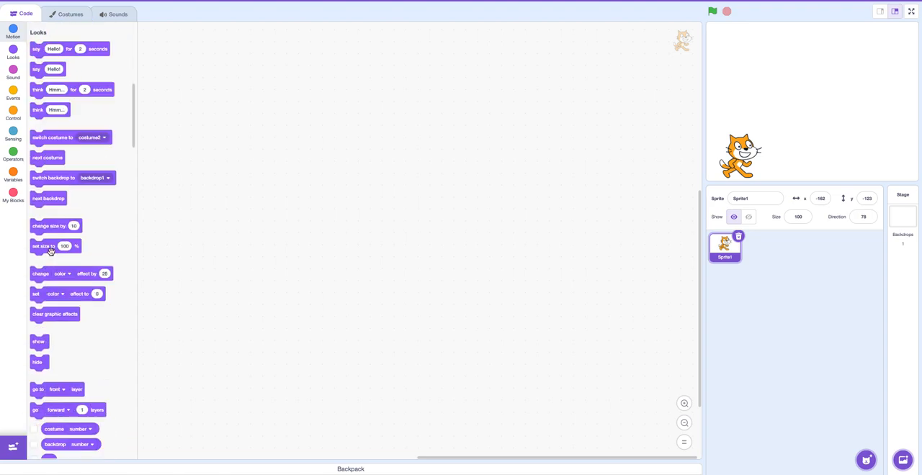
# Place a 'switch costume to costume1' block from the Looks palette into the code area
pyautogui.scroll(-3)
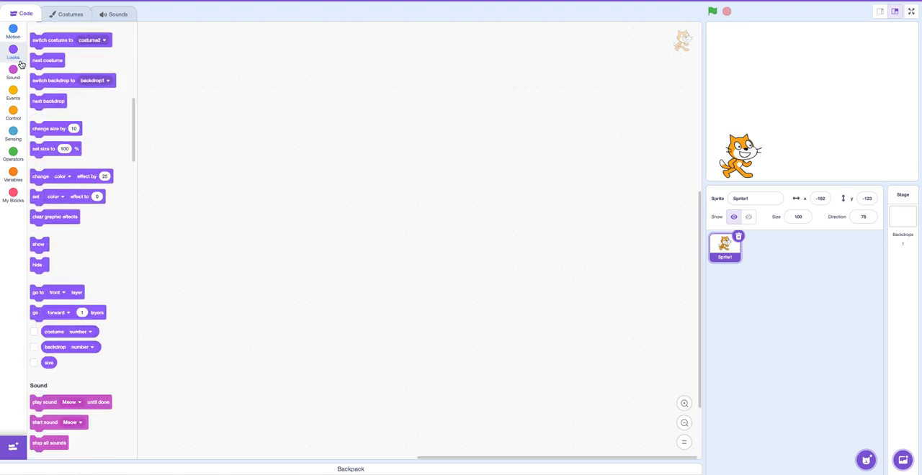
pyautogui.moveTo(127, 168)
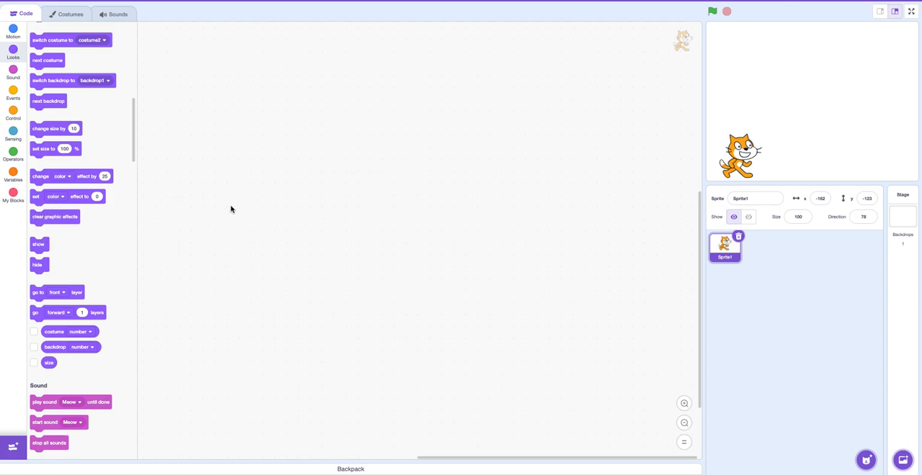
pyautogui.moveTo(271, 107)
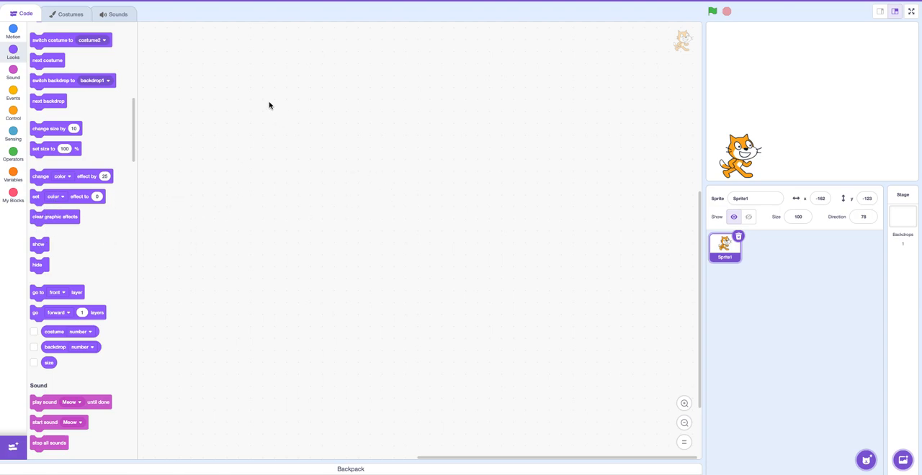
pyautogui.moveTo(69, 40); pyautogui.dragTo(219, 117)
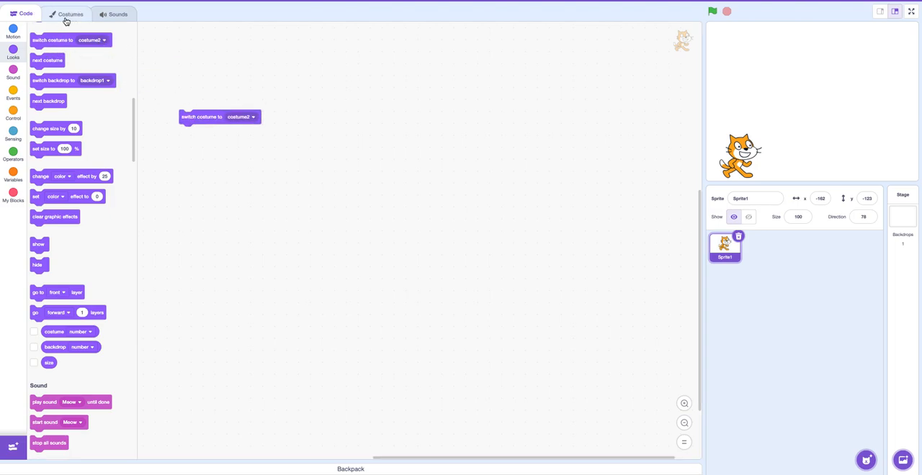
pyautogui.click(70, 14)
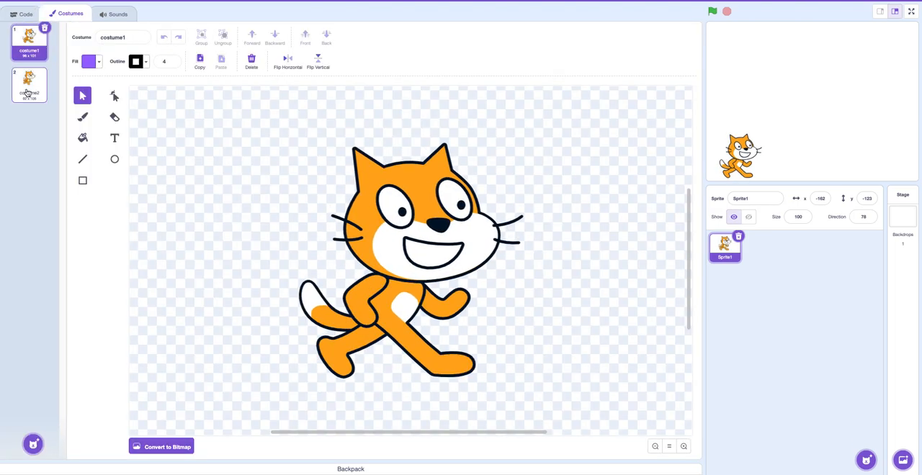
pyautogui.click(29, 84)
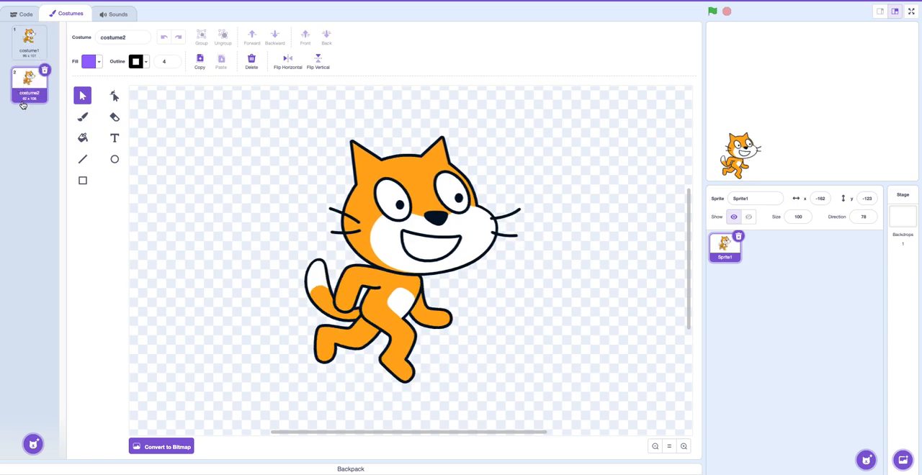
pyautogui.click(26, 14)
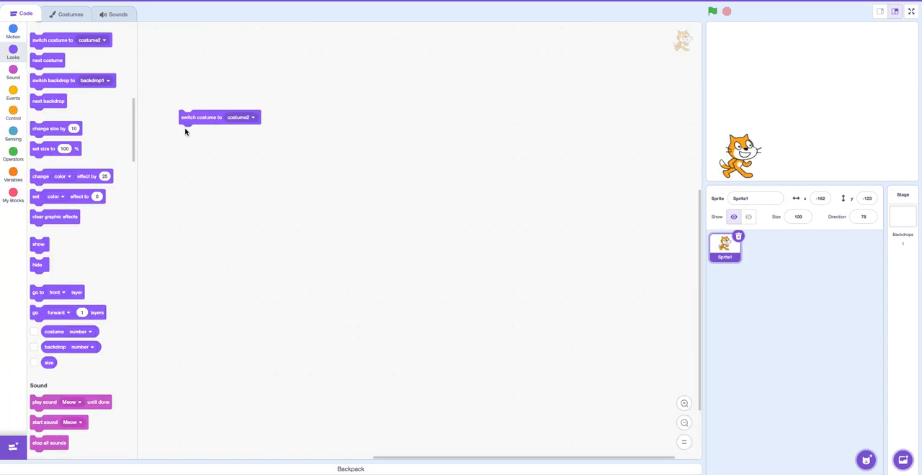
pyautogui.click(70, 15)
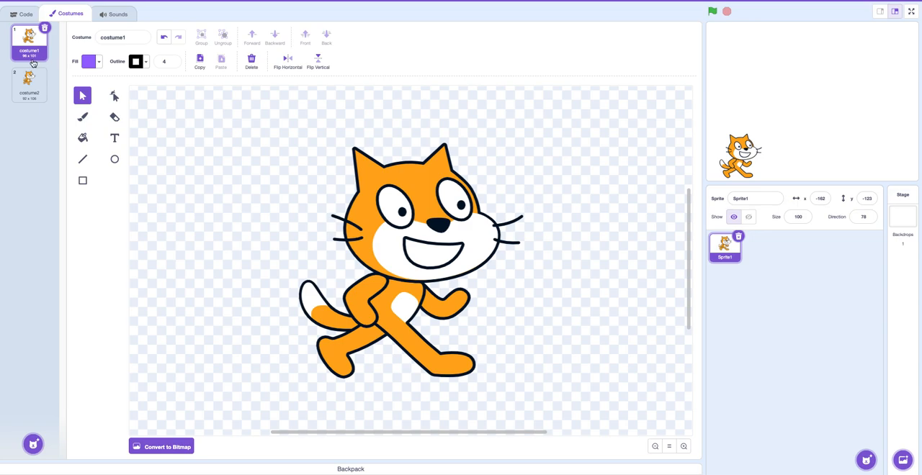
pyautogui.click(26, 14)
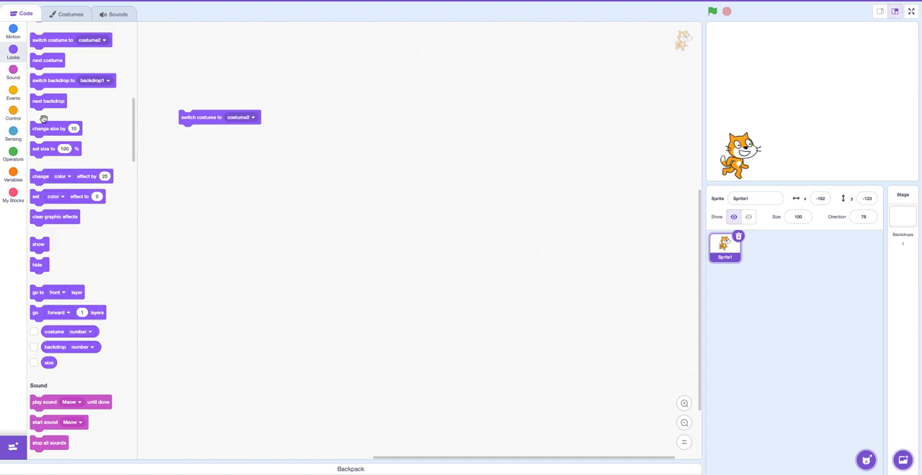
pyautogui.moveTo(51, 40); pyautogui.dragTo(223, 164)
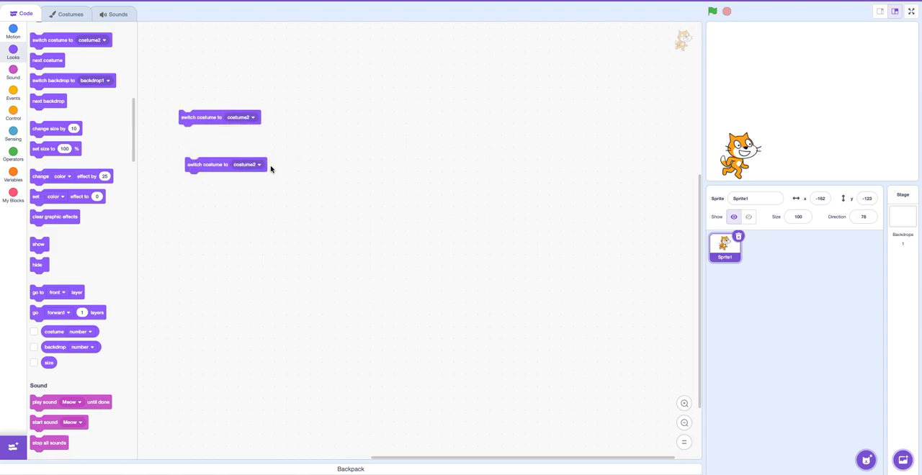
pyautogui.click(248, 165)
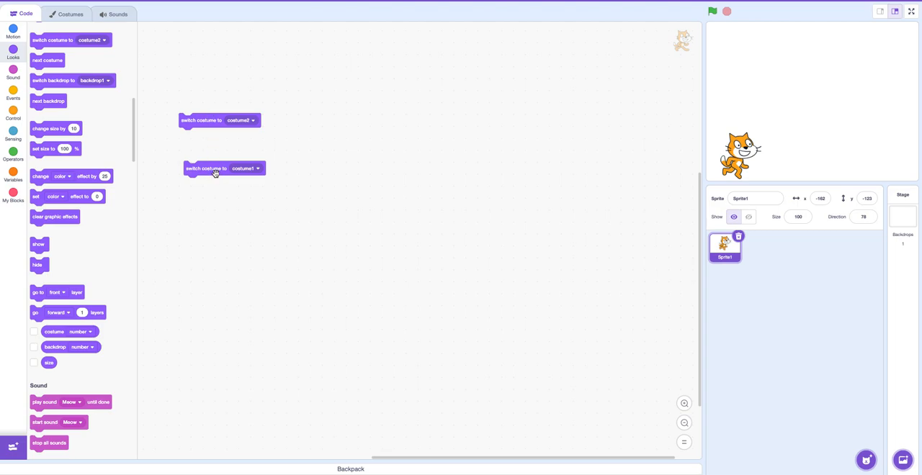
pyautogui.moveTo(215, 173); pyautogui.dragTo(202, 135)
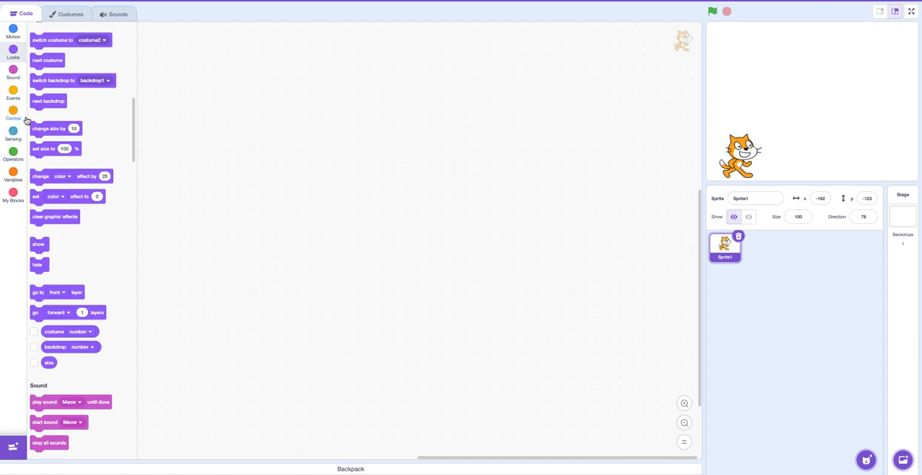
pyautogui.moveTo(46, 61)
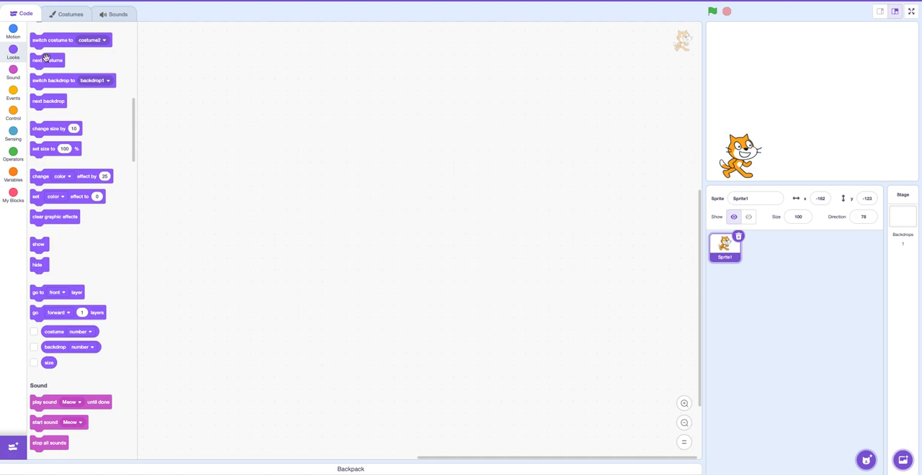
pyautogui.moveTo(64, 75)
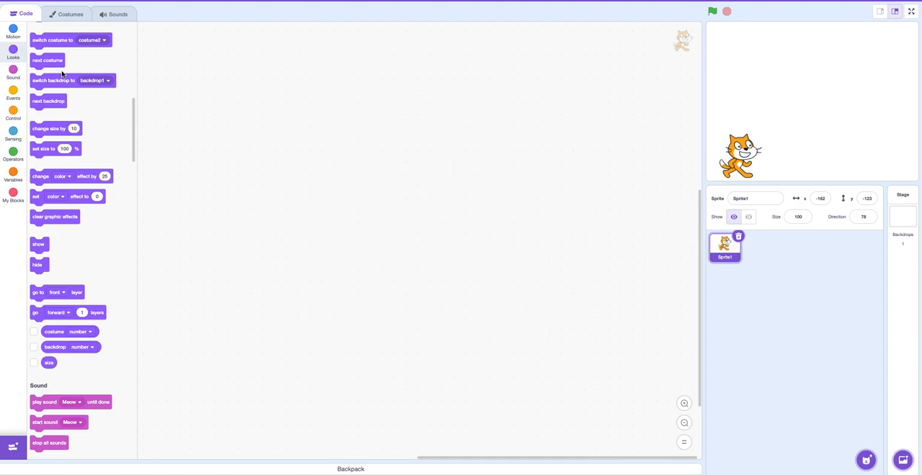
# Run a 'next costume' block so the cat shows costume2, then return to its code
pyautogui.moveTo(47, 60); pyautogui.dragTo(252, 141)
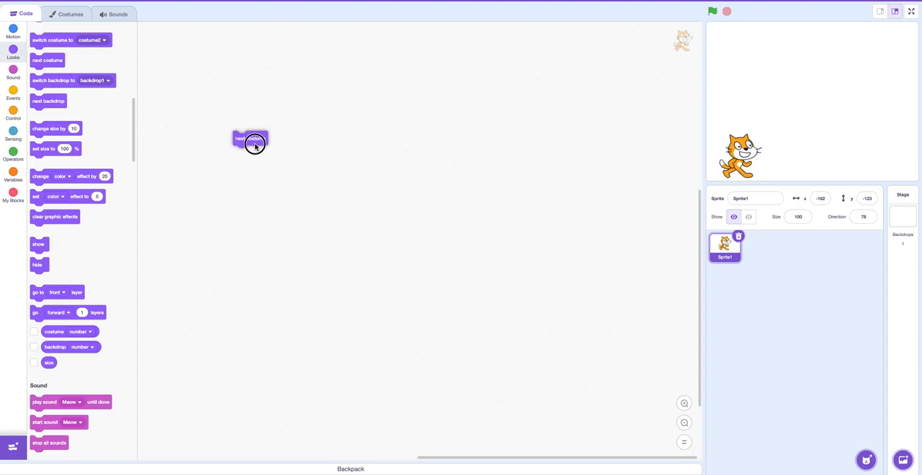
pyautogui.click(69, 14)
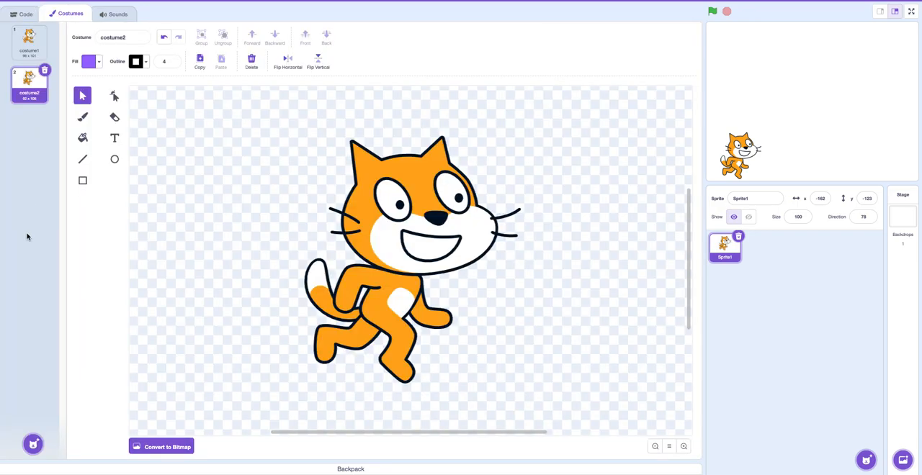
pyautogui.click(26, 14)
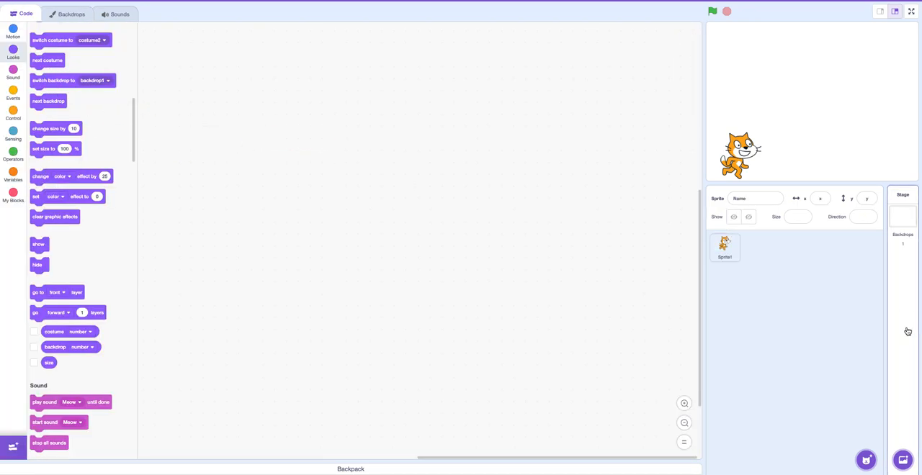
# Add a new Stage backdrop, backdrop2, and paint a large purple rectangle on it
pyautogui.click(70, 14)
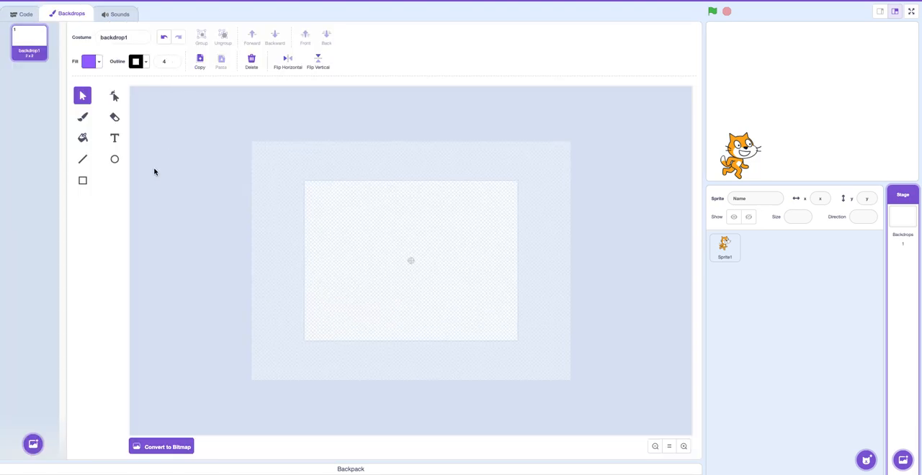
pyautogui.click(31, 443)
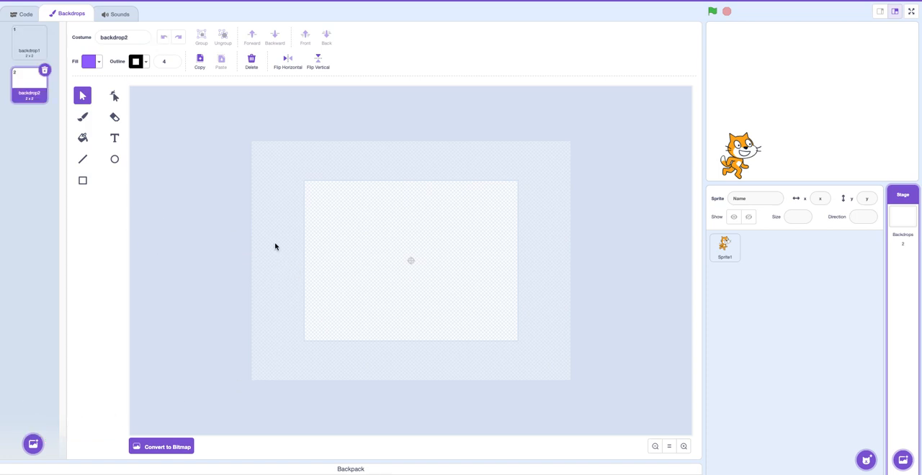
pyautogui.moveTo(271, 178); pyautogui.dragTo(521, 363)
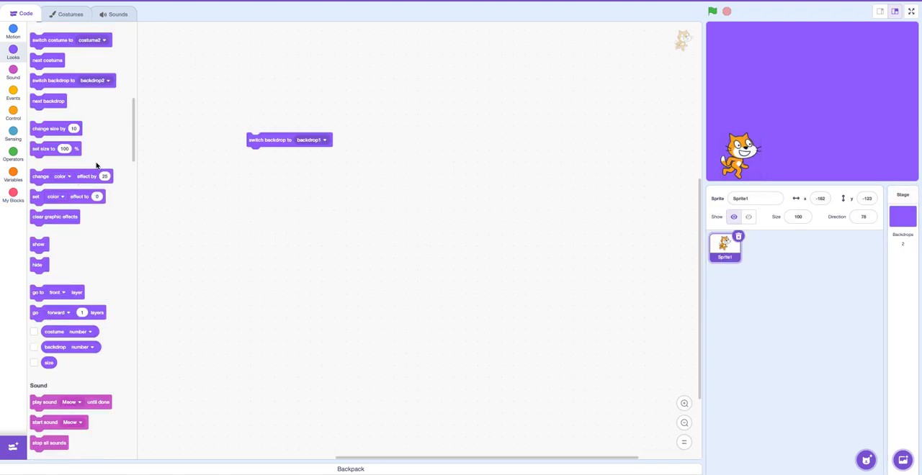
pyautogui.moveTo(40, 95)
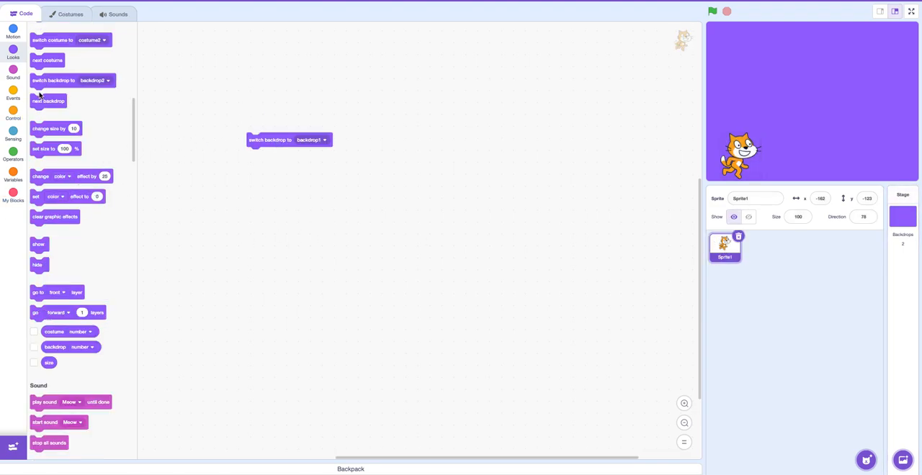
# Add 'switch backdrop to' blocks and run one to return the stage to backdrop1
pyautogui.moveTo(53, 80); pyautogui.dragTo(248, 230)
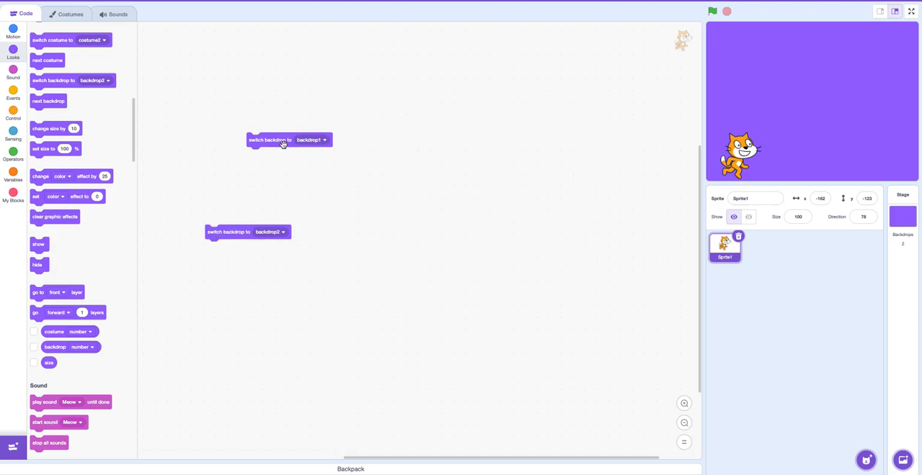
pyautogui.moveTo(233, 231)
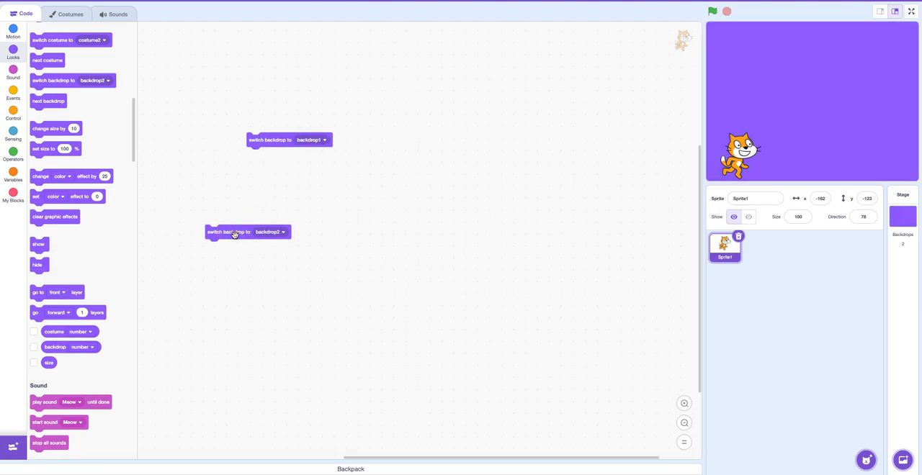
pyautogui.moveTo(49, 101); pyautogui.dragTo(411, 227)
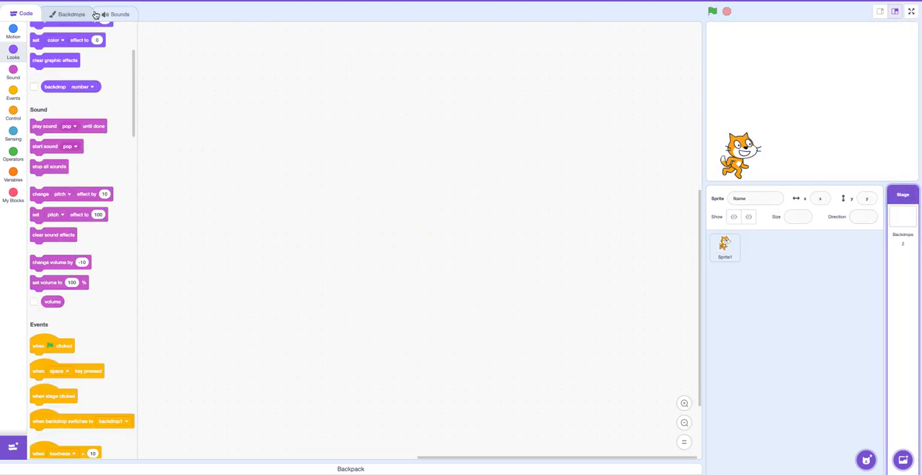
# Make blank backdrop1 current in the Backdrops list and return to the cat's code
pyautogui.click(70, 14)
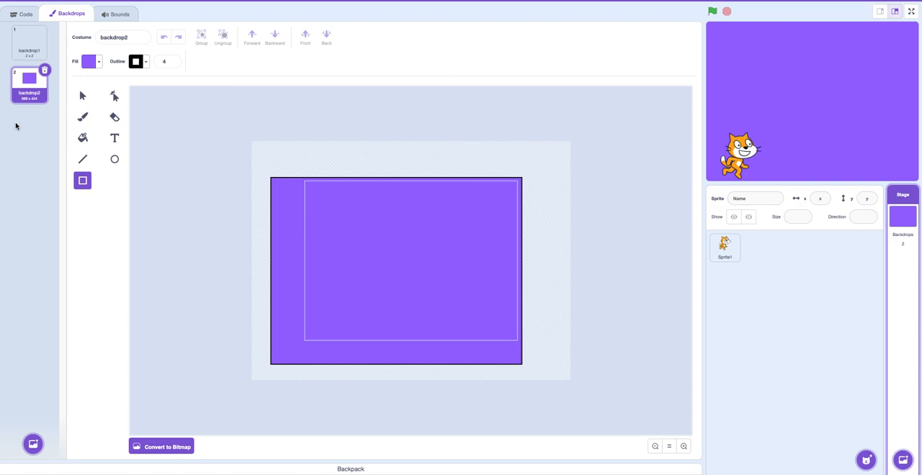
pyautogui.click(29, 42)
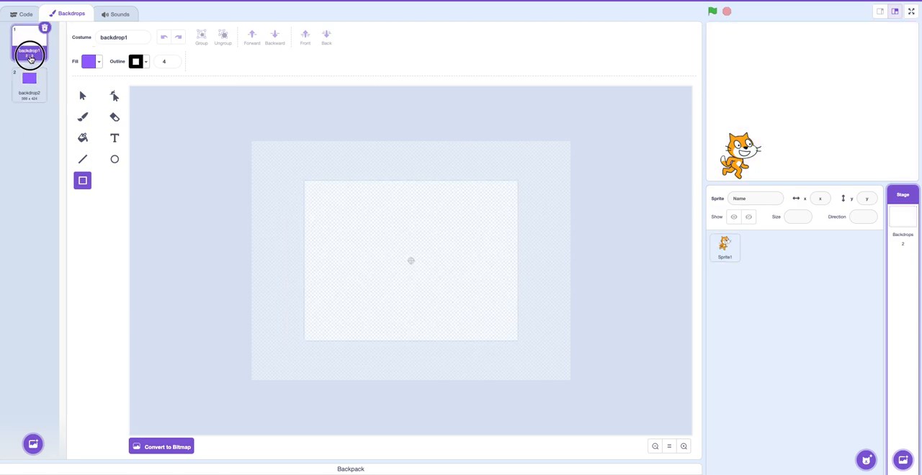
pyautogui.click(26, 14)
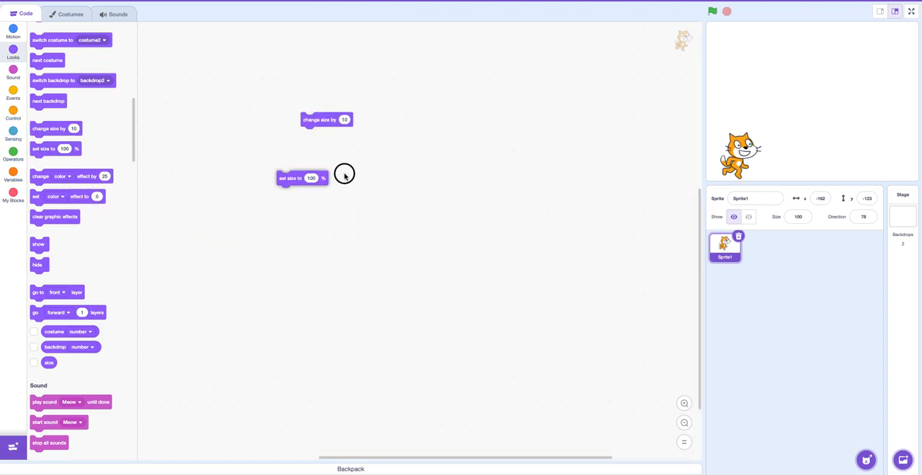
# Place 'set size to 100%' with 'change size by 10' and run them to resize the cat
pyautogui.moveTo(301, 178); pyautogui.dragTo(328, 149)
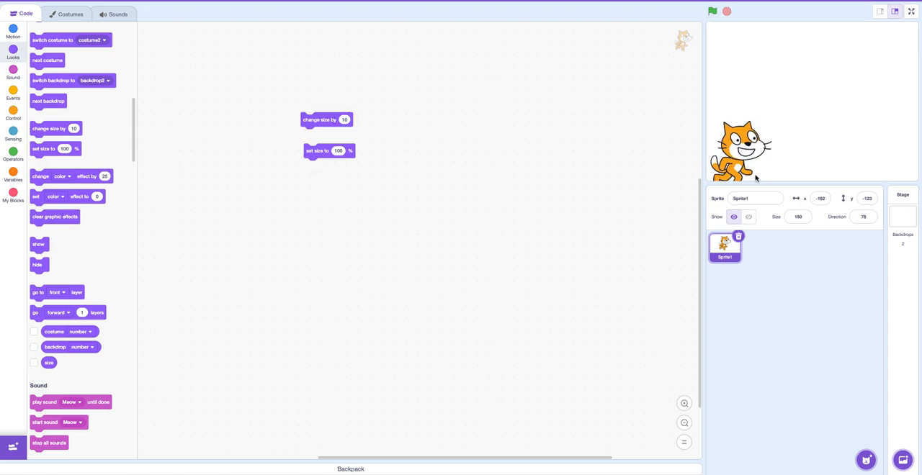
pyautogui.click(320, 120)
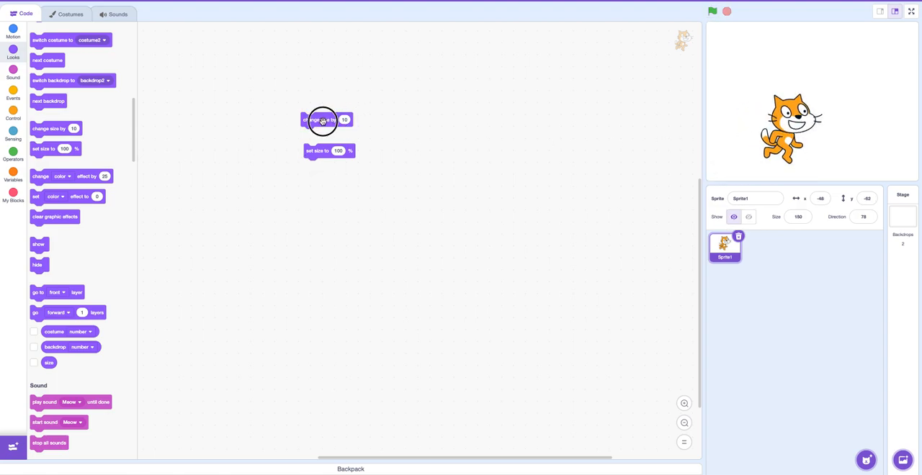
pyautogui.click(322, 121)
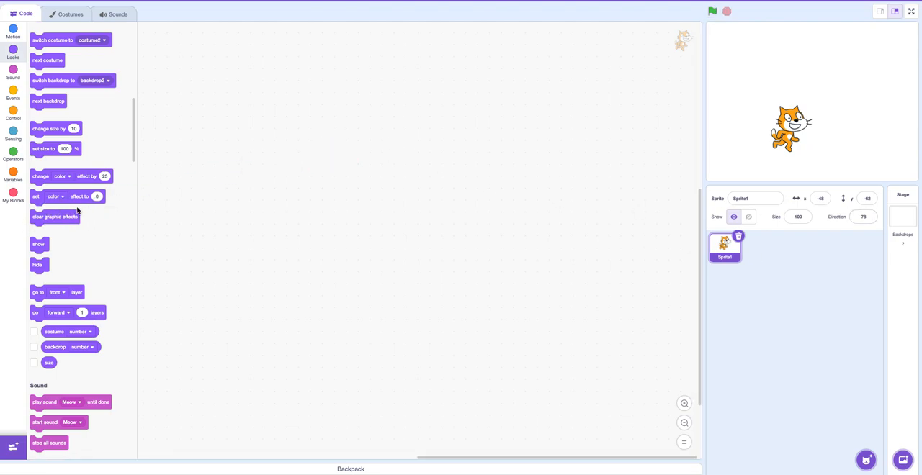
# Browse the graphic effects dropdown and apply the fisheye effect to the cat
pyautogui.click(296, 147)
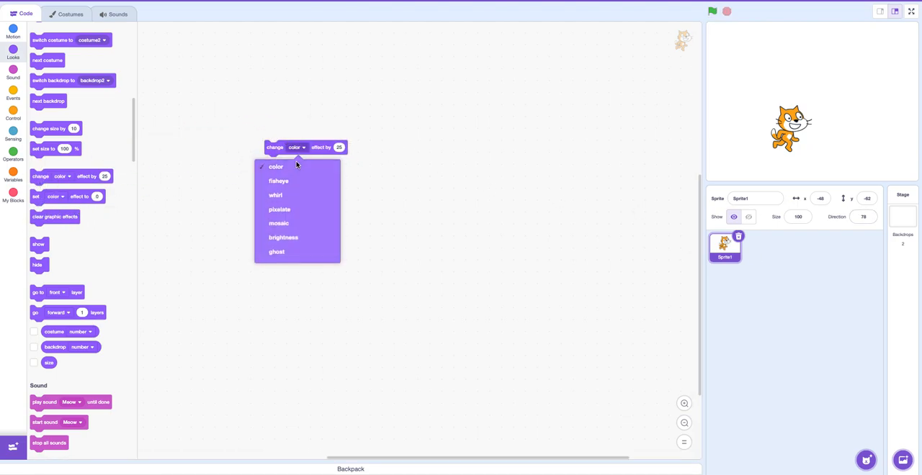
pyautogui.moveTo(277, 181)
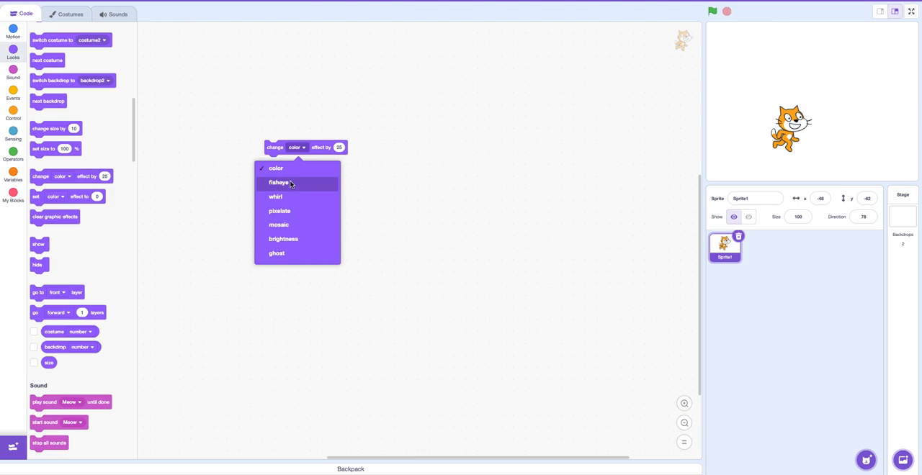
pyautogui.moveTo(291, 214)
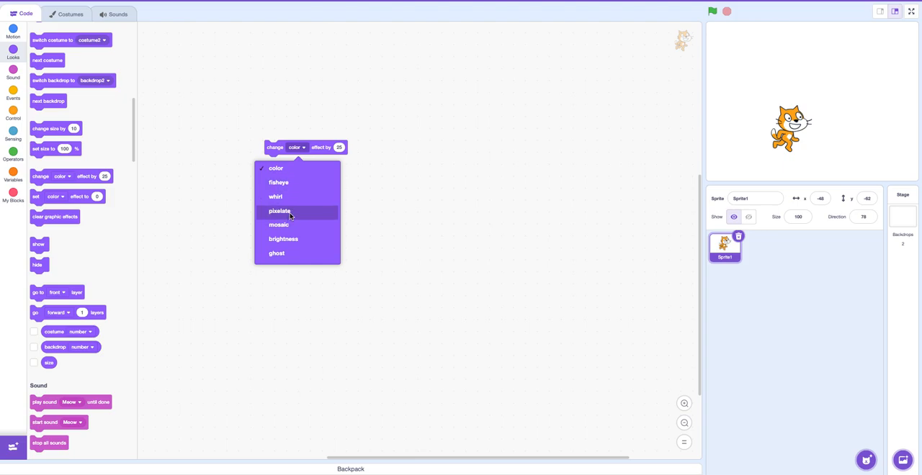
pyautogui.moveTo(275, 167)
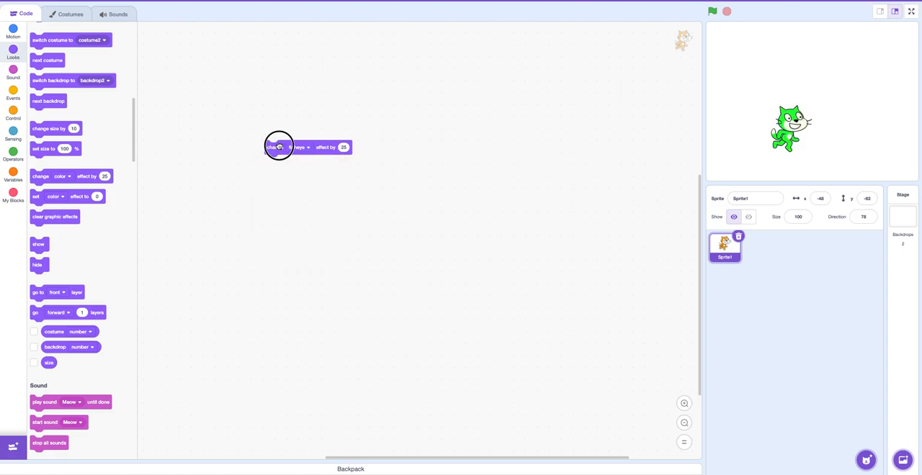
pyautogui.click(300, 147)
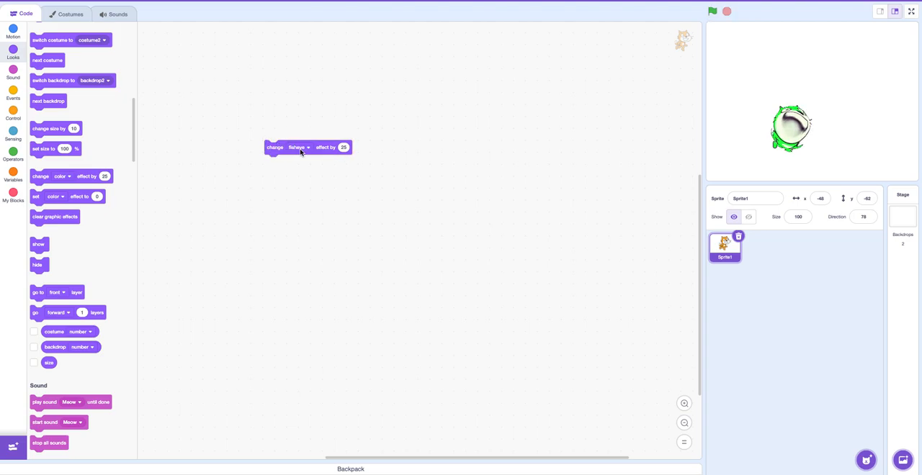
pyautogui.click(296, 147)
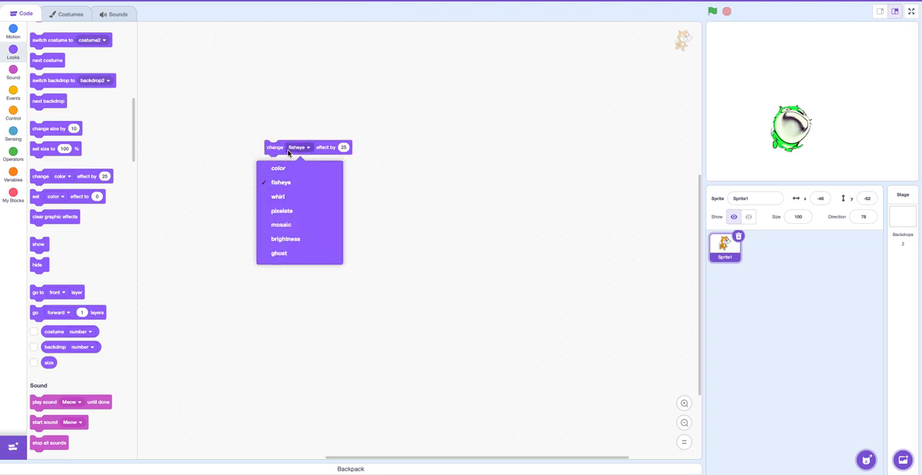
# Apply the whirl effect to the cat, then change the block's effect to pixelate
pyautogui.click(276, 196)
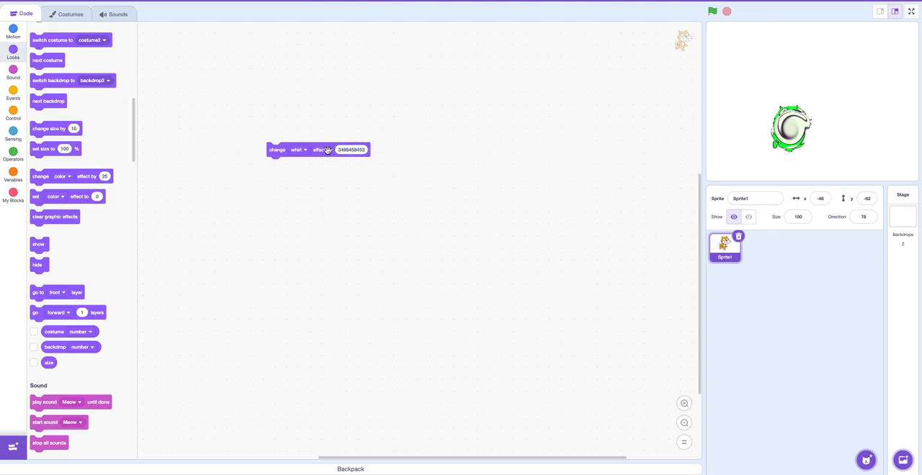
pyautogui.click(326, 150)
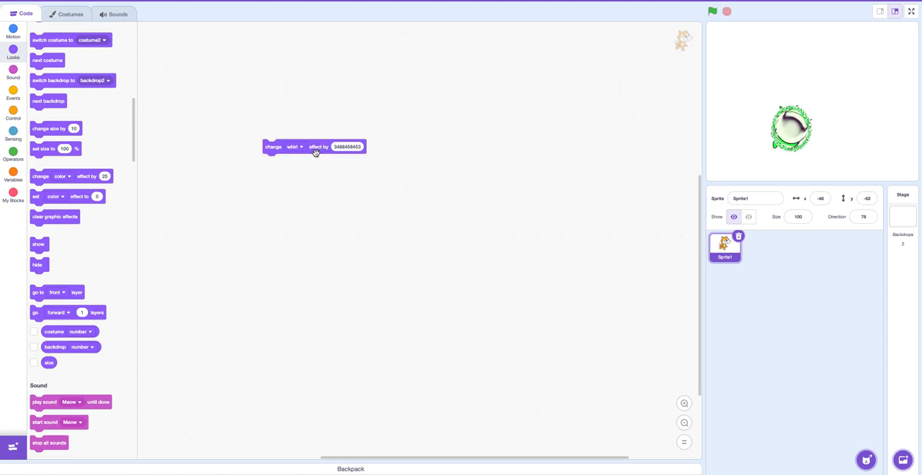
pyautogui.click(294, 147)
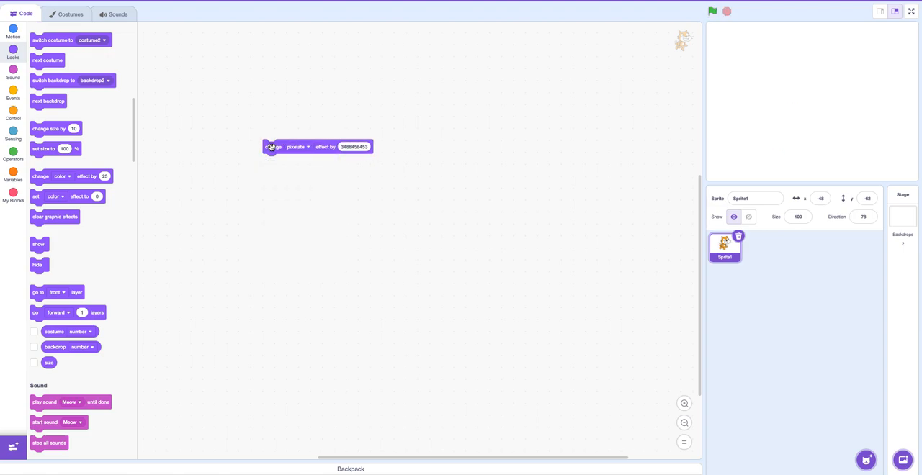
# Return to the cat's code, run the pixelate change, then stop to clear the effect
pyautogui.click(69, 14)
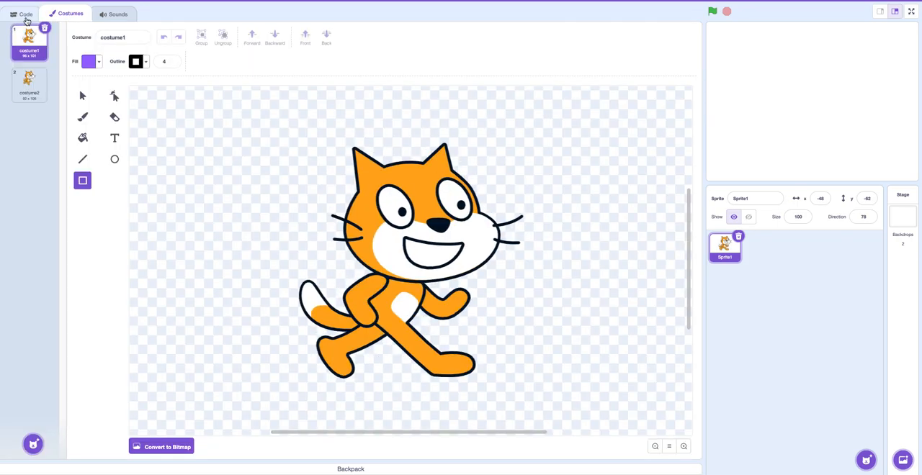
pyautogui.click(26, 15)
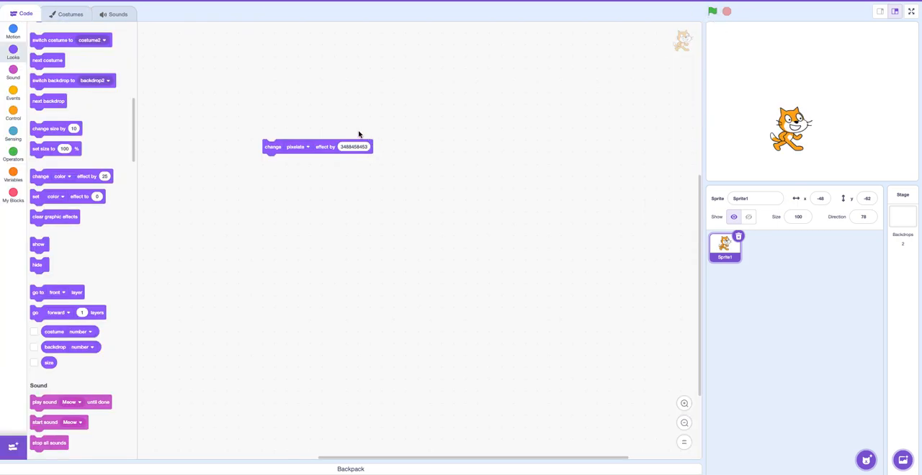
pyautogui.click(711, 11)
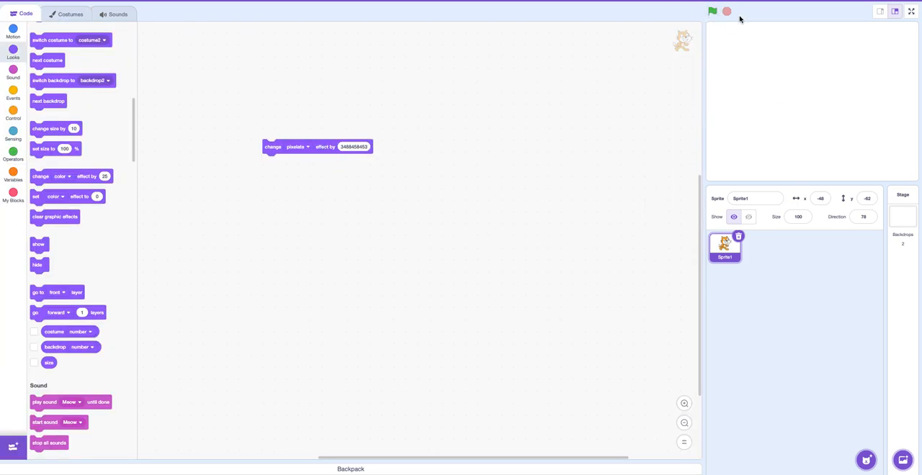
pyautogui.click(711, 12)
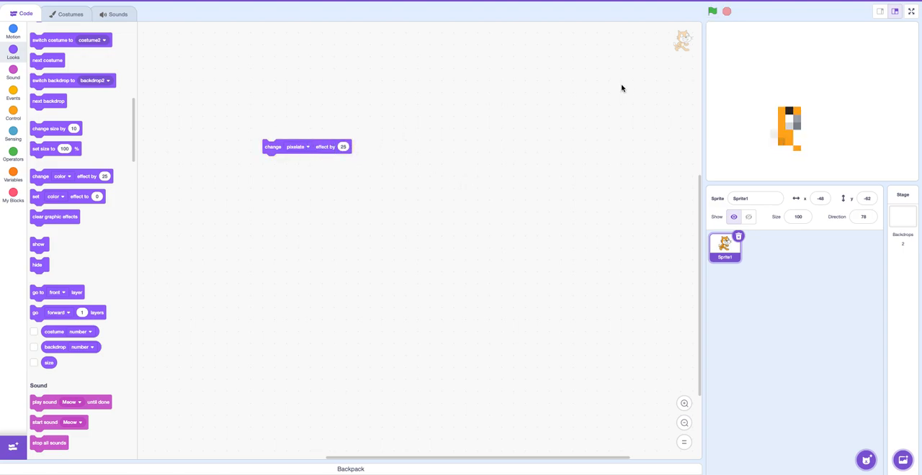
# Pixelate the cat by 25 twice, then clear the pixelation
pyautogui.click(296, 147)
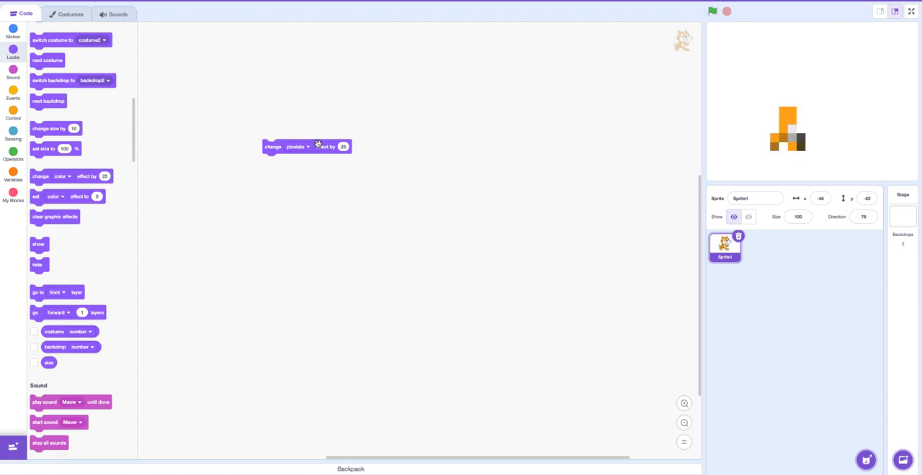
pyautogui.click(319, 147)
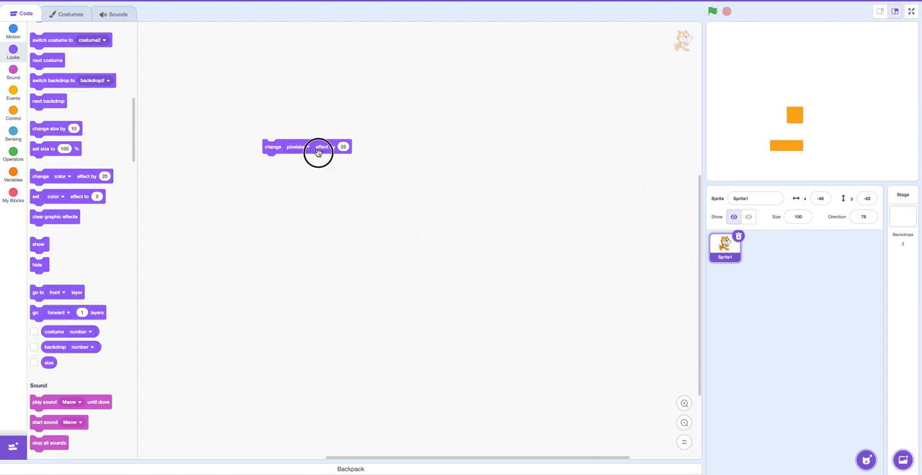
pyautogui.click(296, 147)
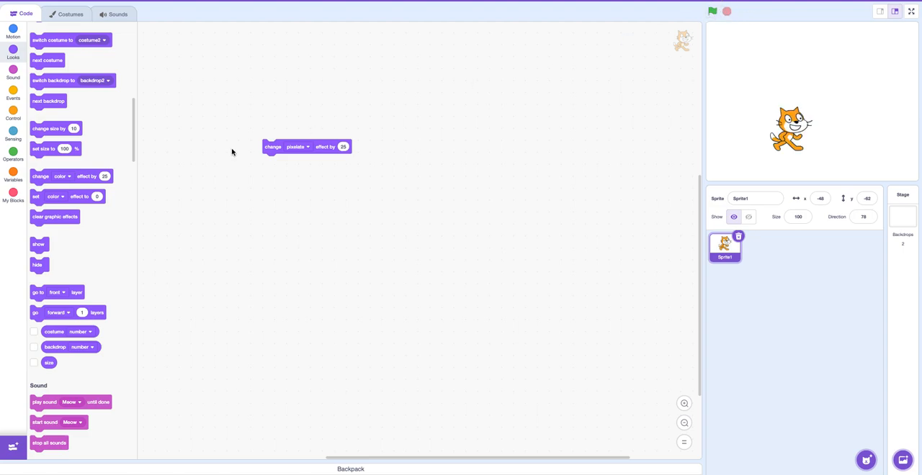
# Switch the effect block to mosaic and apply it to the cat
pyautogui.click(297, 147)
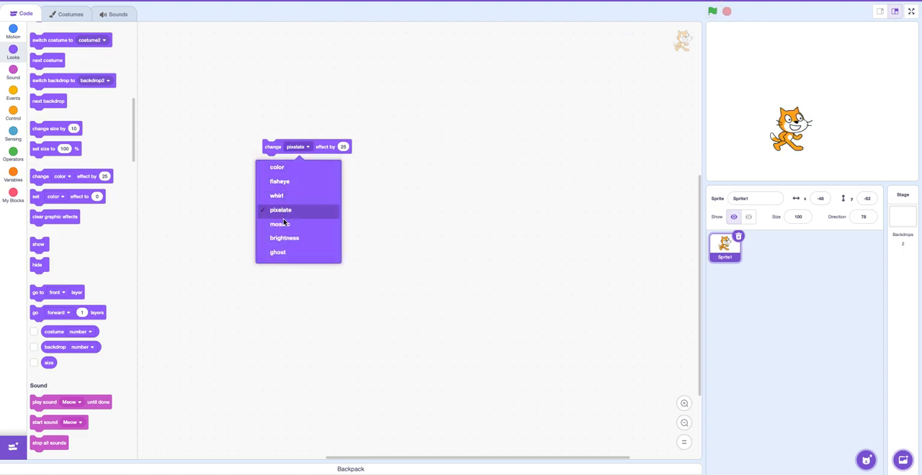
pyautogui.click(280, 225)
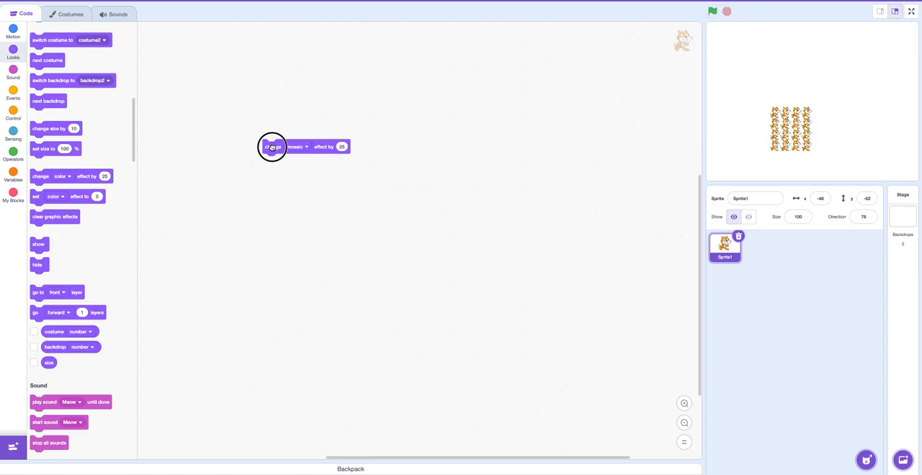
pyautogui.click(272, 147)
pyautogui.write('50')
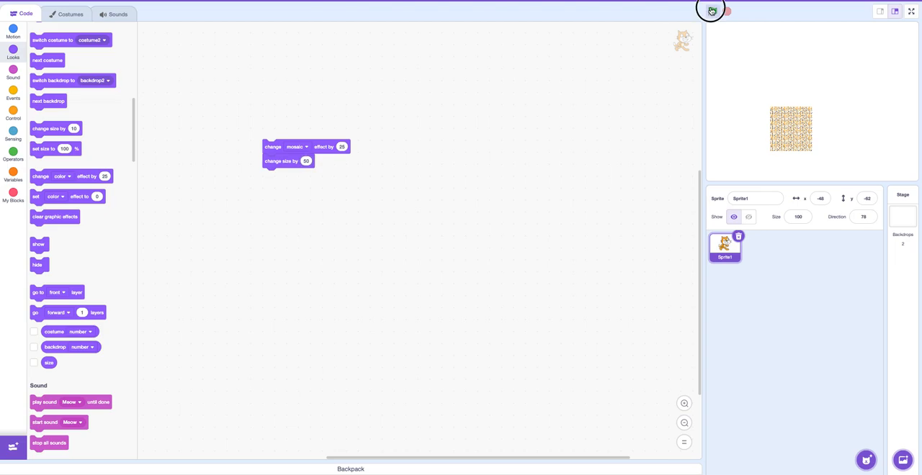
# Run the project to tile the stage with cats, then remove the mosaic and size blocks
pyautogui.click(712, 11)
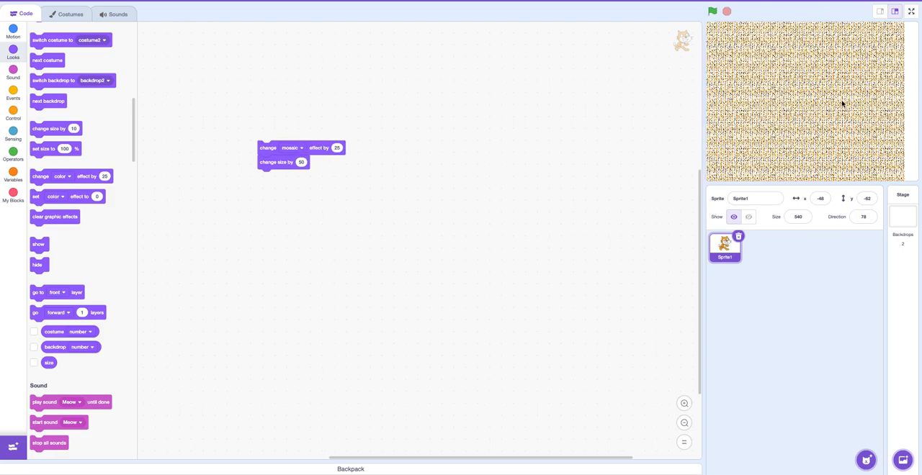
pyautogui.moveTo(778, 86)
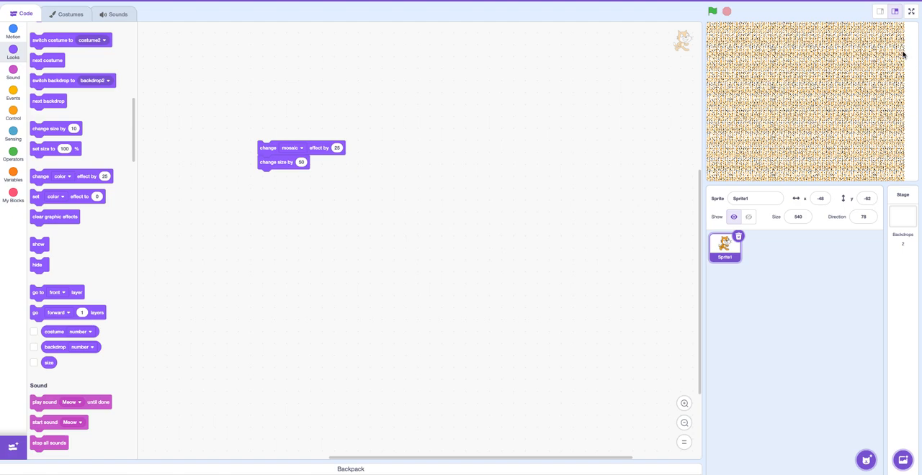
pyautogui.moveTo(820, 85)
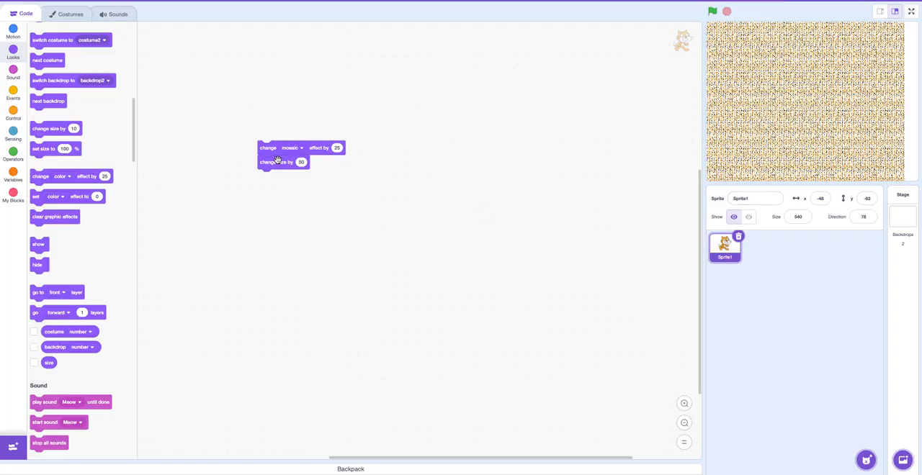
pyautogui.moveTo(301, 147); pyautogui.dragTo(180, 144)
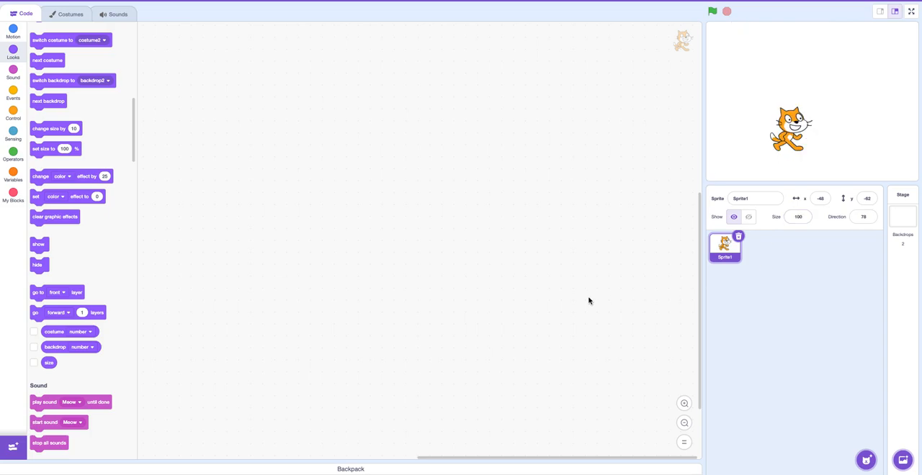
pyautogui.moveTo(216, 295)
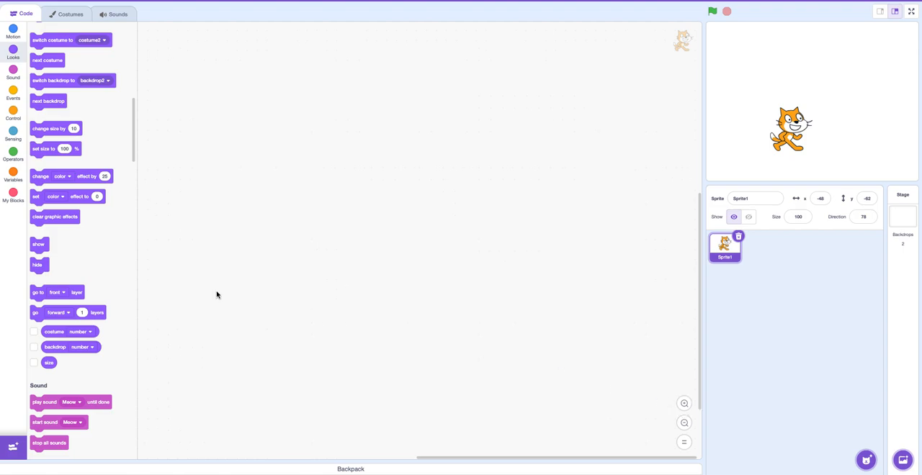
pyautogui.moveTo(54, 176); pyautogui.dragTo(190, 182)
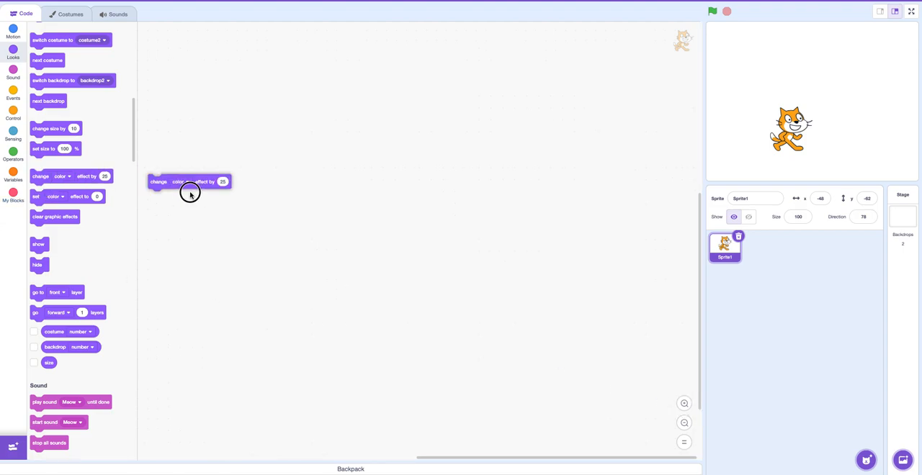
pyautogui.click(236, 196)
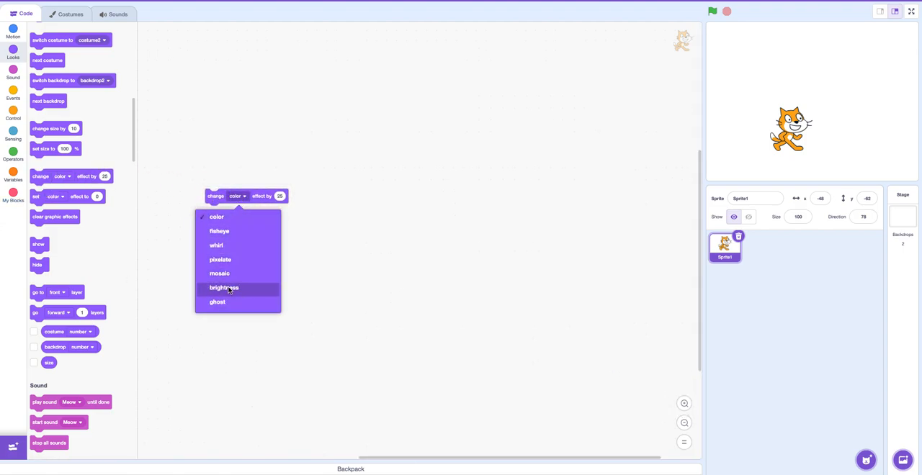
pyautogui.click(224, 286)
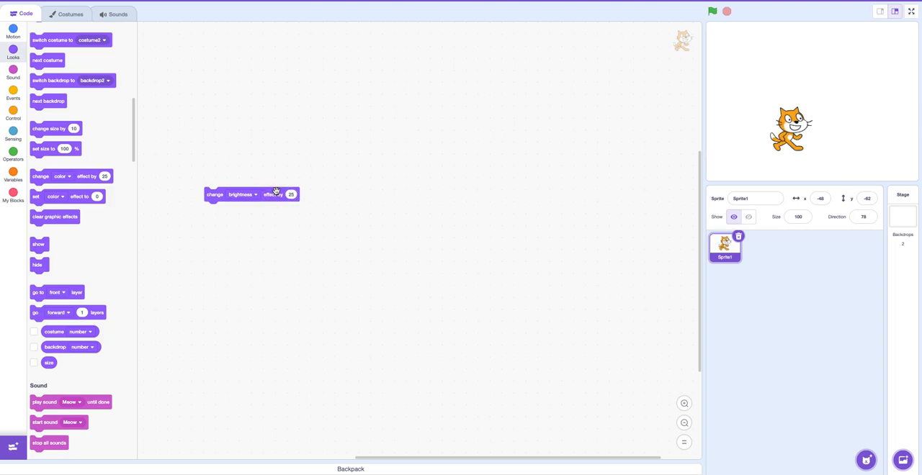
pyautogui.click(242, 194)
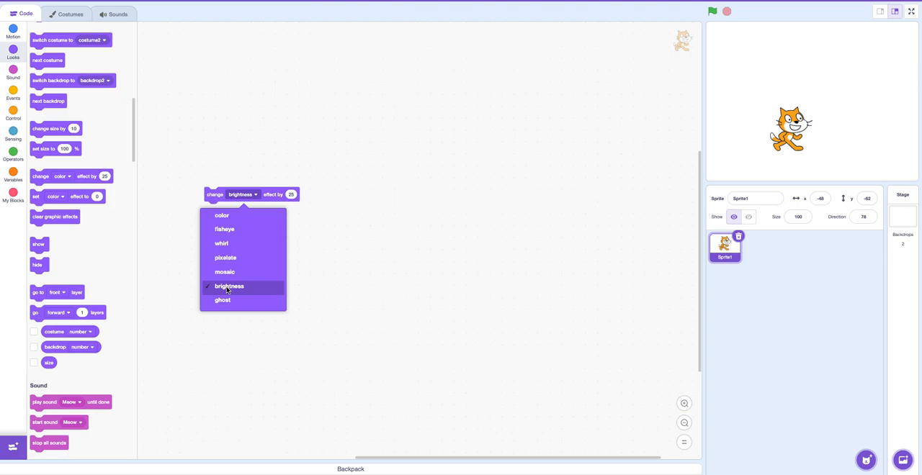
pyautogui.click(222, 300)
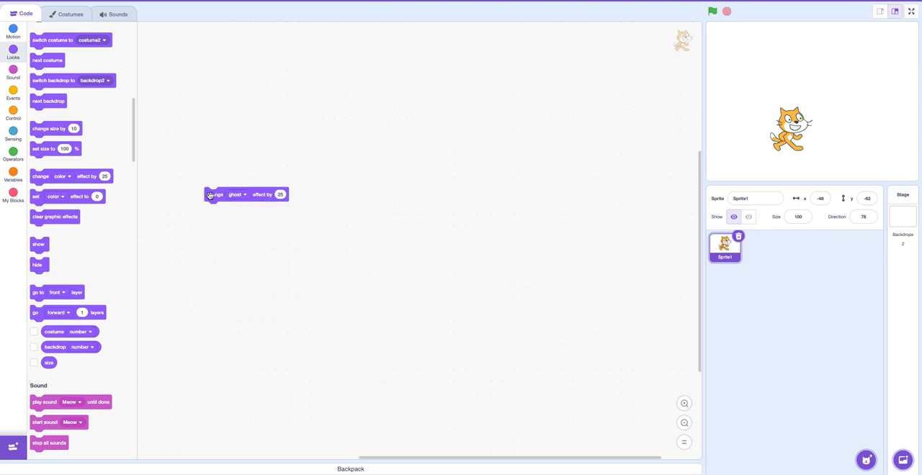
pyautogui.moveTo(248, 210)
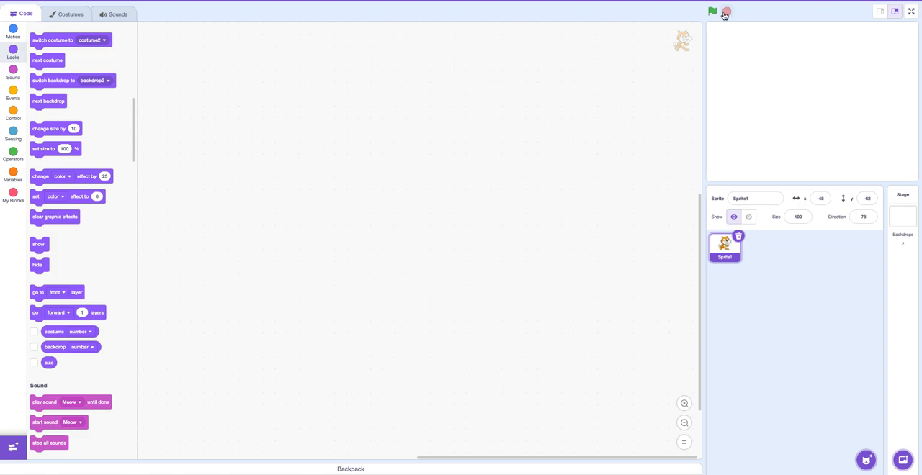
pyautogui.click(711, 11)
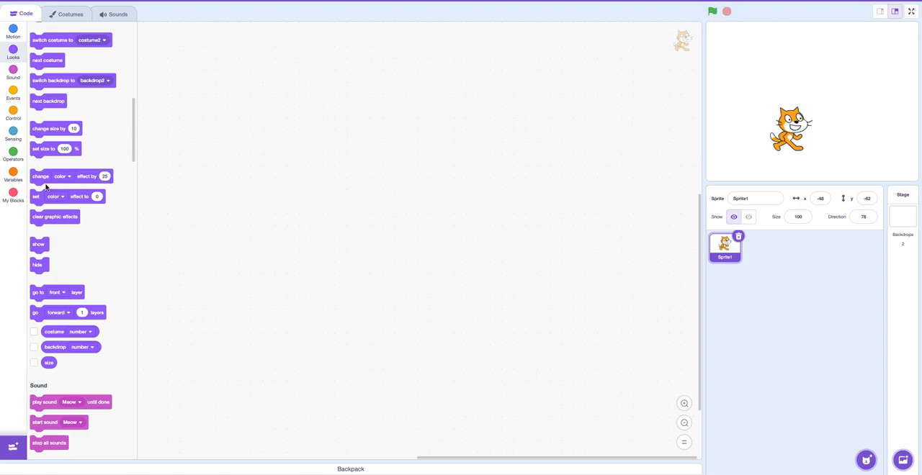
# Try a set-effect block on the cat, then add a clear graphic effects block
pyautogui.moveTo(46, 196); pyautogui.dragTo(274, 200)
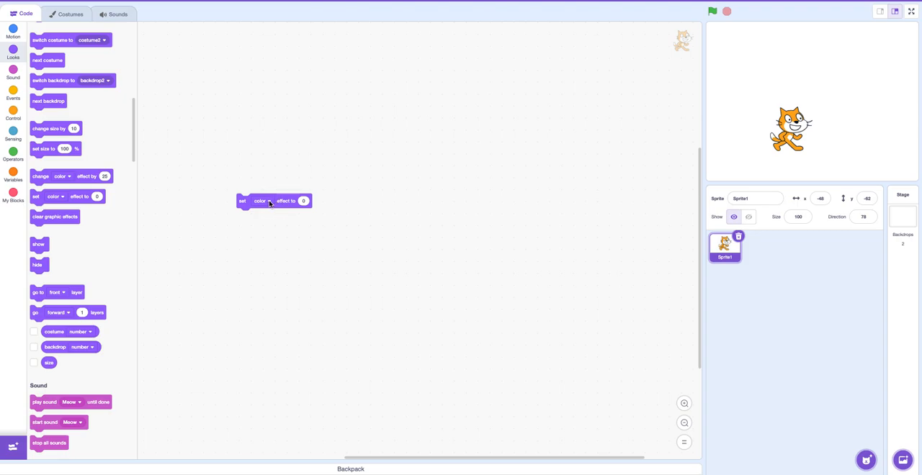
pyautogui.click(264, 200)
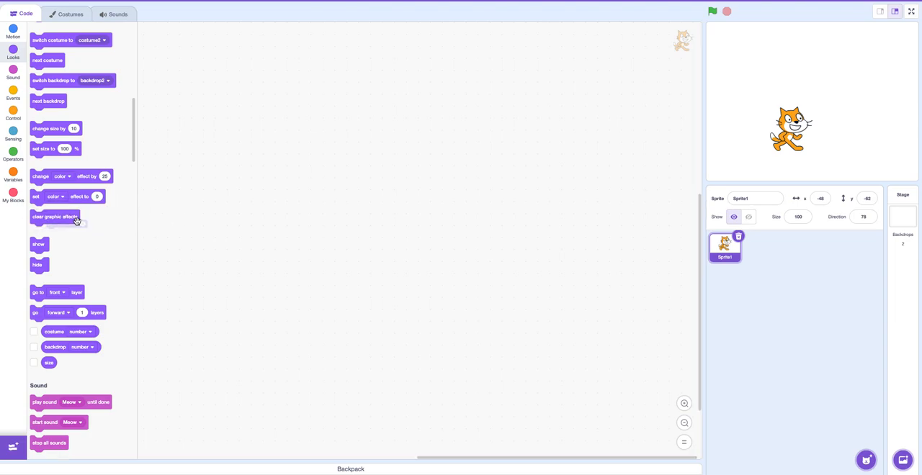
pyautogui.moveTo(58, 216); pyautogui.dragTo(317, 242)
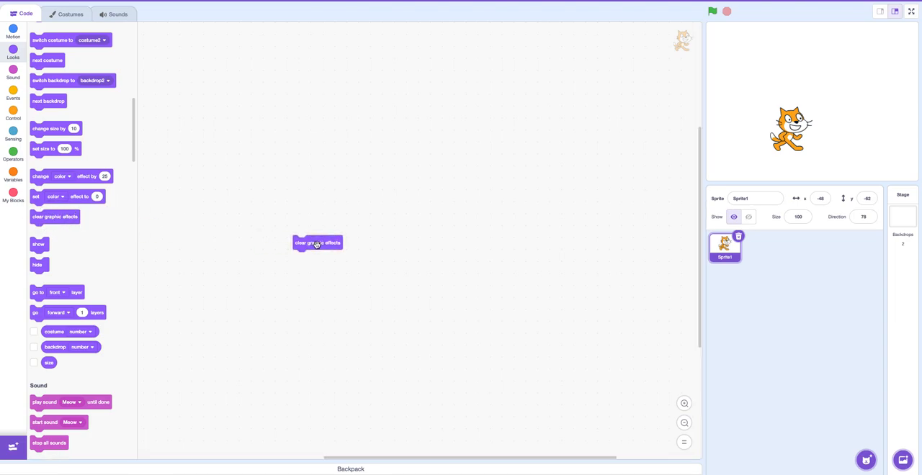
# Switch the change-effect block to whirl and whirl the cat further
pyautogui.click(228, 184)
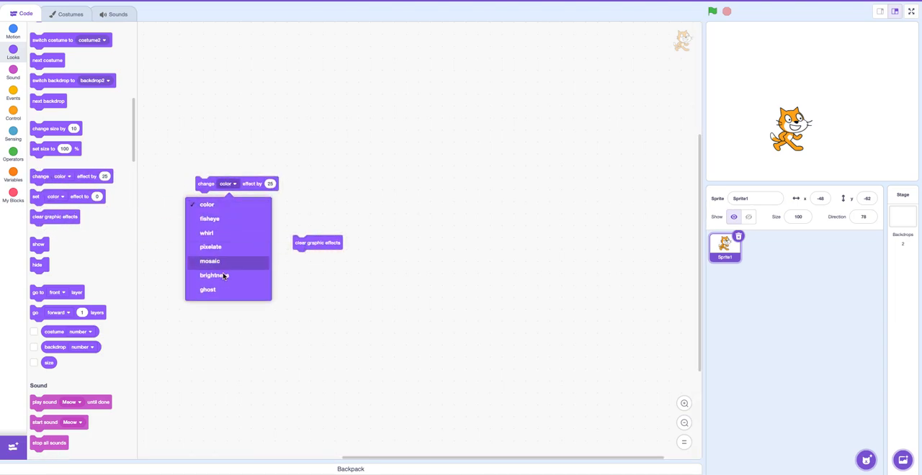
pyautogui.moveTo(208, 233)
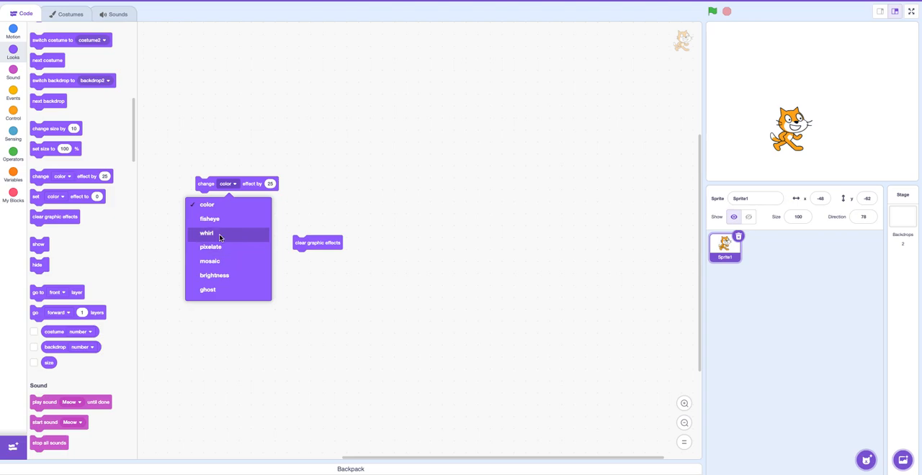
pyautogui.click(205, 234)
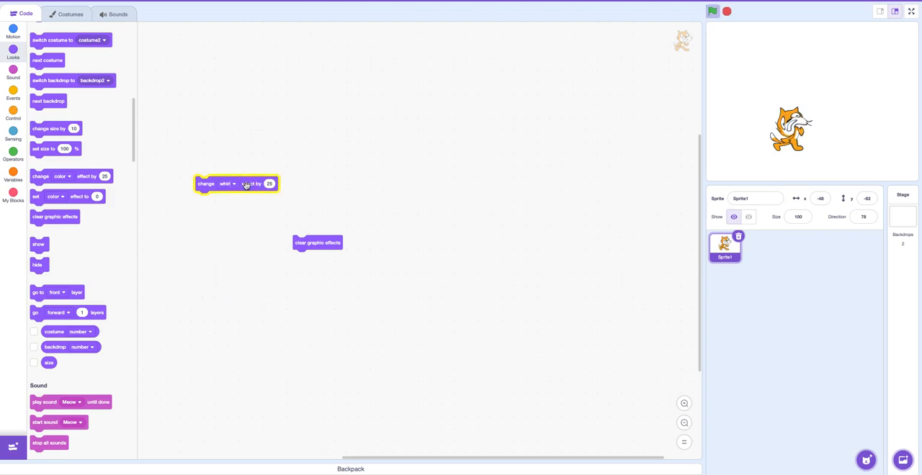
pyautogui.click(223, 183)
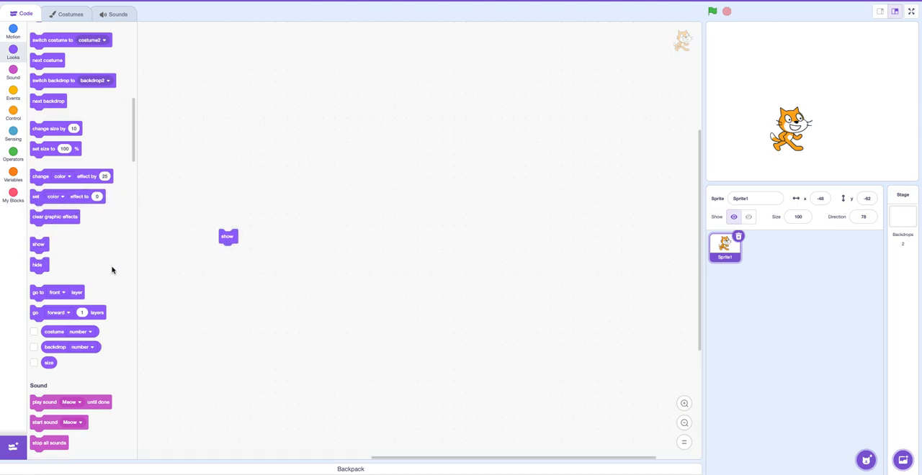
# Add a go to front layer block, then add Beachball and Cat Flying sprites to the project
pyautogui.moveTo(37, 265); pyautogui.dragTo(279, 233)
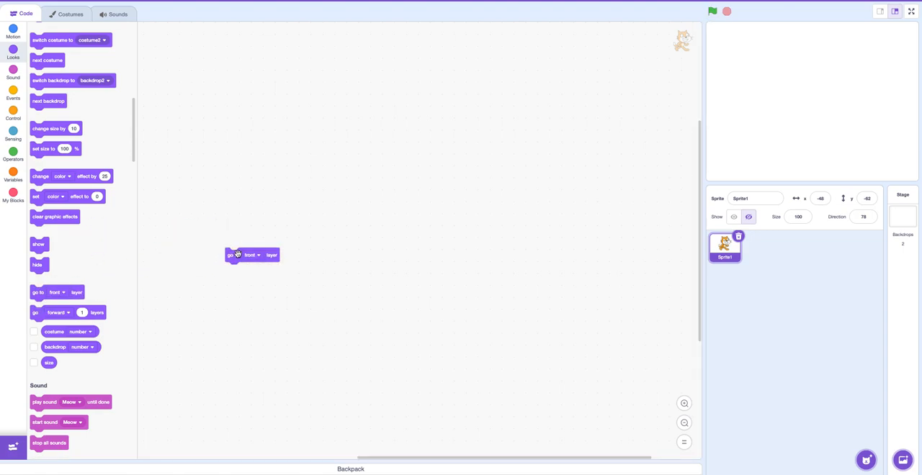
pyautogui.scroll(-3)
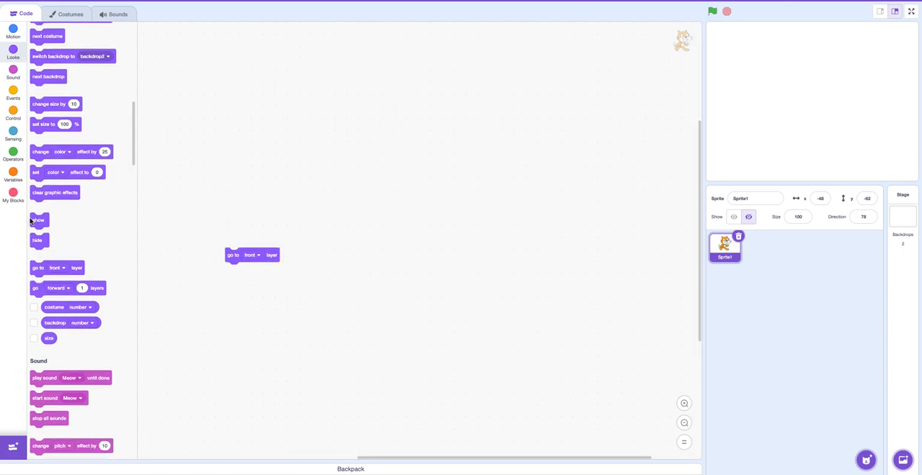
pyautogui.click(733, 216)
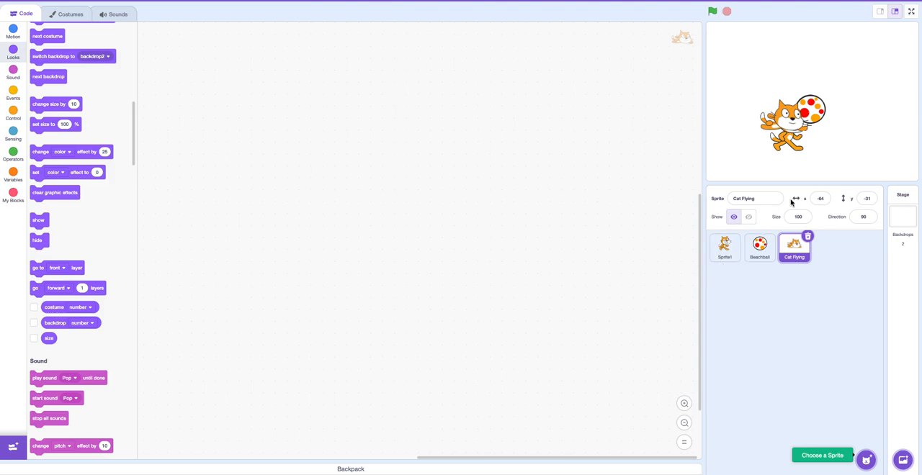
# Select Beachball, Cat Flying and the original cat in turn to test layering
pyautogui.click(759, 247)
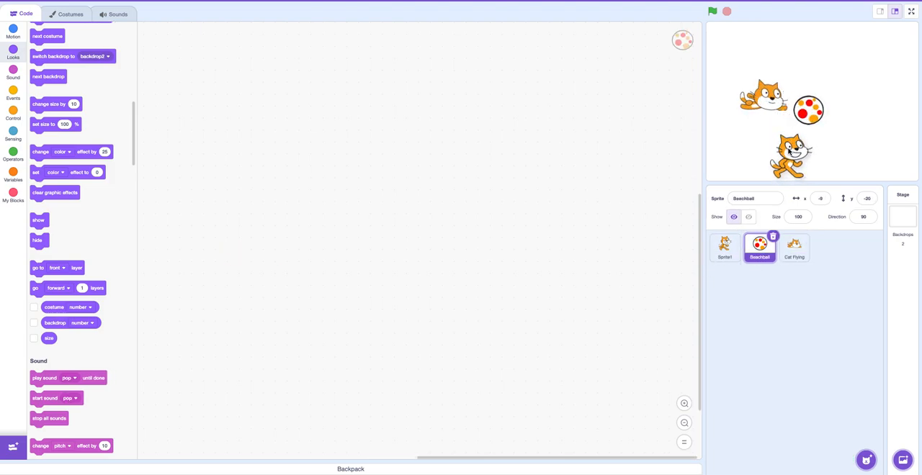
pyautogui.click(792, 248)
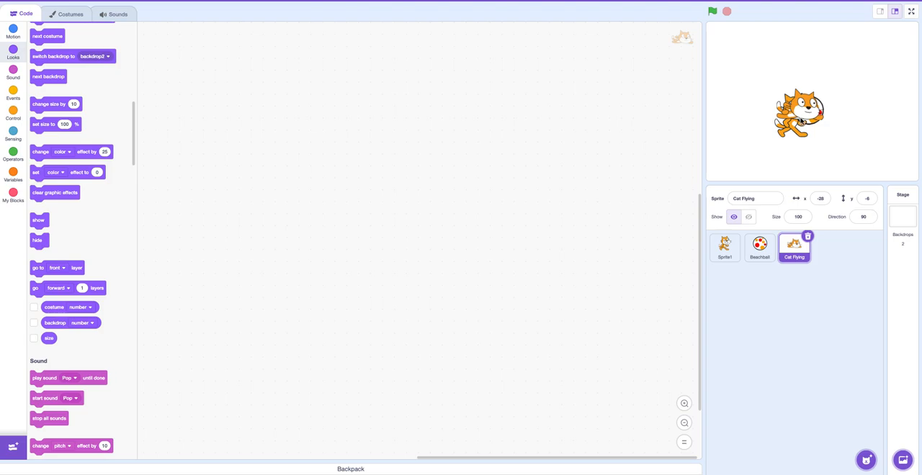
pyautogui.click(759, 248)
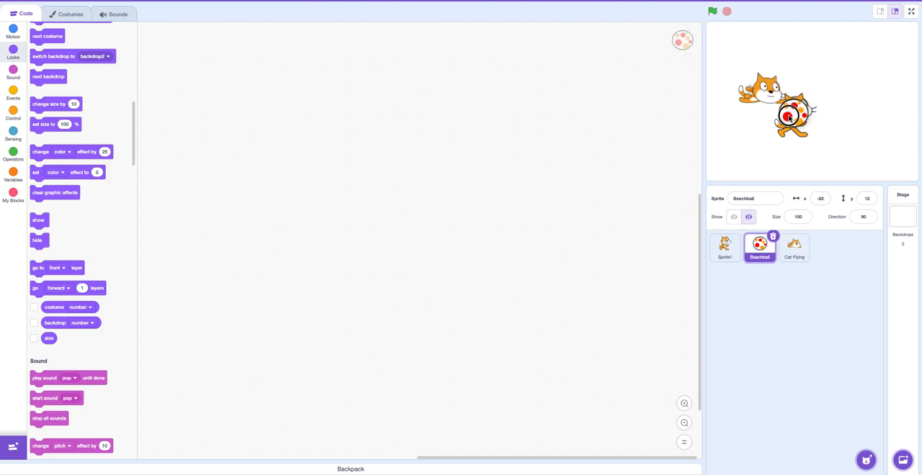
pyautogui.click(723, 247)
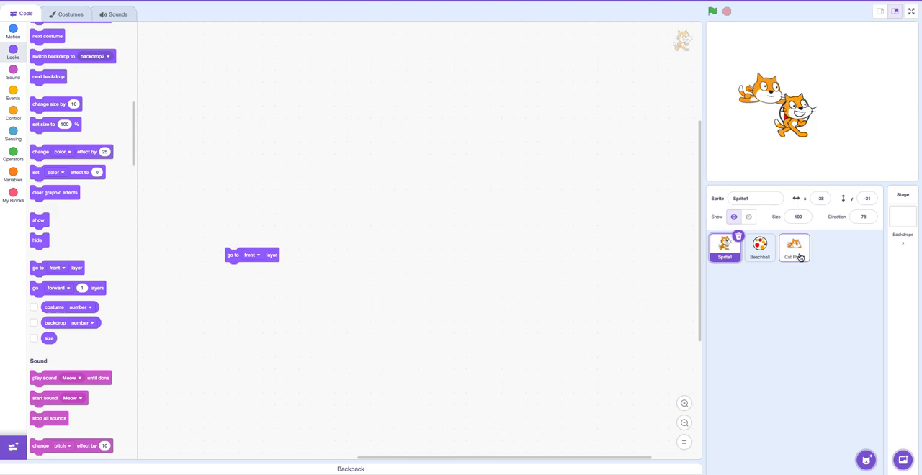
# Delete the Beachball and Cat Flying sprites, leaving only Sprite1
pyautogui.click(759, 248)
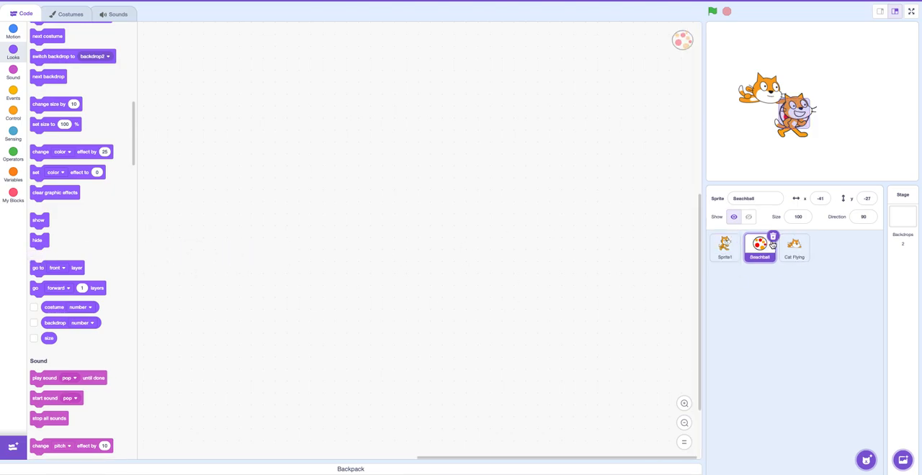
pyautogui.click(772, 236)
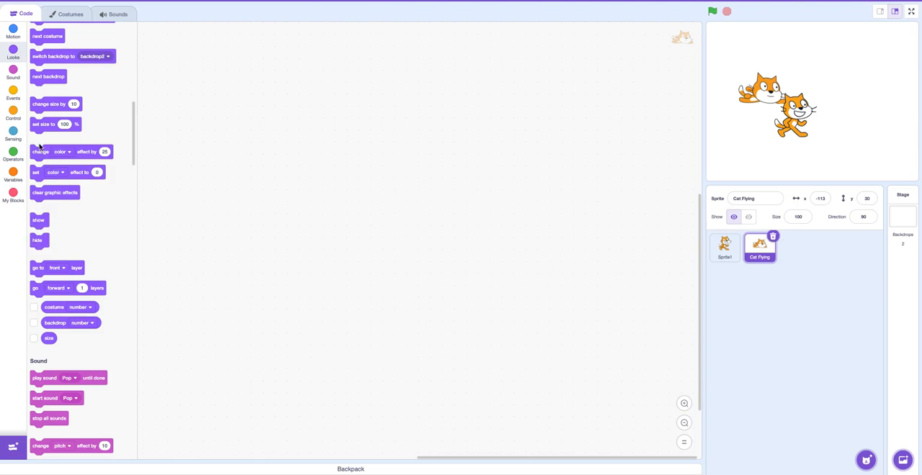
pyautogui.moveTo(252, 311)
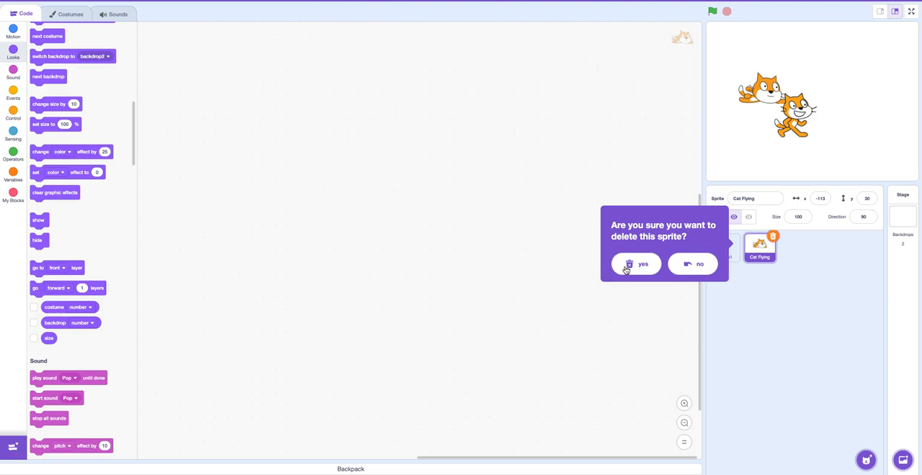
pyautogui.click(635, 263)
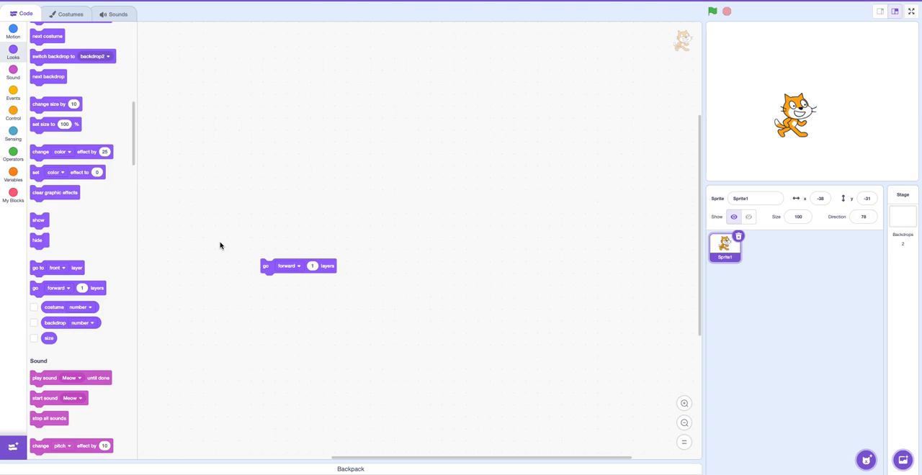
# Discard the go forward layers block and glance at the cat's Costumes before returning to Code
pyautogui.moveTo(297, 265); pyautogui.dragTo(80, 242)
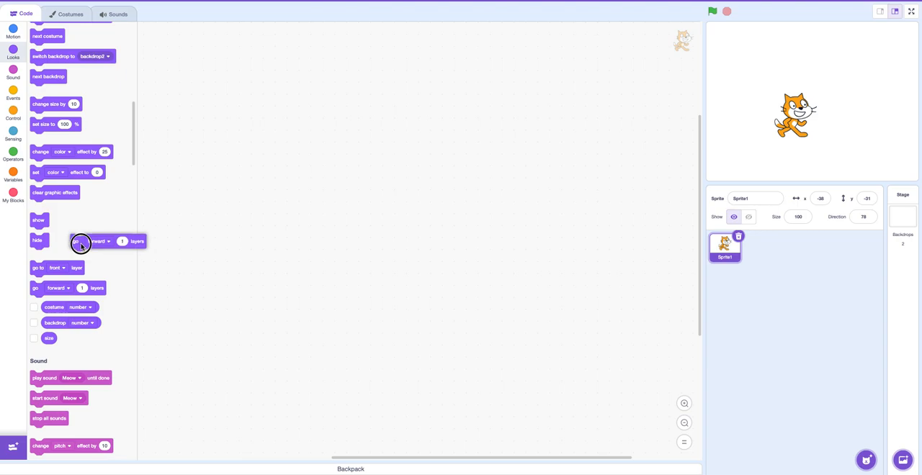
pyautogui.click(35, 308)
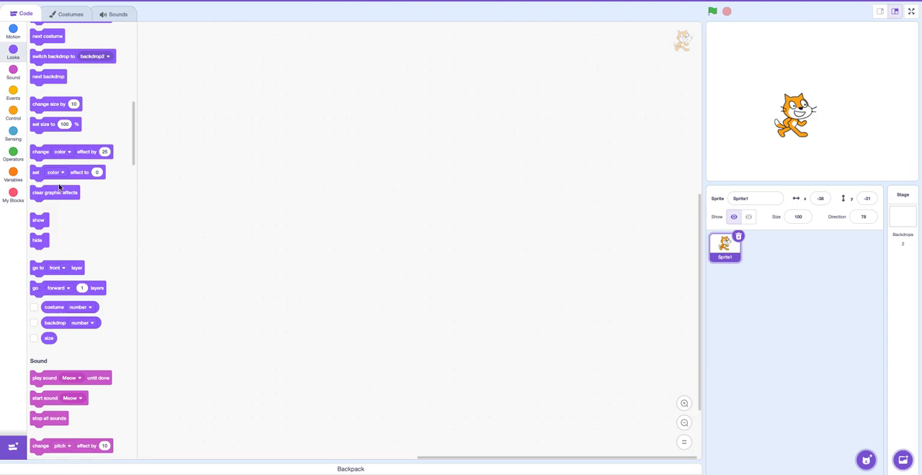
pyautogui.moveTo(72, 34)
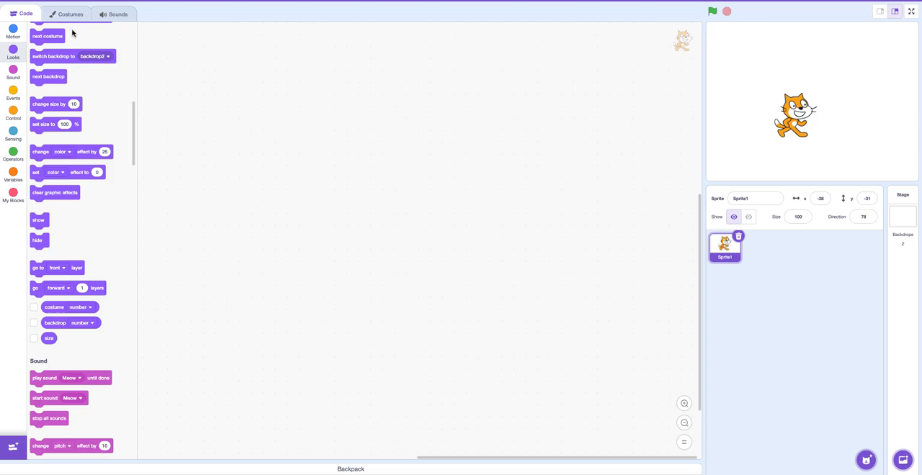
pyautogui.click(69, 15)
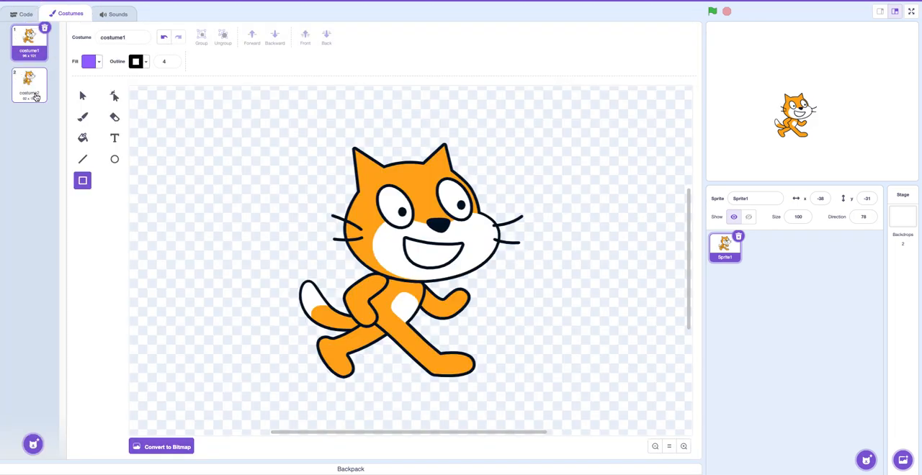
pyautogui.click(21, 14)
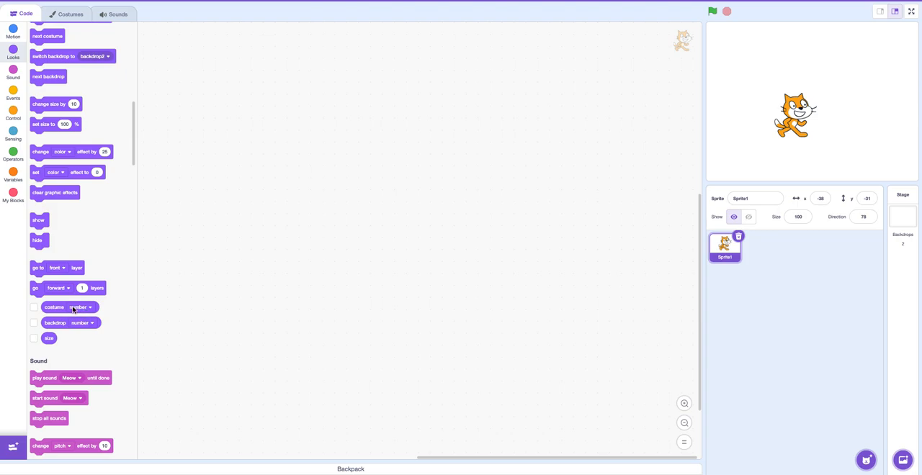
# Check the costume number and backdrop name reporters (backdrop1), then remove them
pyautogui.click(205, 271)
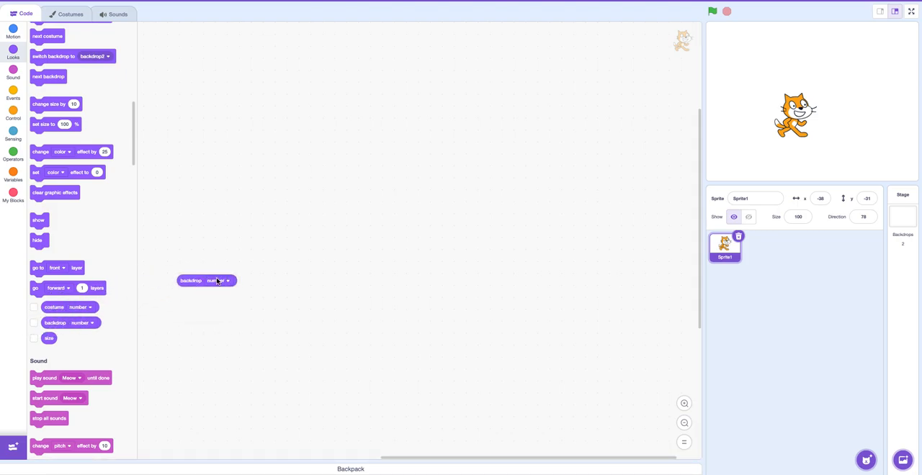
pyautogui.click(219, 280)
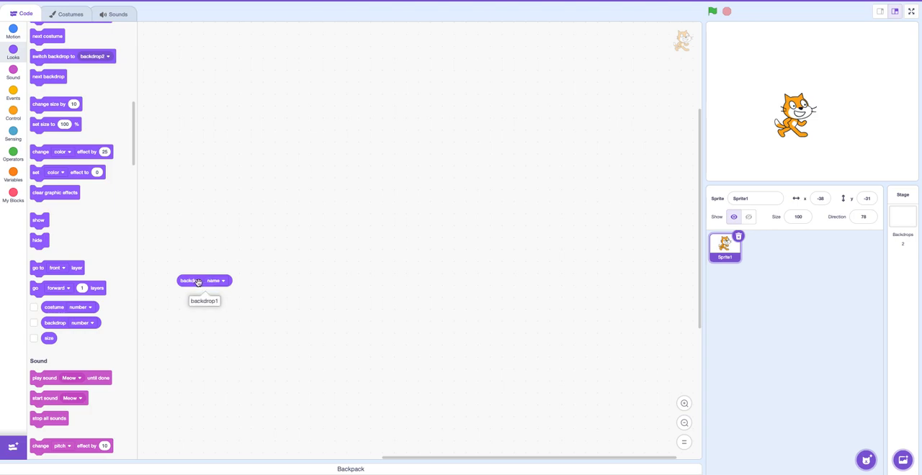
pyautogui.click(222, 281)
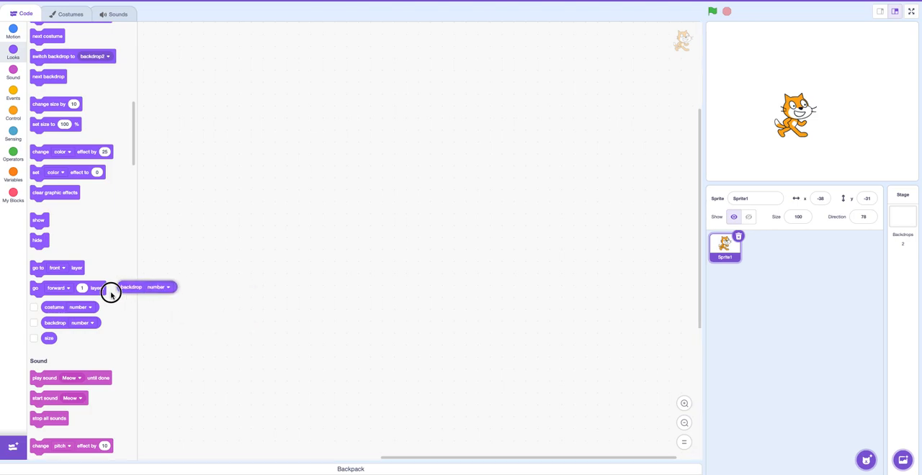
# Try the size reporter showing 100, then clear the code area
pyautogui.moveTo(49, 337); pyautogui.dragTo(236, 296)
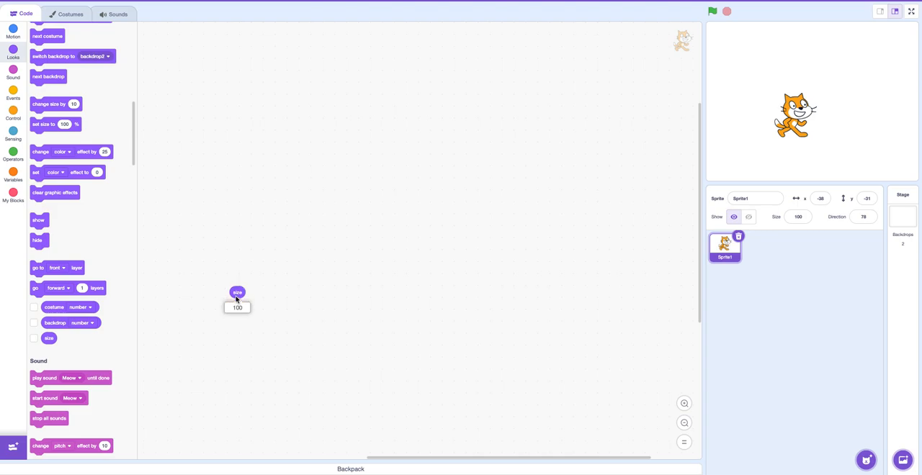
pyautogui.moveTo(237, 293); pyautogui.dragTo(244, 343)
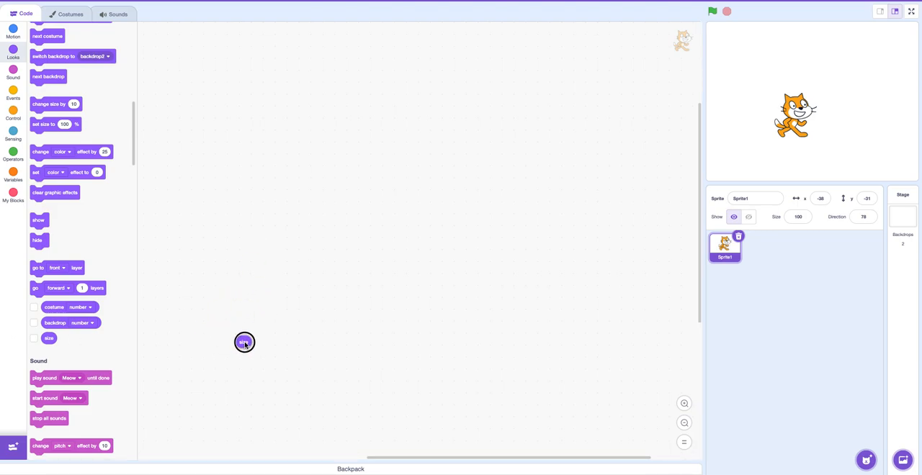
pyautogui.moveTo(243, 343); pyautogui.dragTo(165, 330)
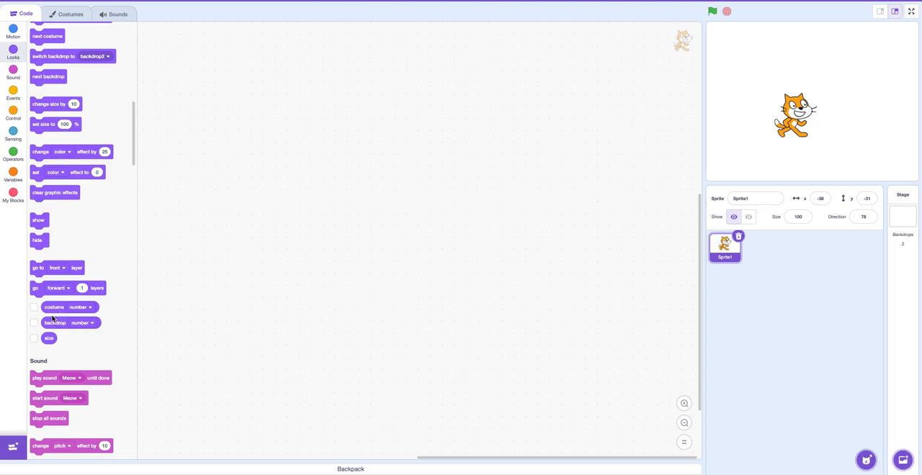
pyautogui.click(33, 339)
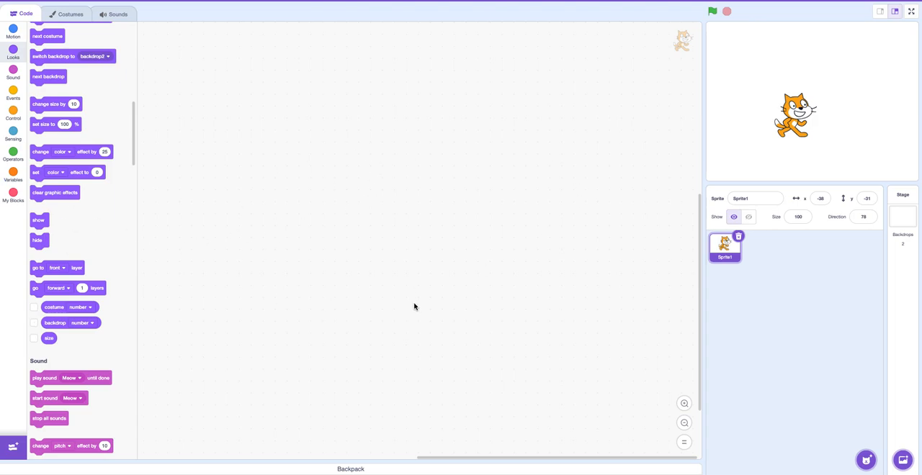
pyautogui.moveTo(307, 257)
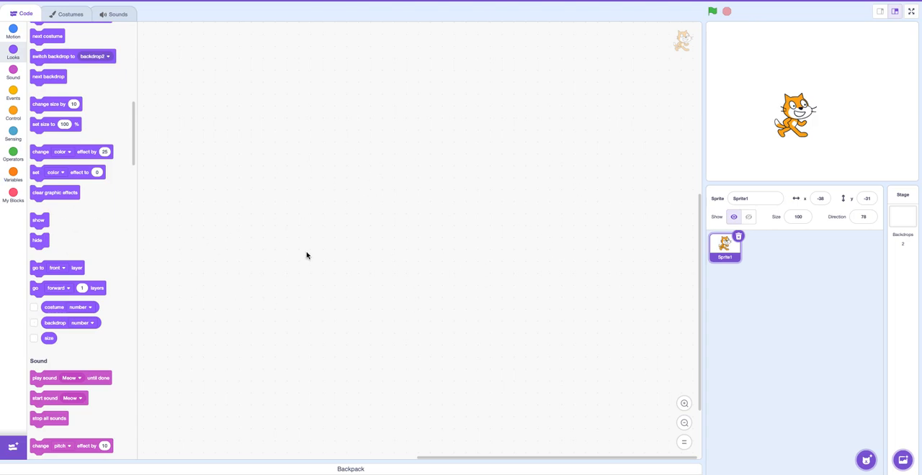